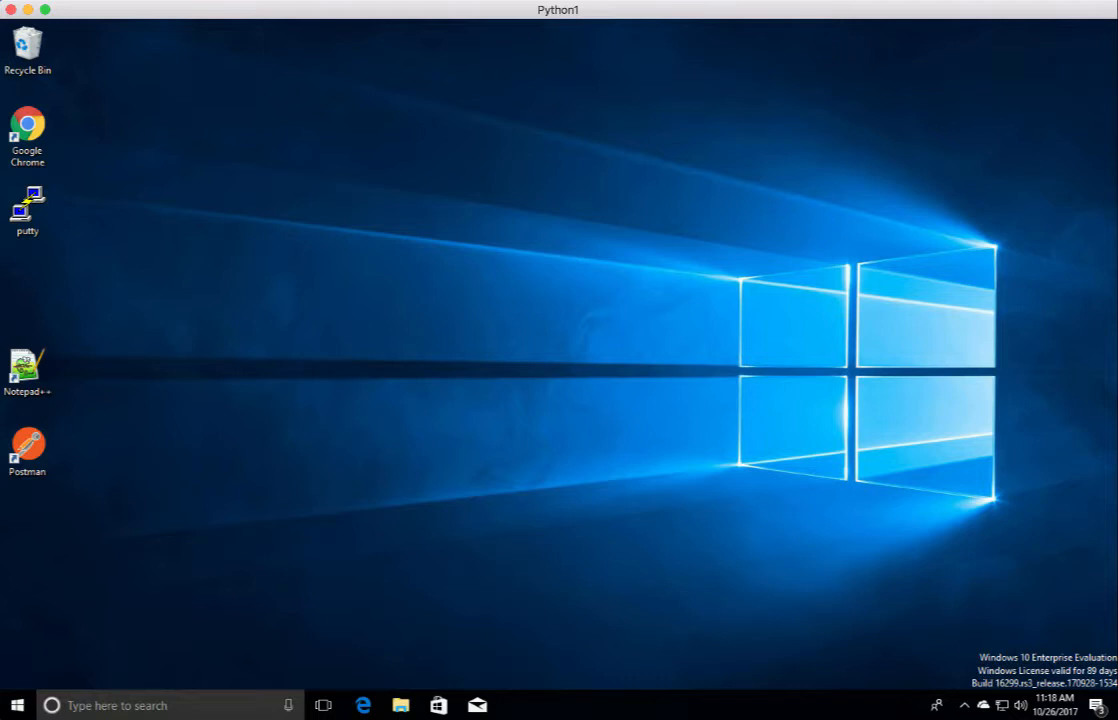
pyautogui.moveTo(436, 188)
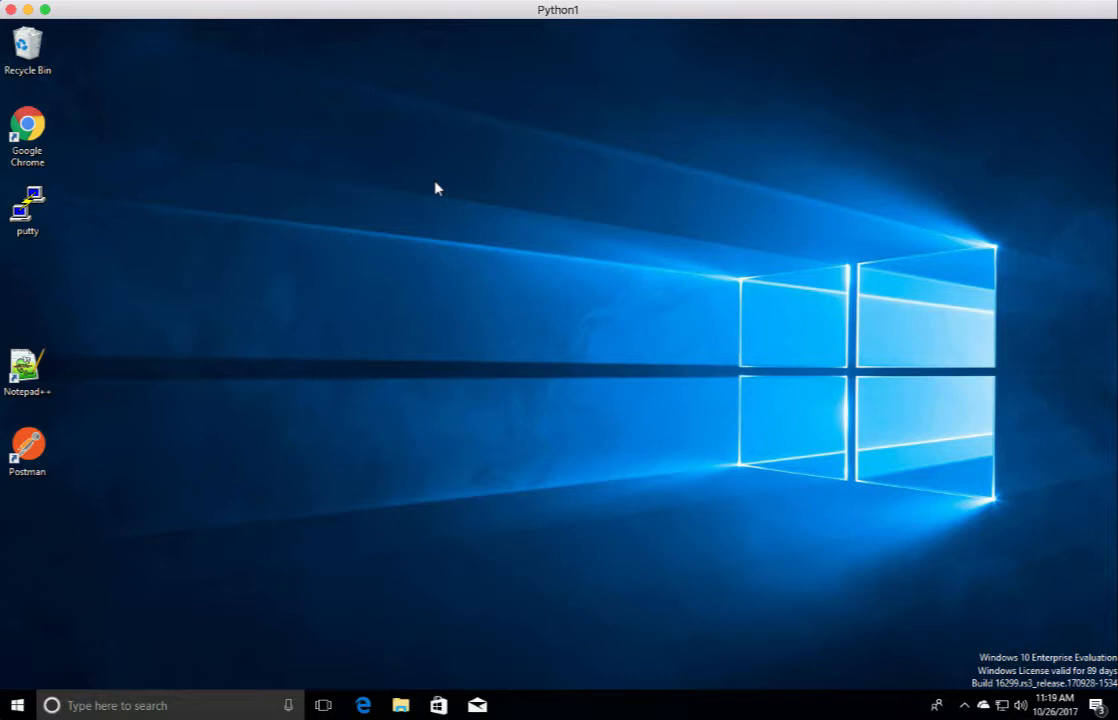
pyautogui.moveTo(108, 152)
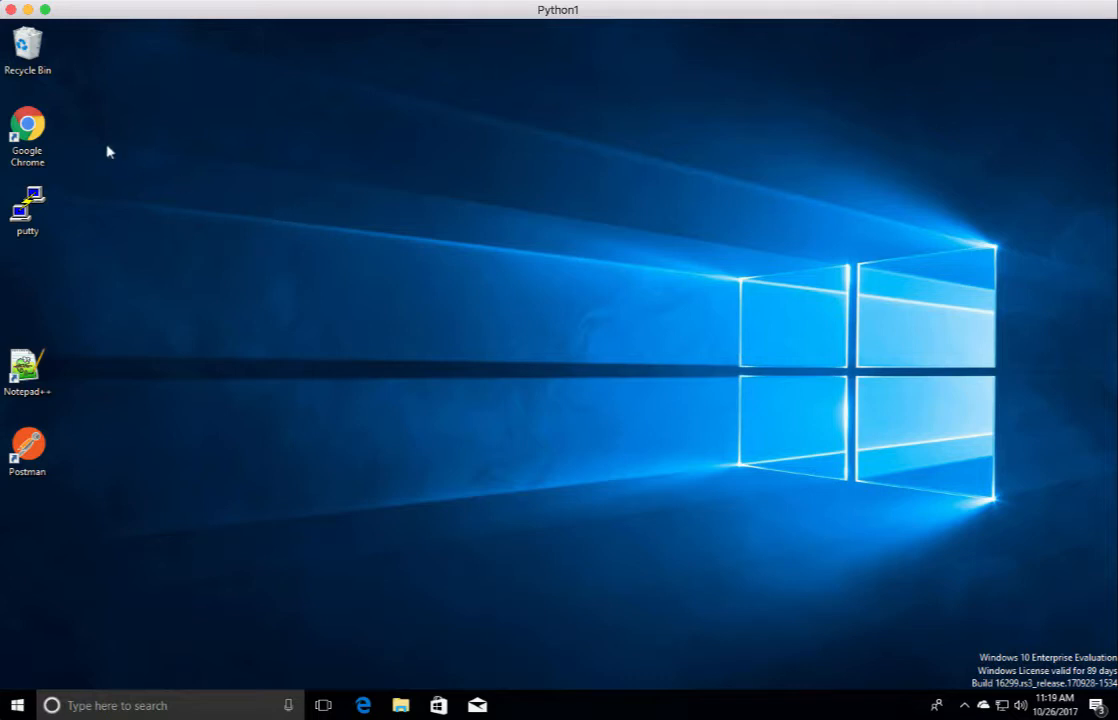
pyautogui.moveTo(96, 380)
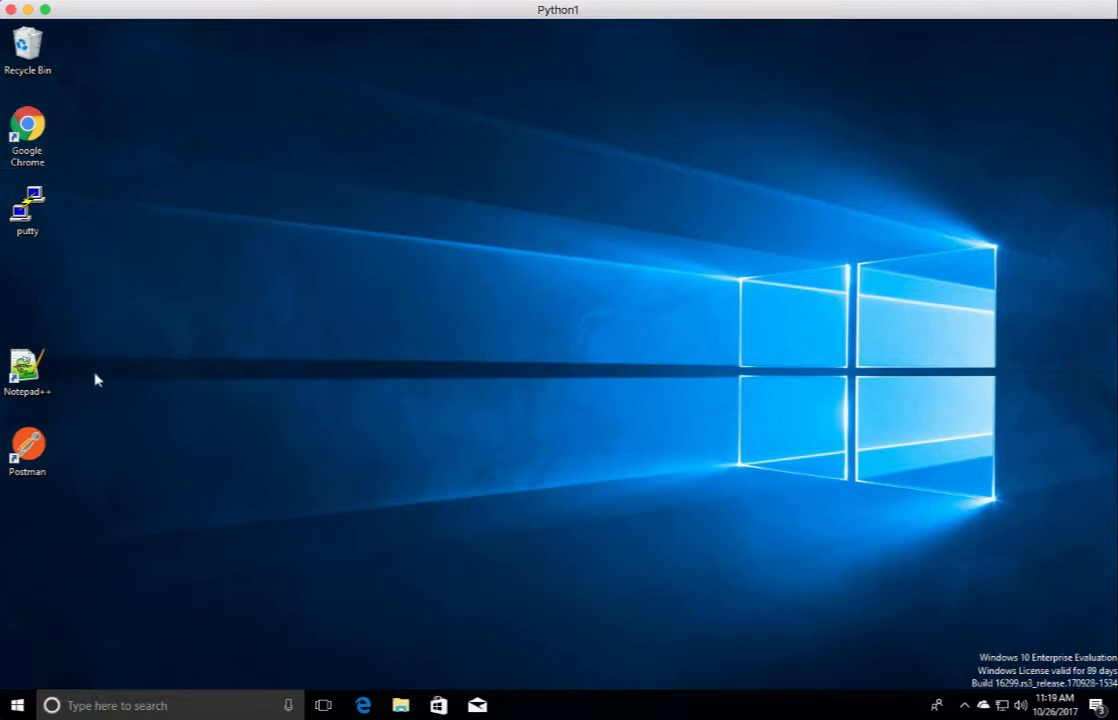
pyautogui.moveTo(280, 418)
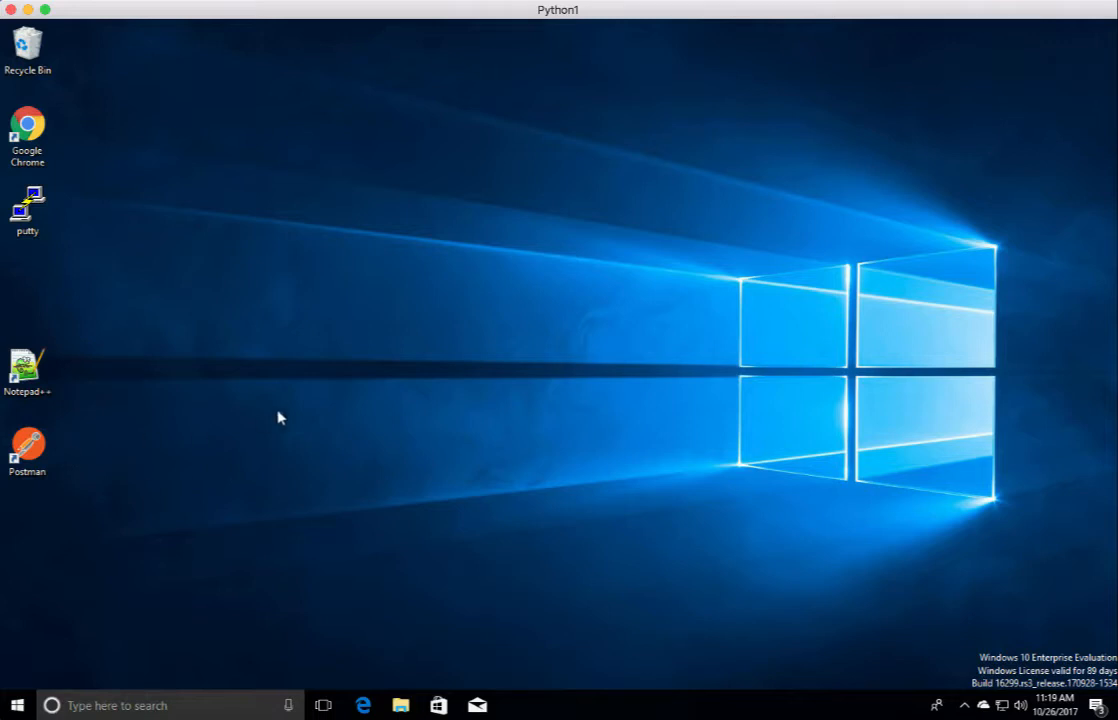
pyautogui.moveTo(296, 372)
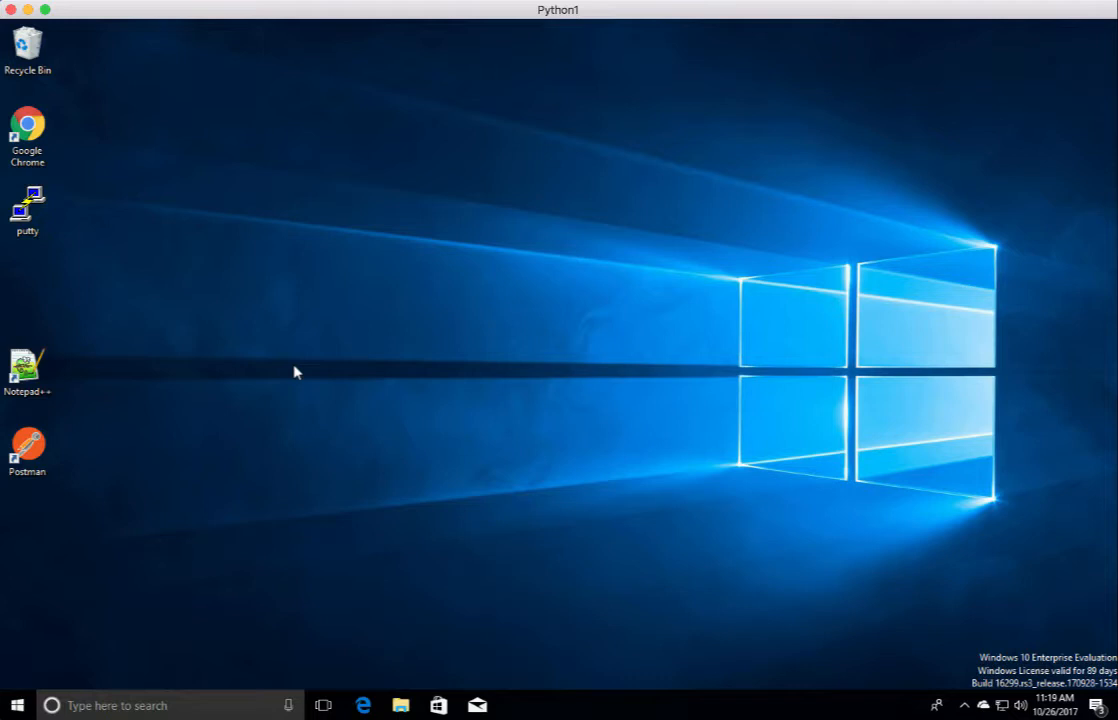
pyautogui.moveTo(296, 324)
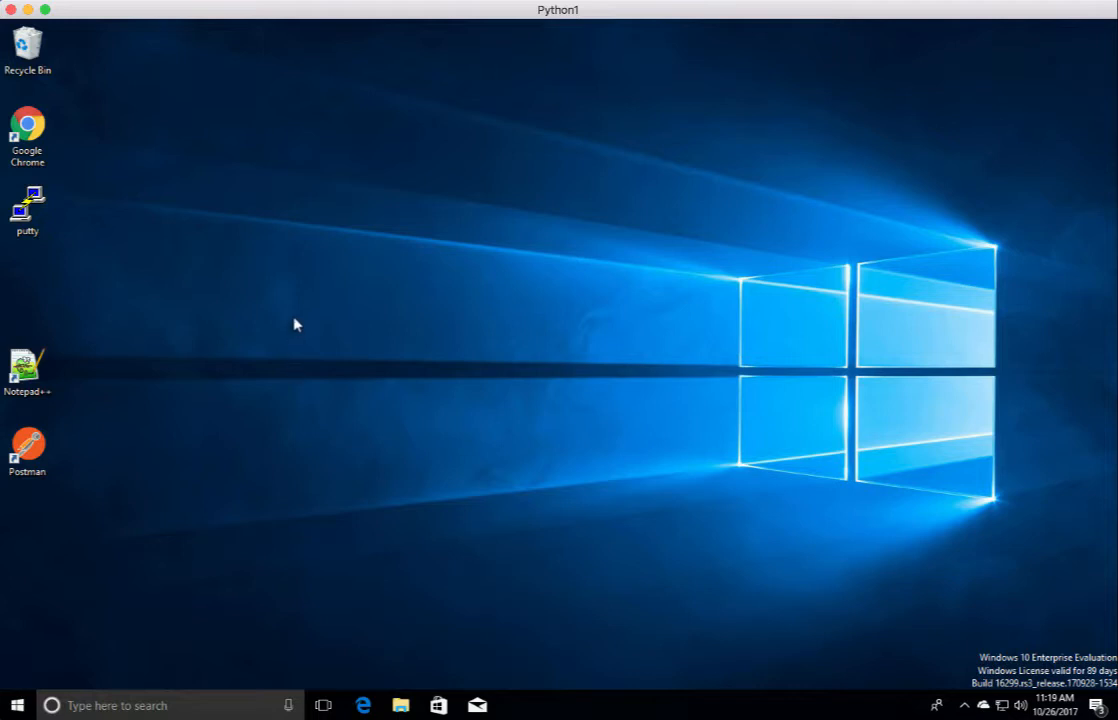
pyautogui.moveTo(322, 292)
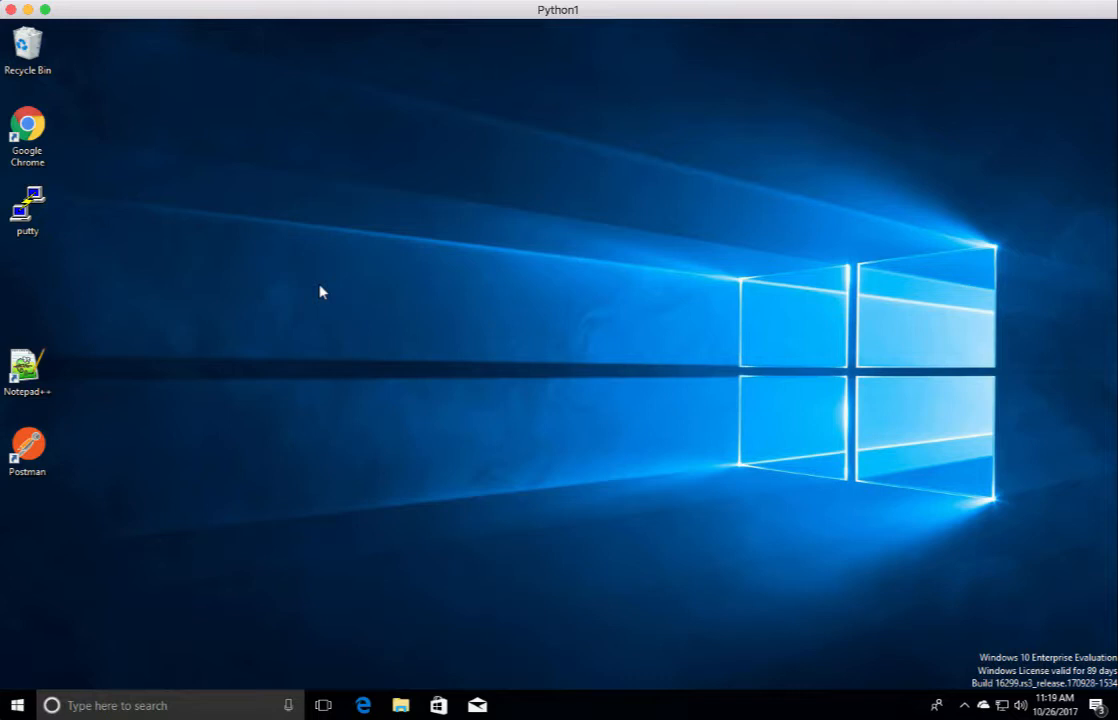
# - Launch Google Chrome from its desktop shortcut after dismissing the desktop context menu
pyautogui.rightClick(320, 292)
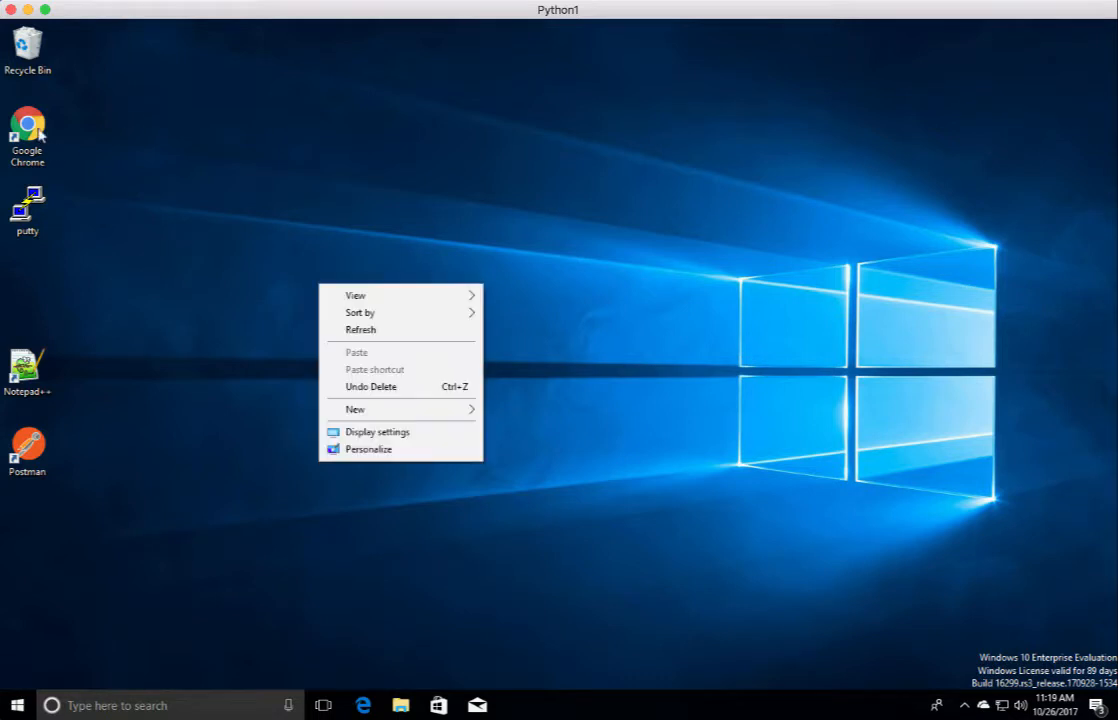
pyautogui.click(28, 130)
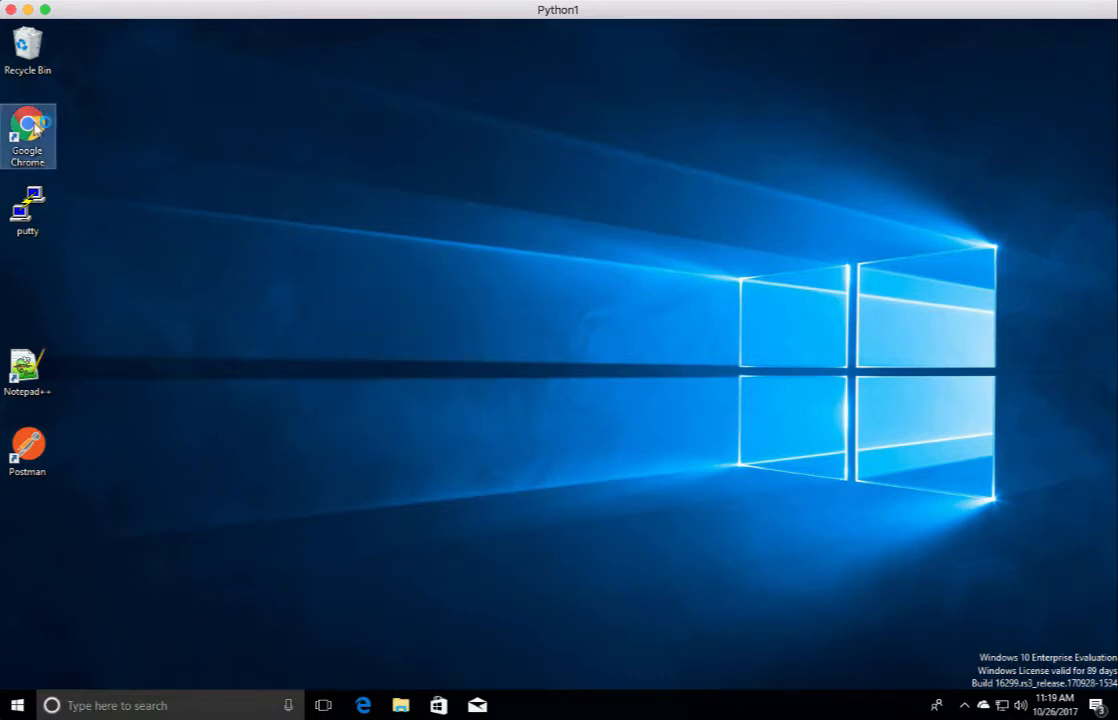
pyautogui.doubleClick(28, 136)
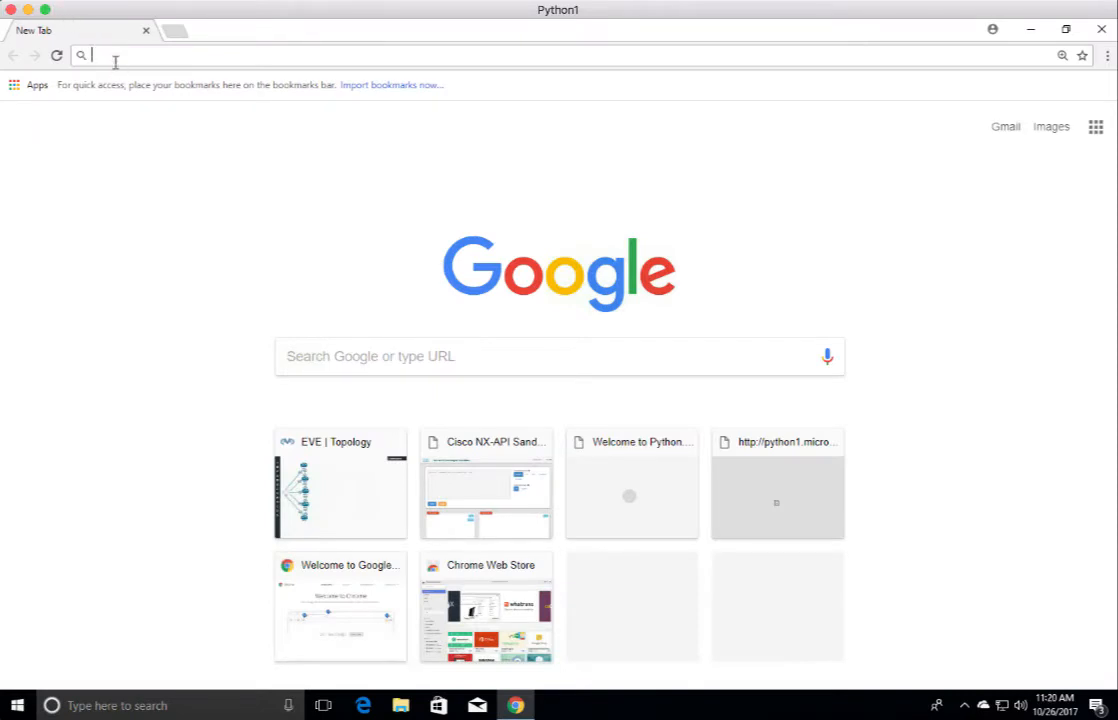
pyautogui.write('www.python.org')
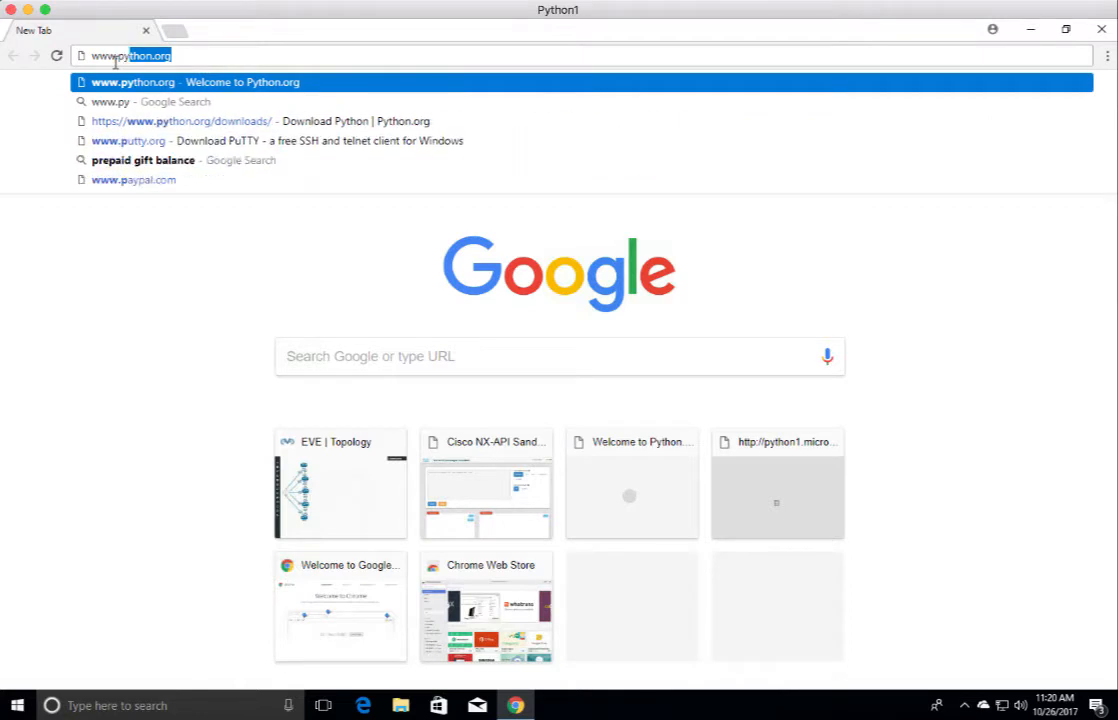
pyautogui.write('www.python.org')
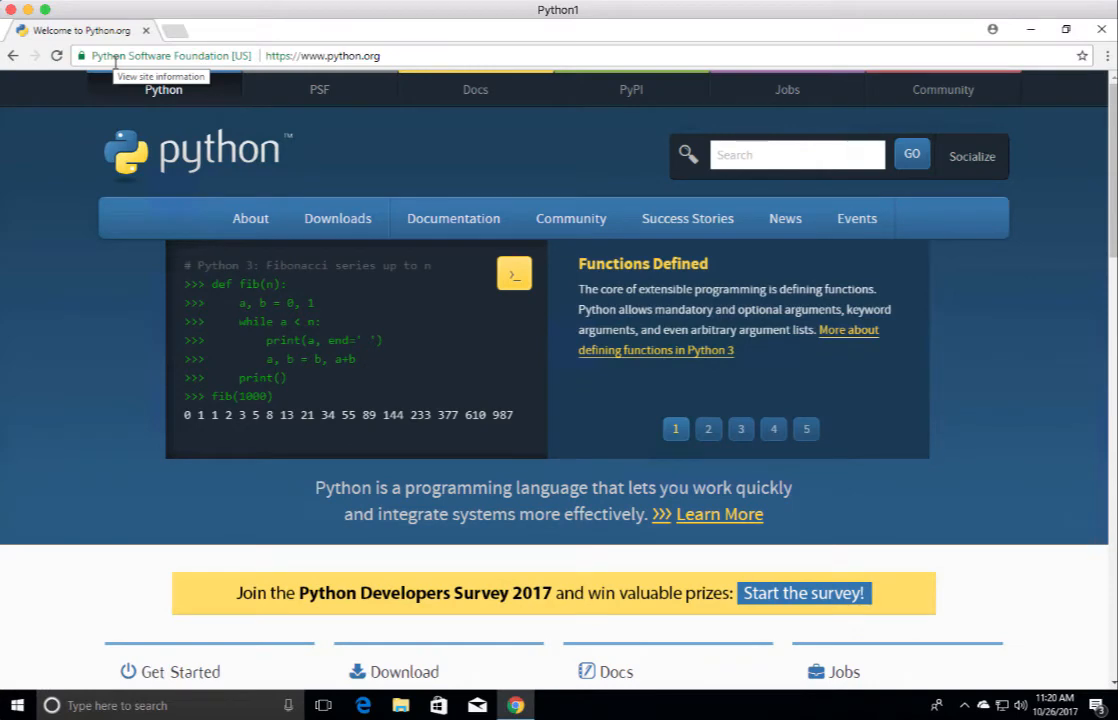
pyautogui.click(336, 218)
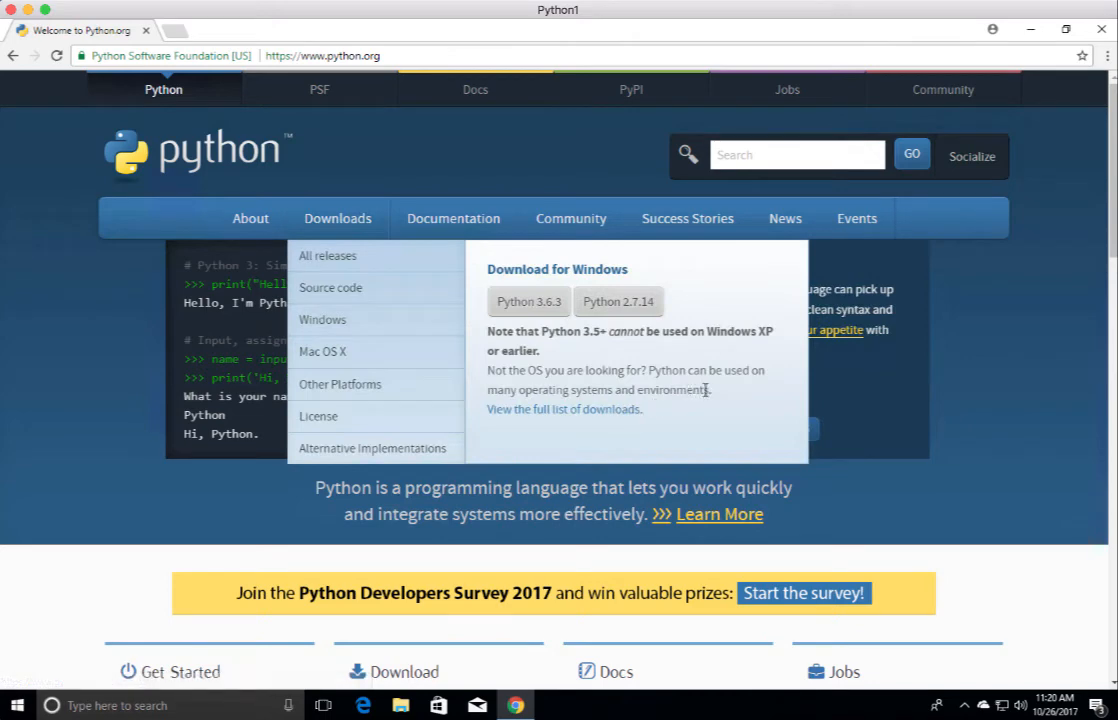
pyautogui.moveTo(712, 388)
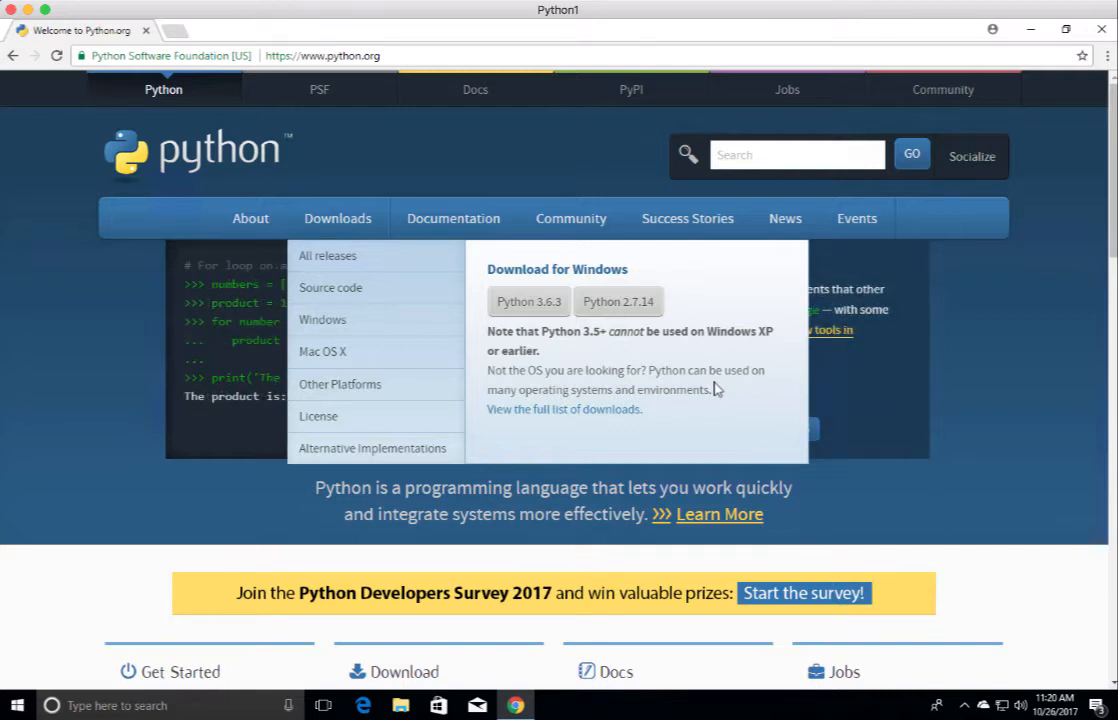
pyautogui.moveTo(704, 376)
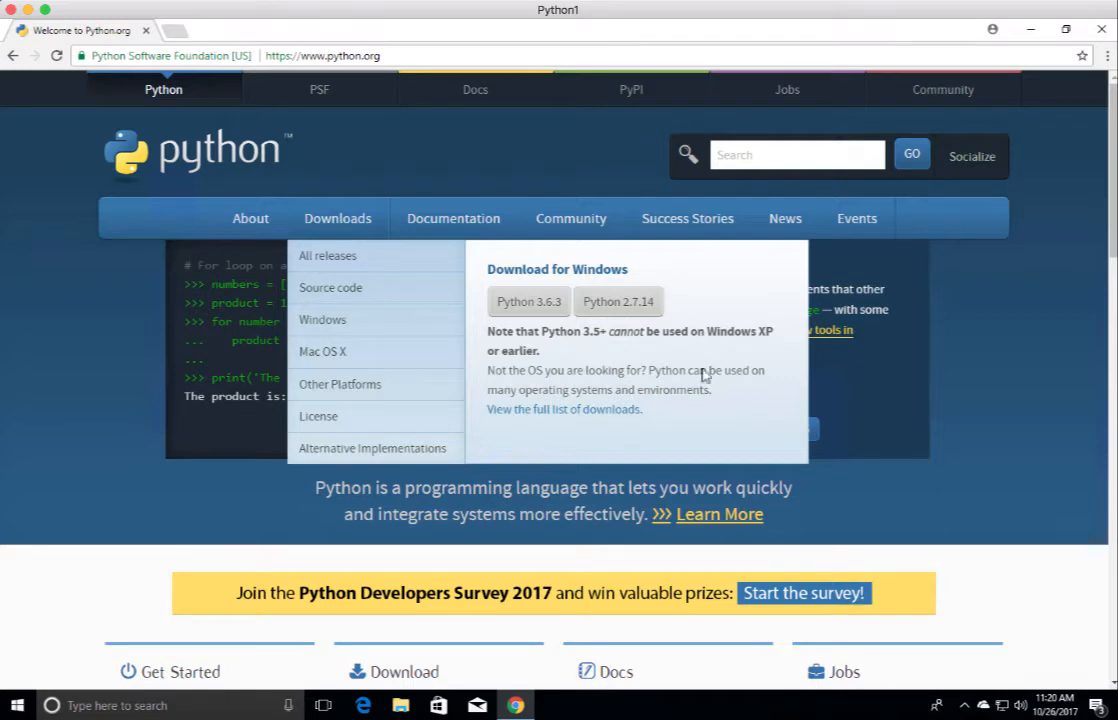
pyautogui.click(618, 300)
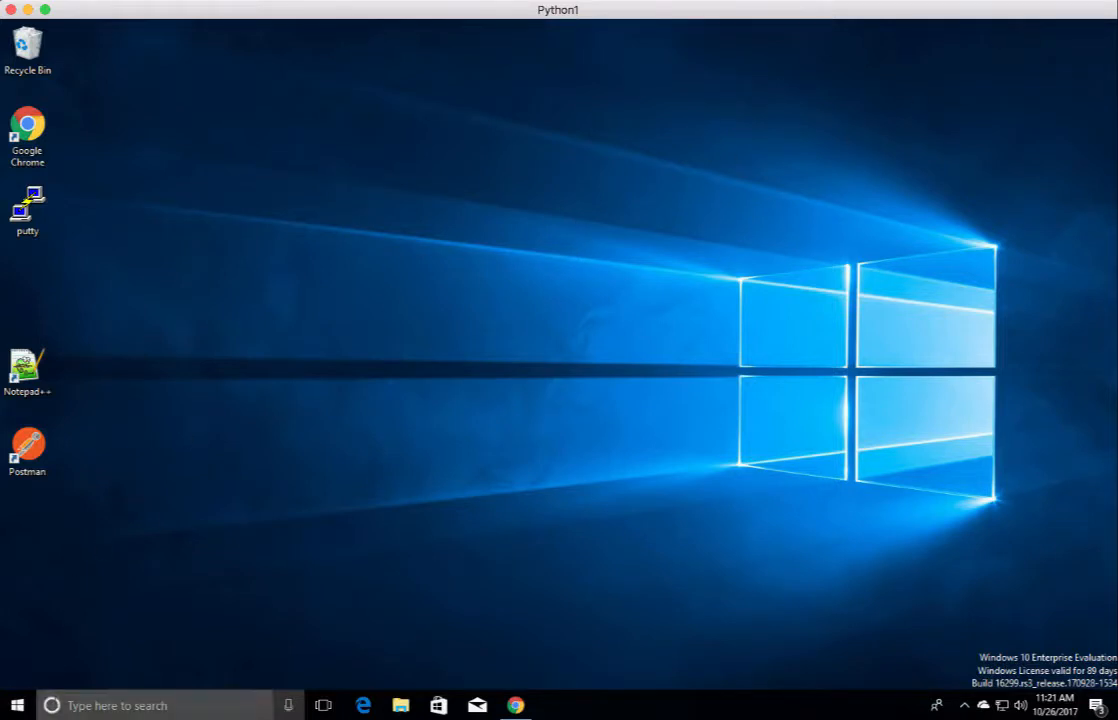
# - Launch Command Prompt from Windows search
pyautogui.click(16, 704)
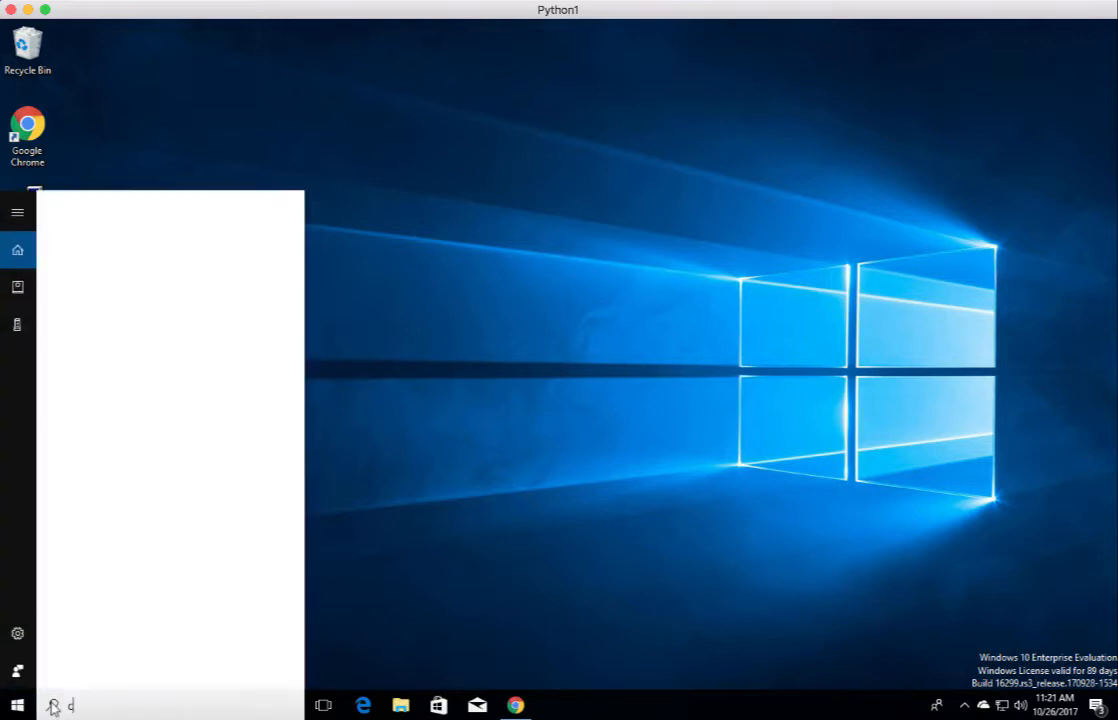
pyautogui.write('md')
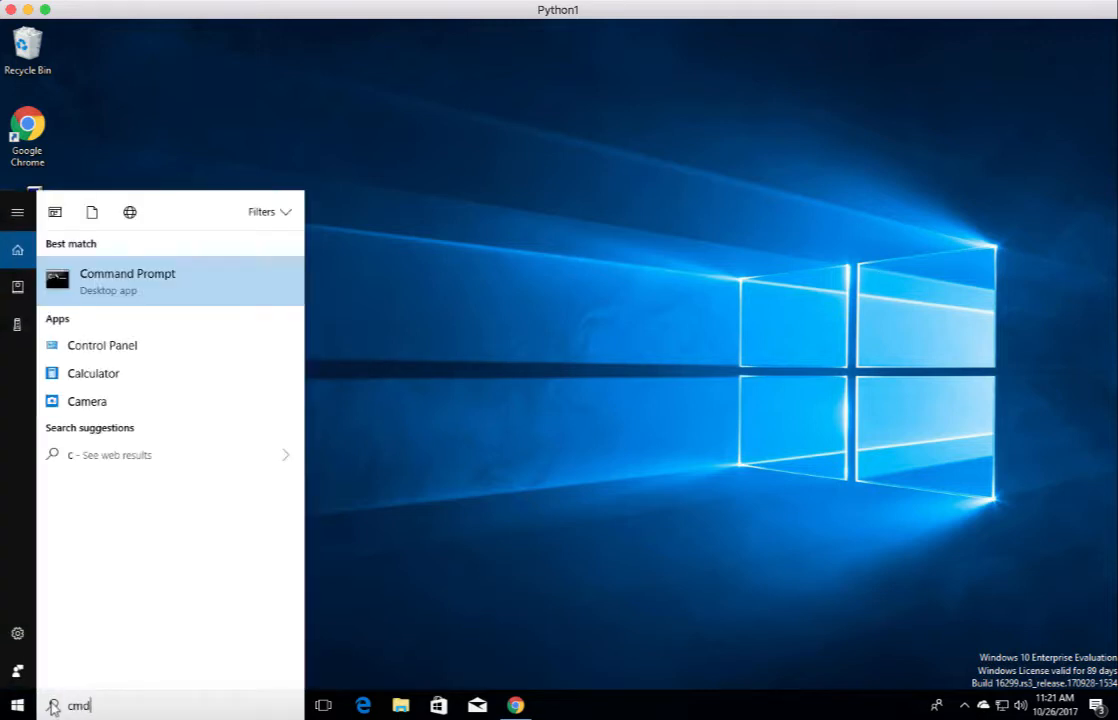
pyautogui.click(128, 280)
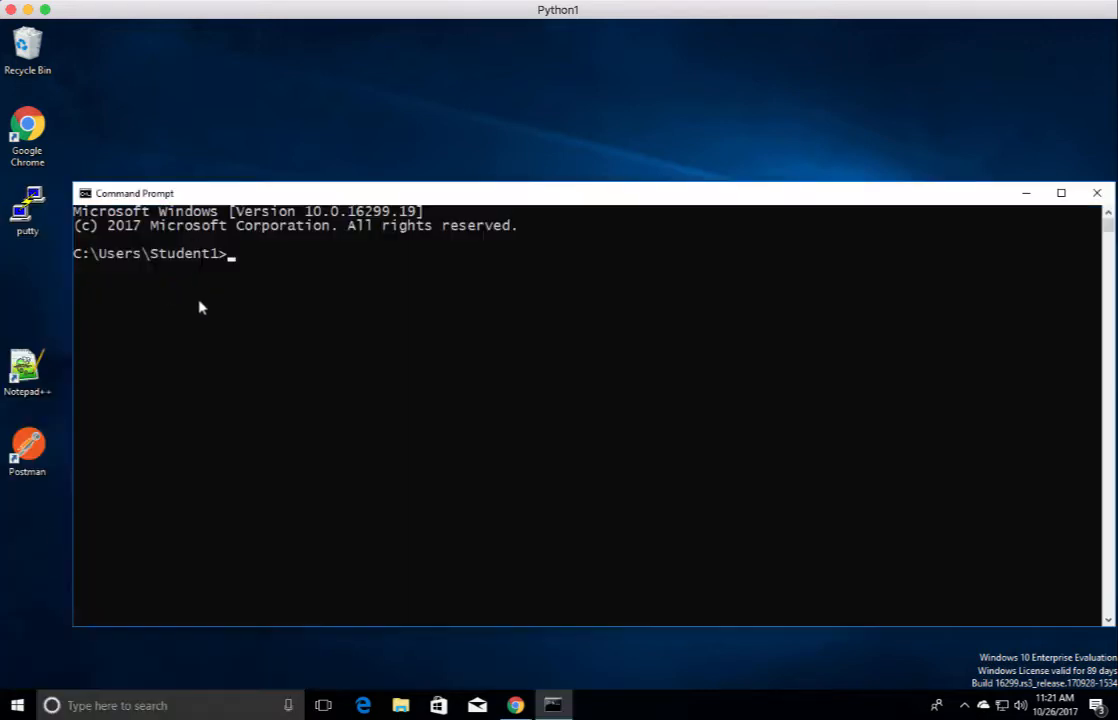
pyautogui.moveTo(466, 318)
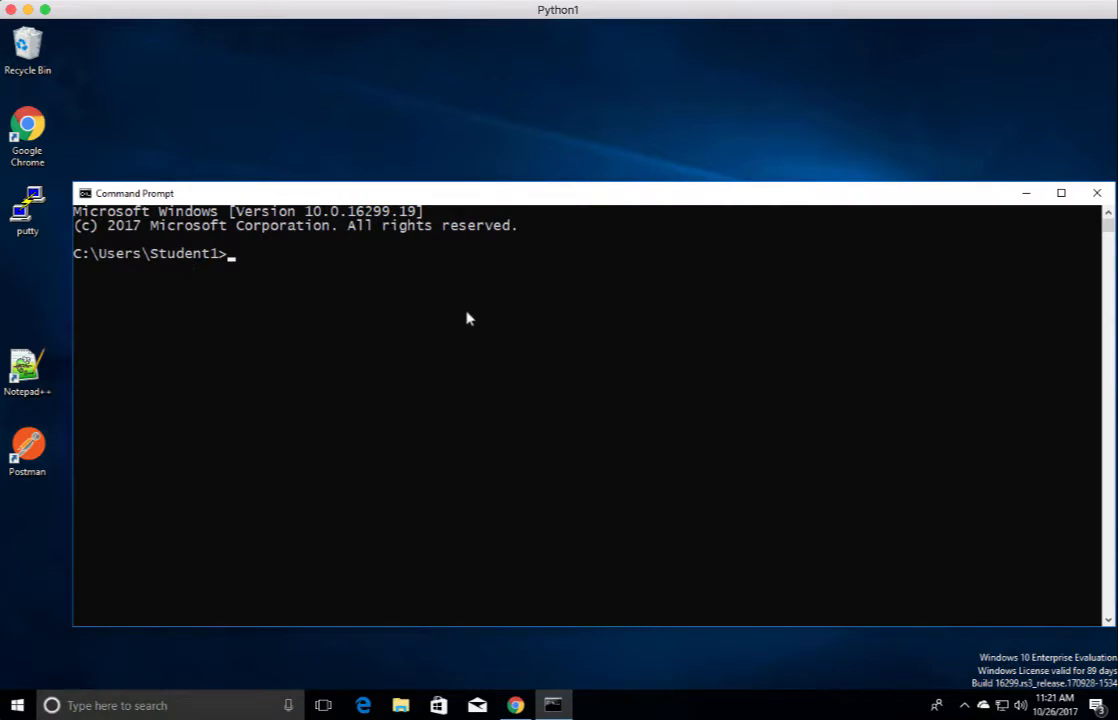
pyautogui.moveTo(508, 212)
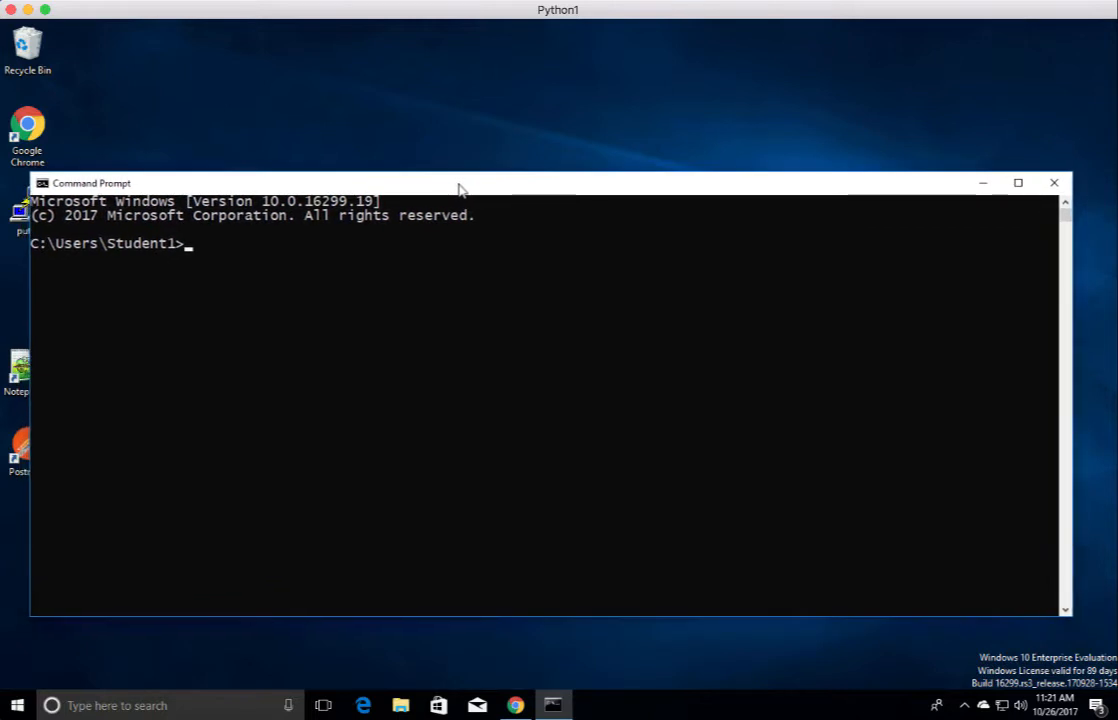
# - Change directory to C:\Python27 and list its contents, picking out python.exe
pyautogui.write('cd ..')
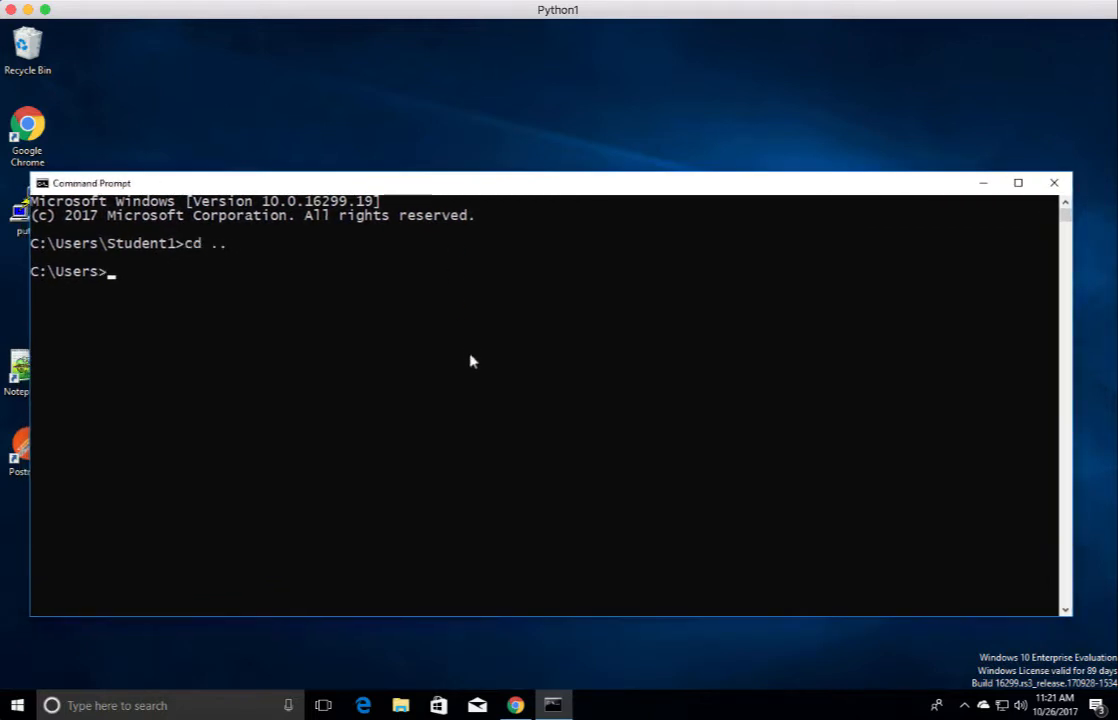
pyautogui.write('cd ..')
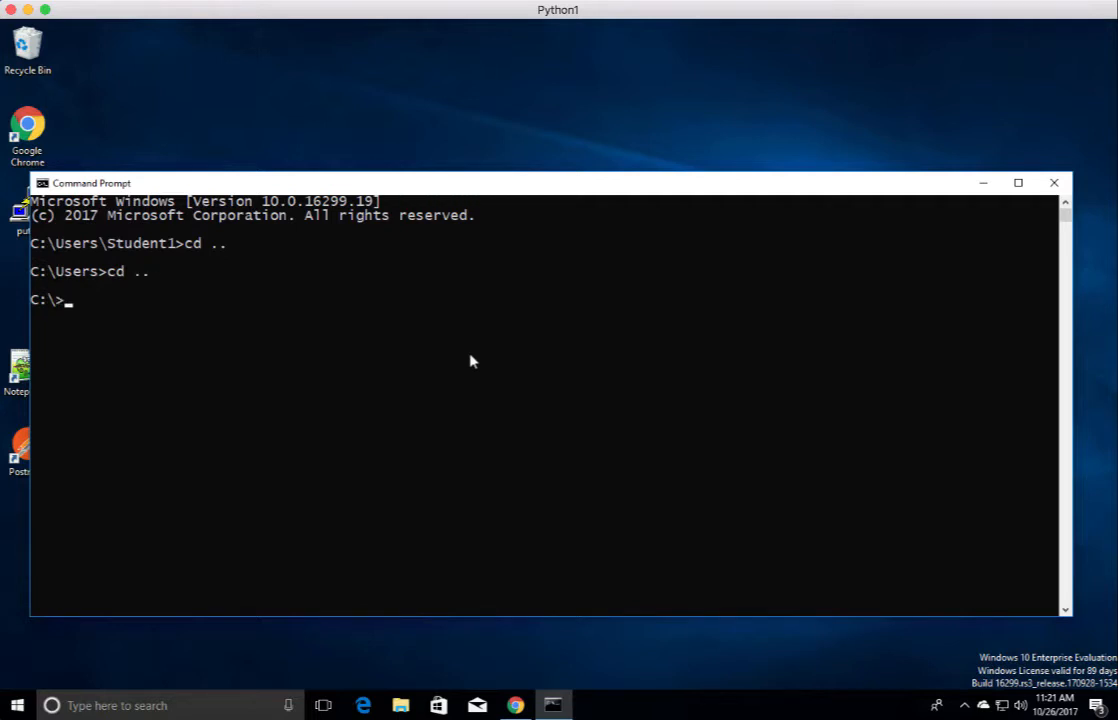
pyautogui.write('cd Python27')
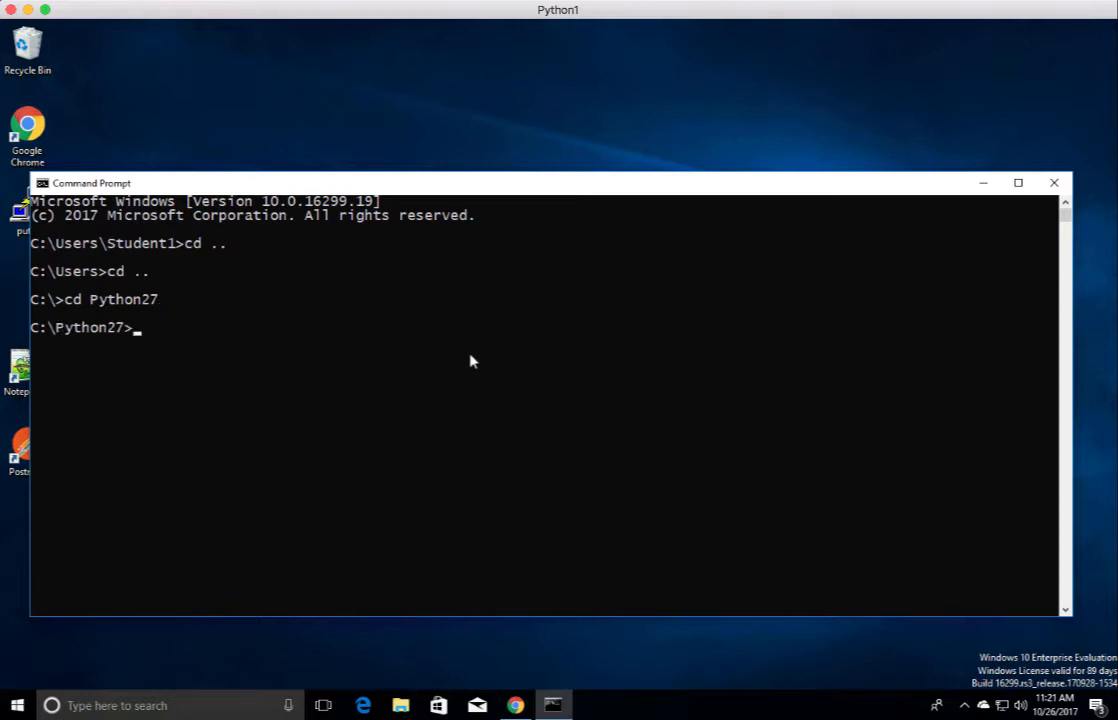
pyautogui.write('dir')
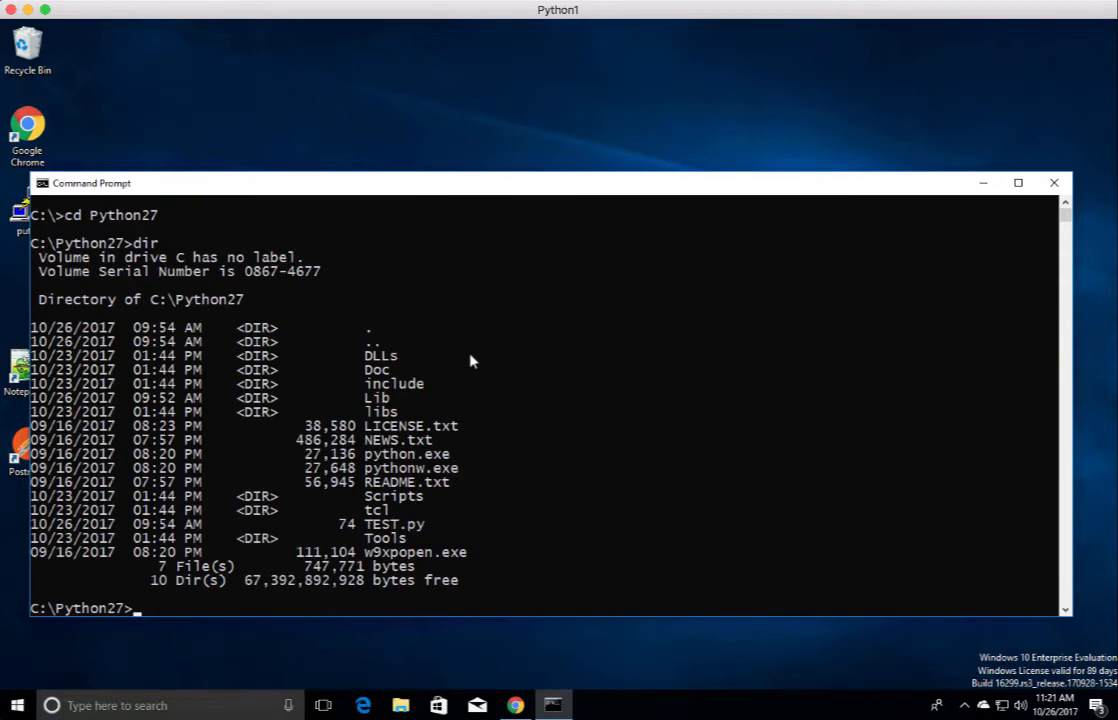
pyautogui.moveTo(448, 456)
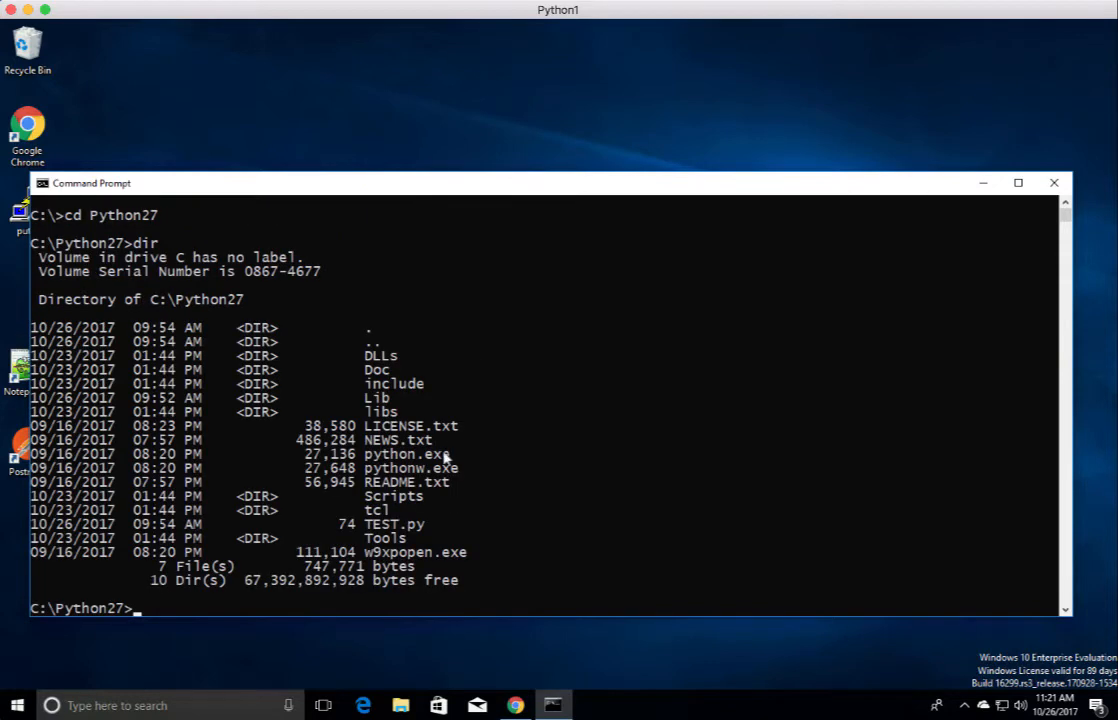
pyautogui.moveTo(490, 516)
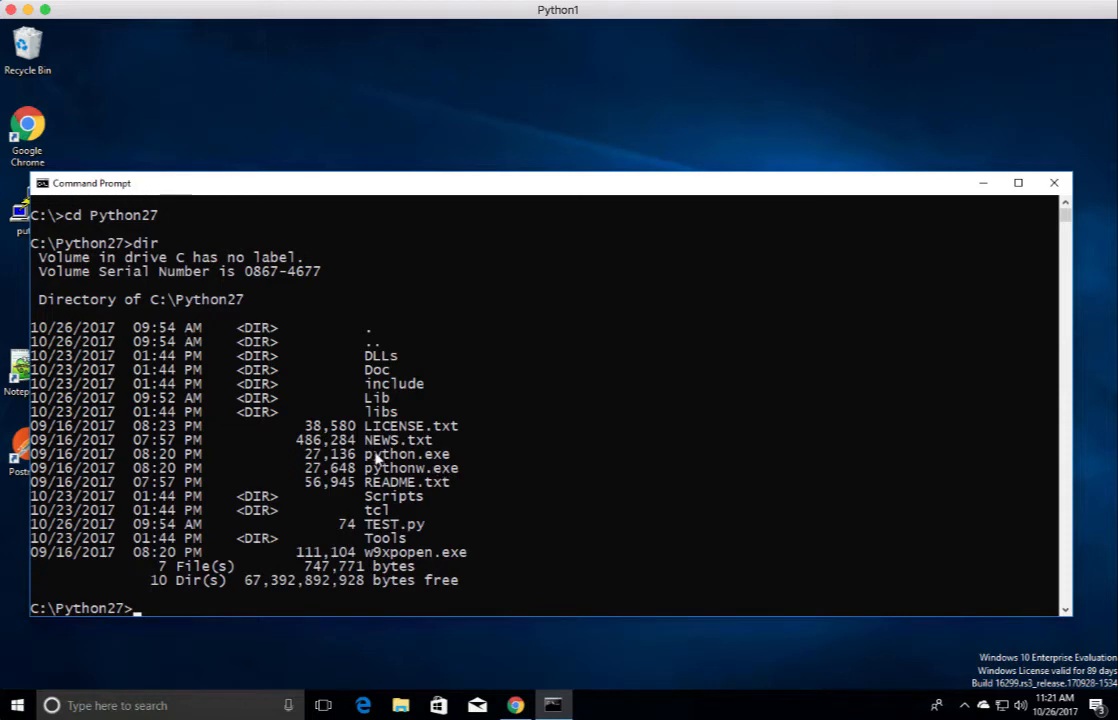
pyautogui.doubleClick(406, 452)
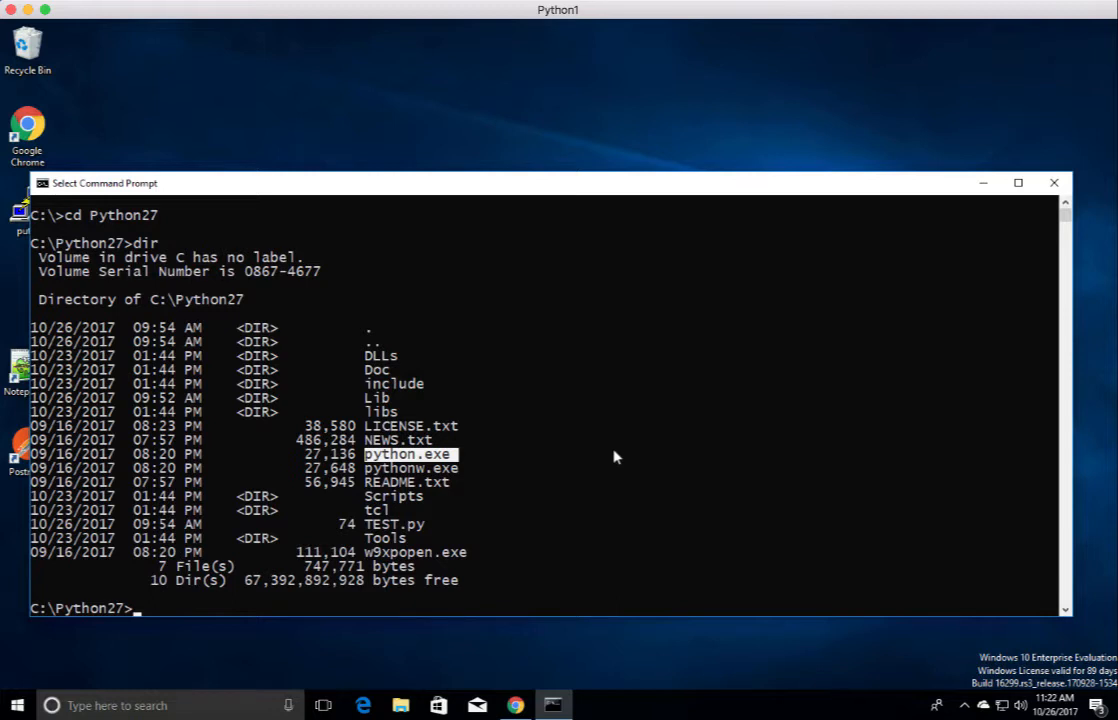
# - Start the Python interpreter, assign name = "Terry", echo it, then exit()
pyautogui.write('python')
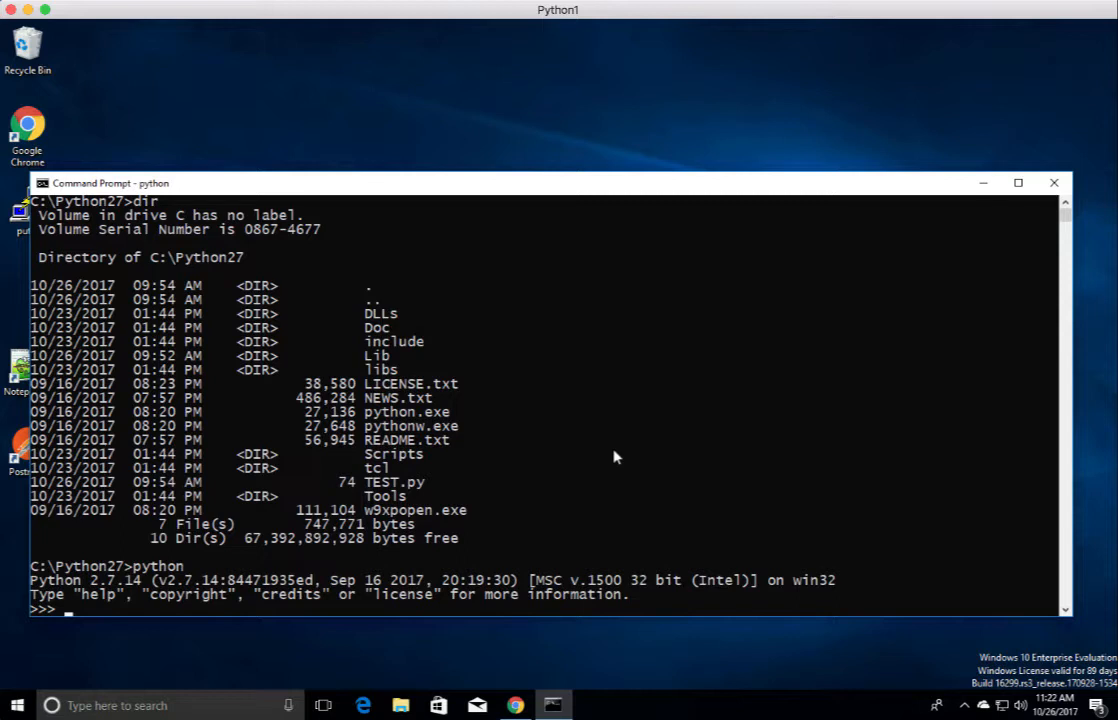
pyautogui.write('name')
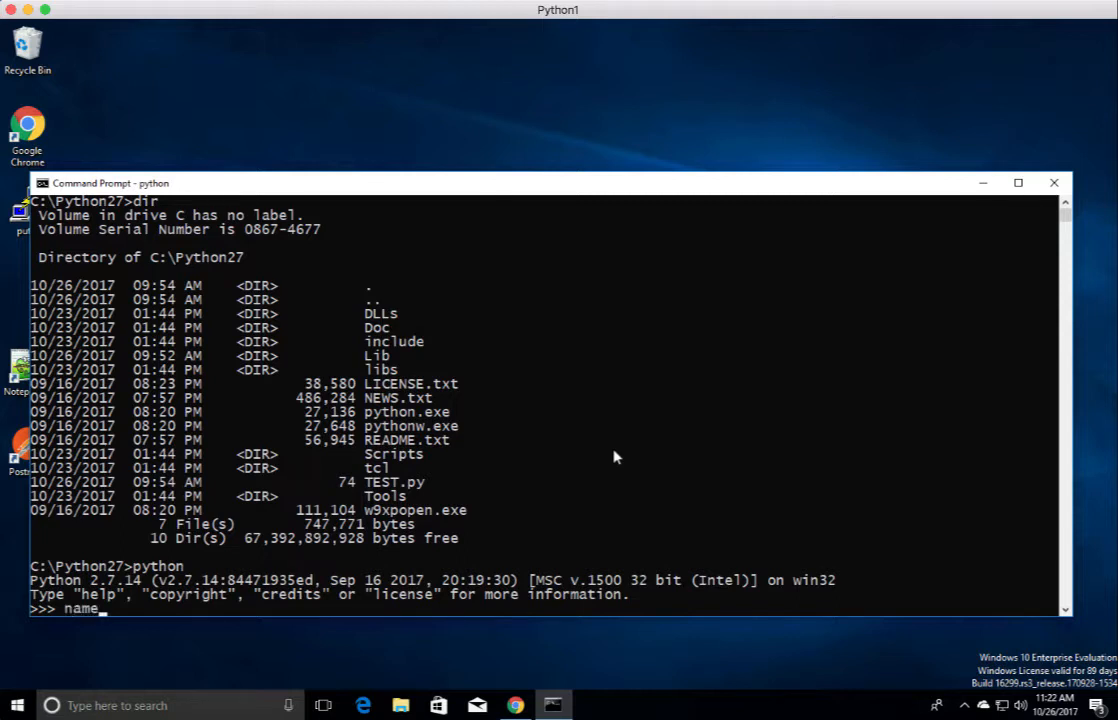
pyautogui.write('+')
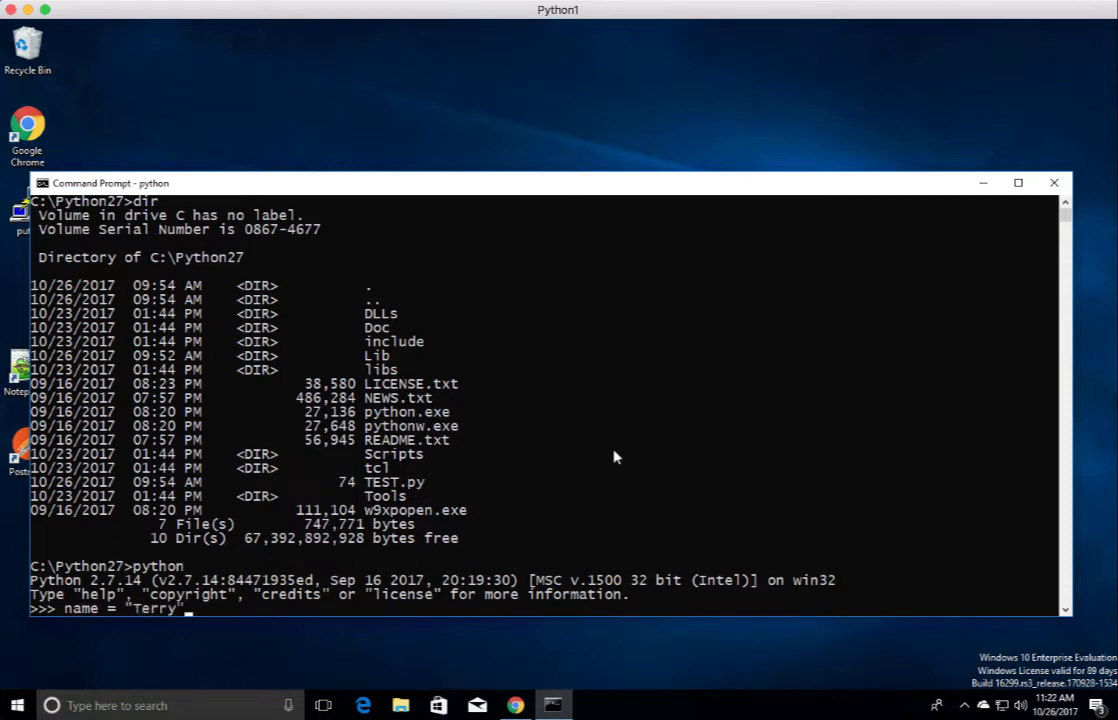
pyautogui.write('name')
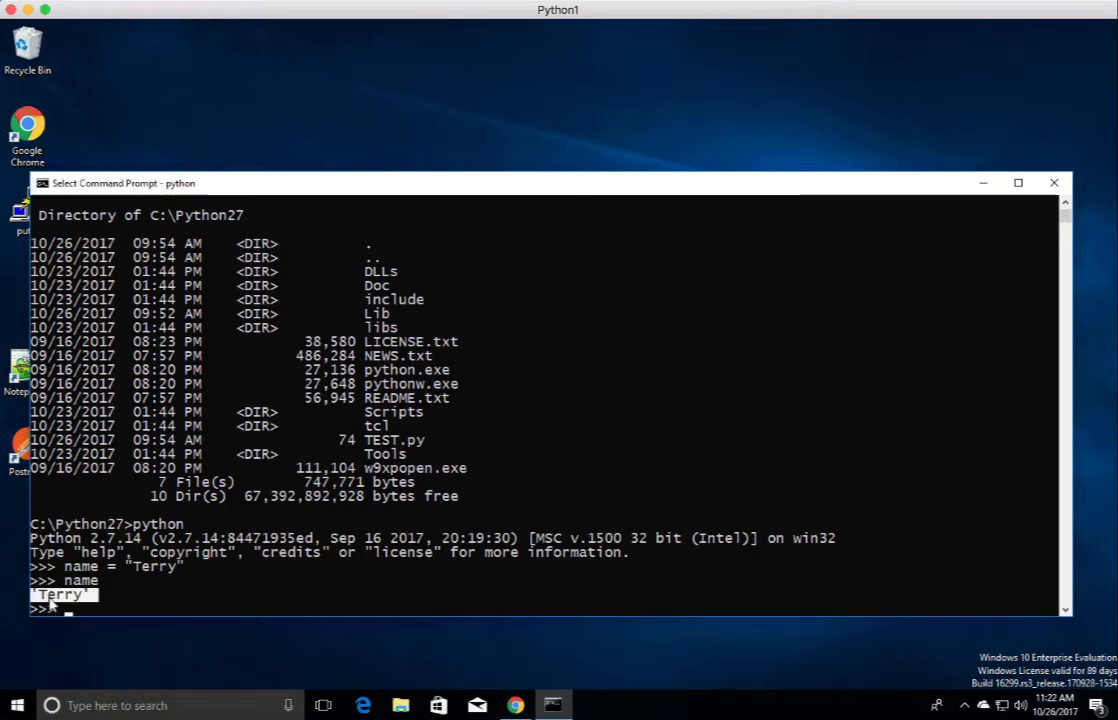
pyautogui.moveTo(144, 596)
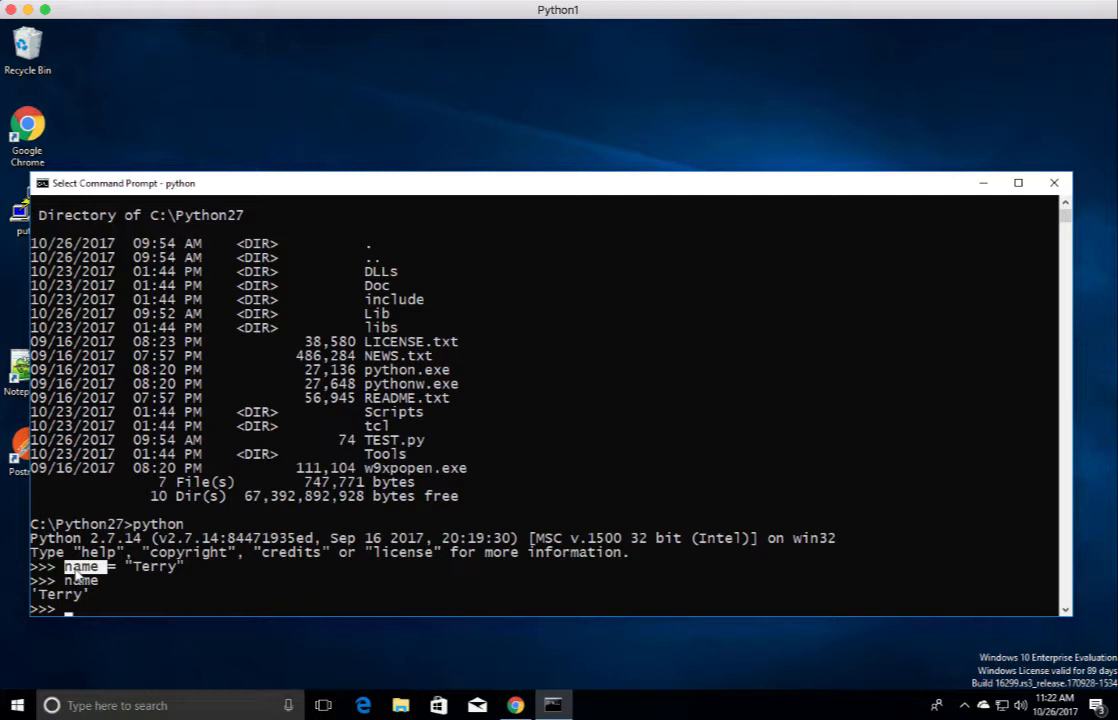
pyautogui.moveTo(370, 420)
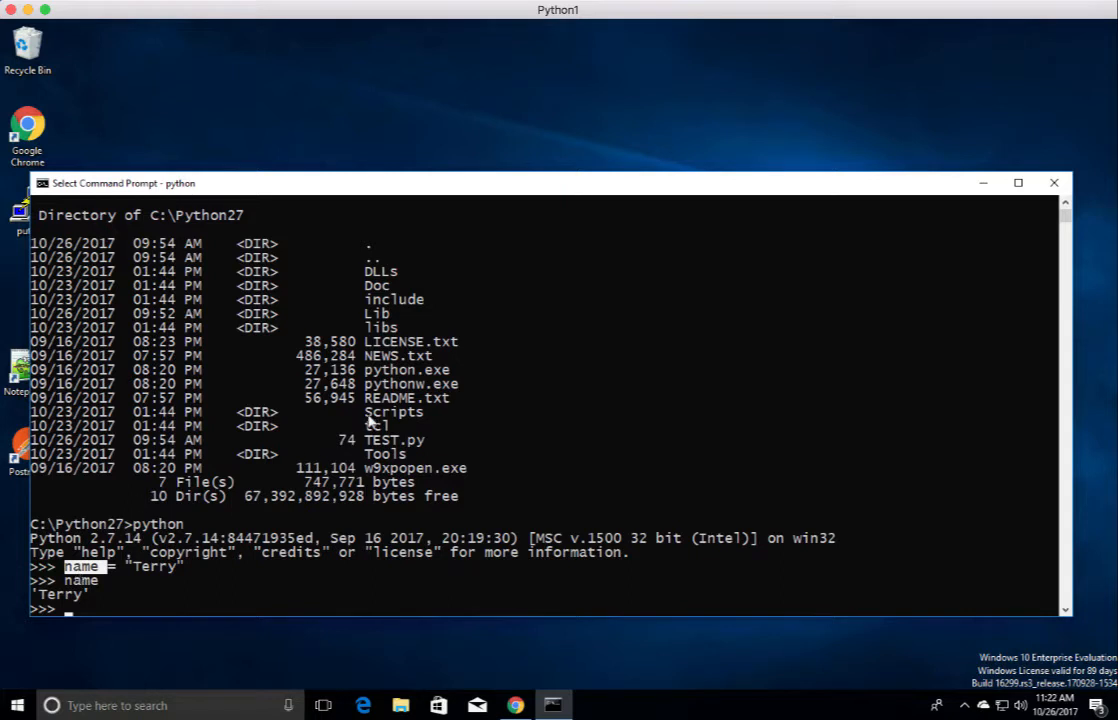
pyautogui.moveTo(612, 384)
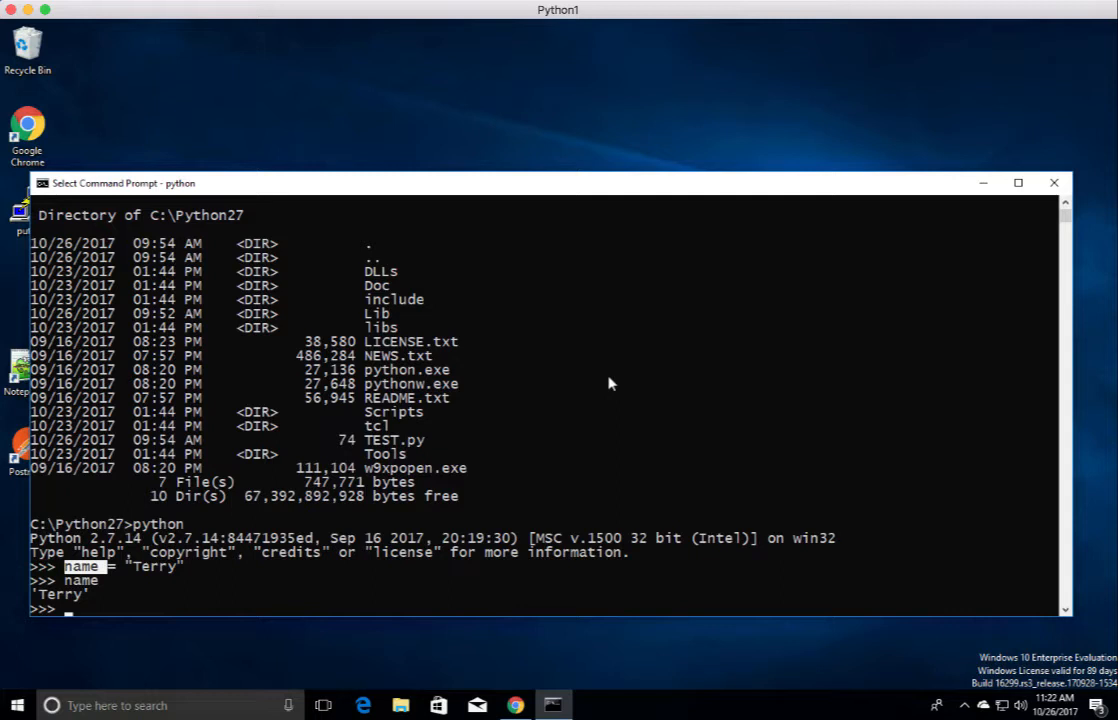
pyautogui.write('exit()')
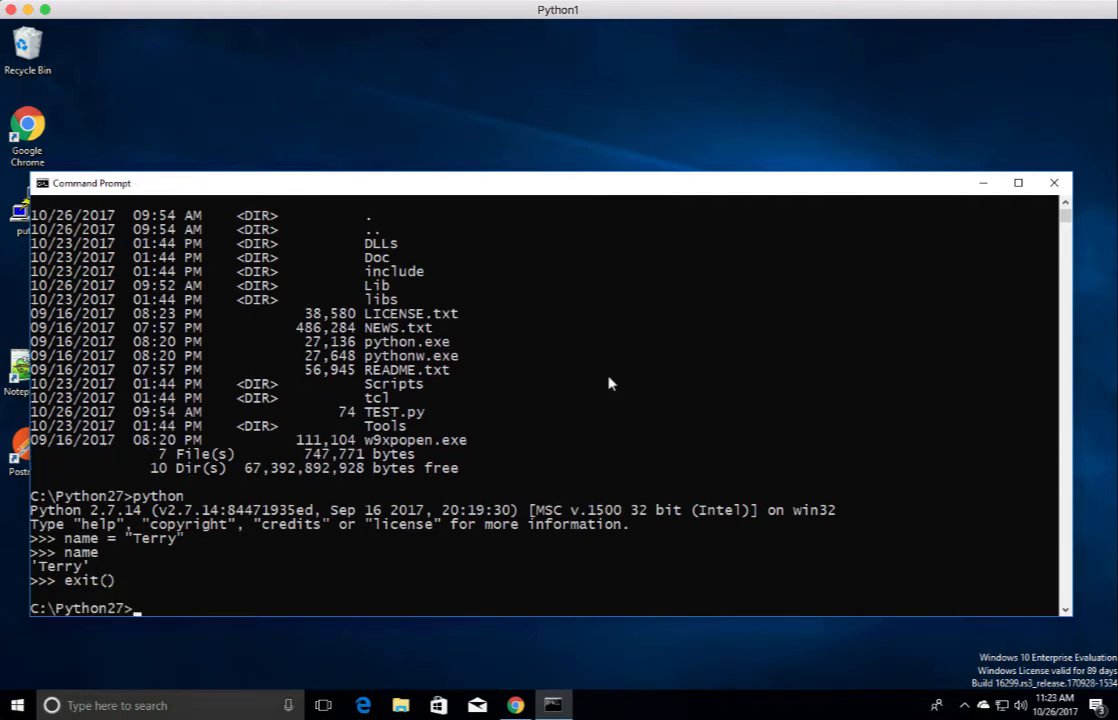
pyautogui.moveTo(392, 418)
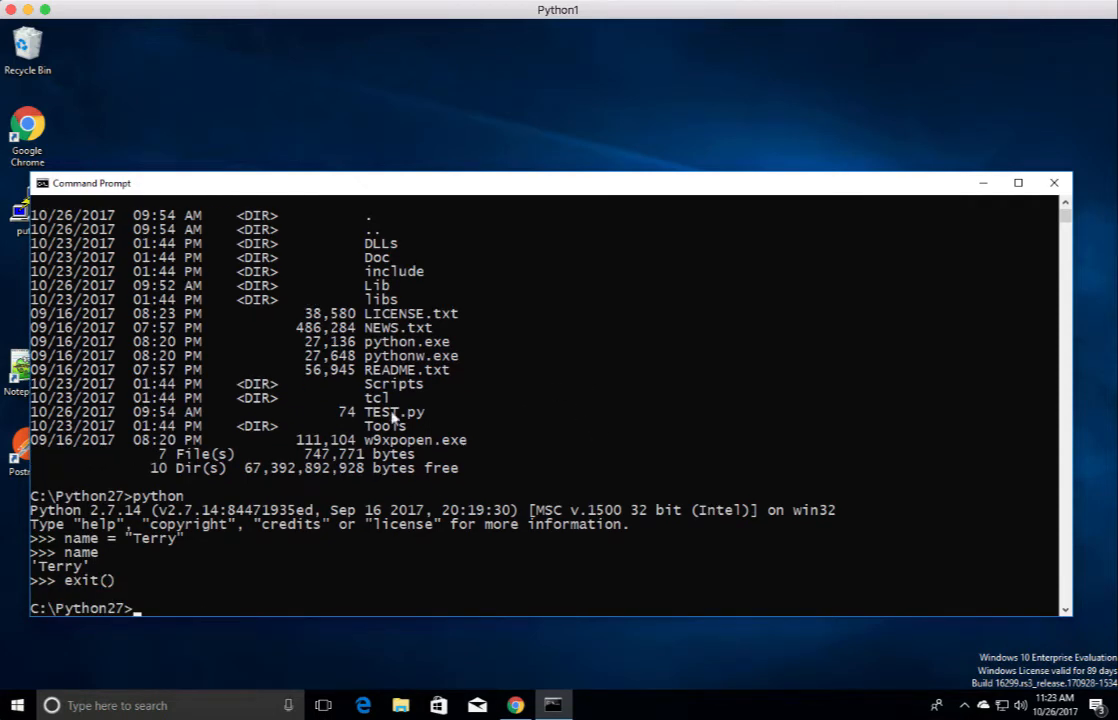
pyautogui.moveTo(536, 468)
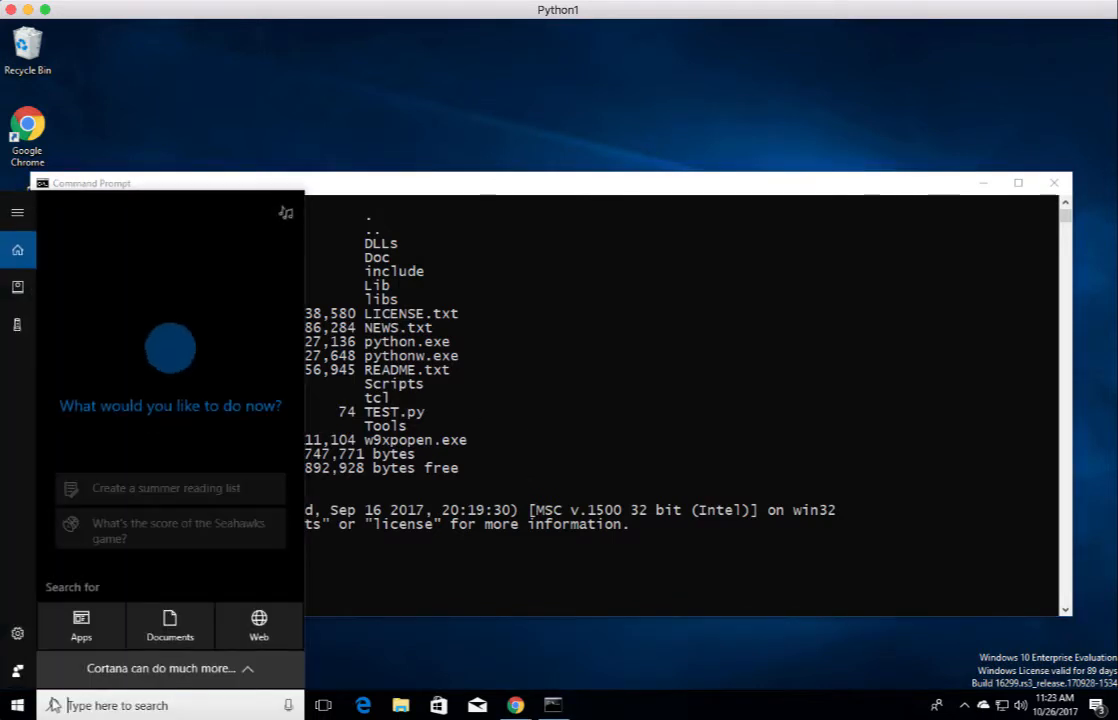
# - Launch IDLE from Start search and assign name = "TERRY" in the shell
pyautogui.write('pyth')
pyautogui.write('name =')
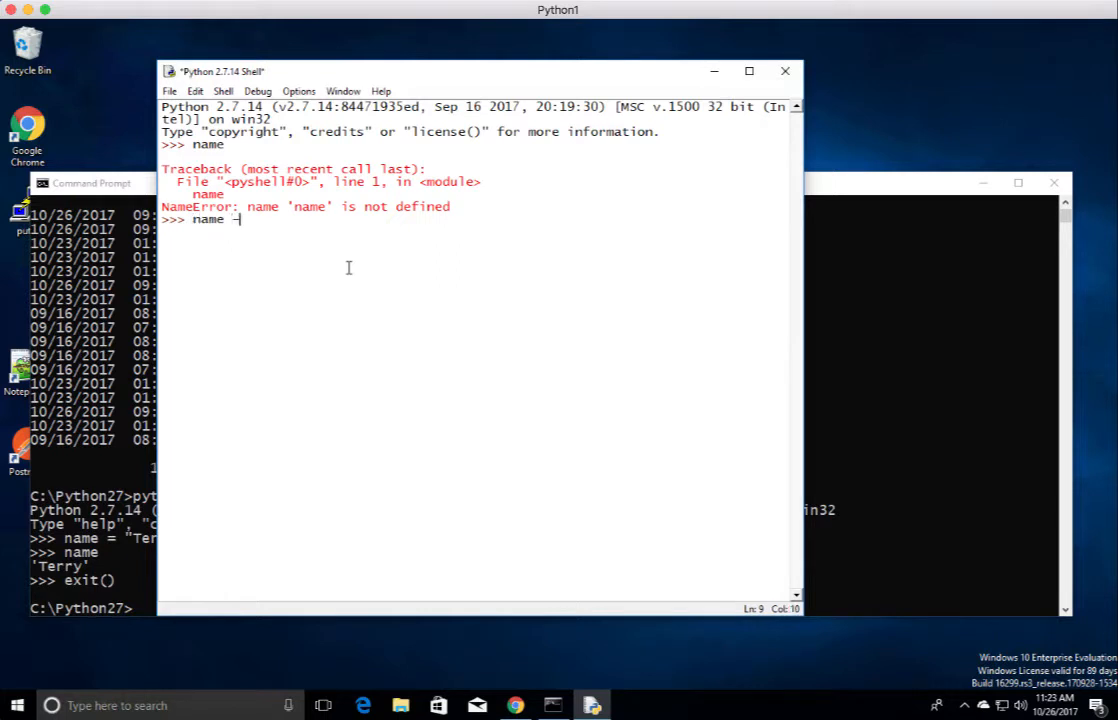
pyautogui.press('backspace')
pyautogui.write('= "TERRY"')
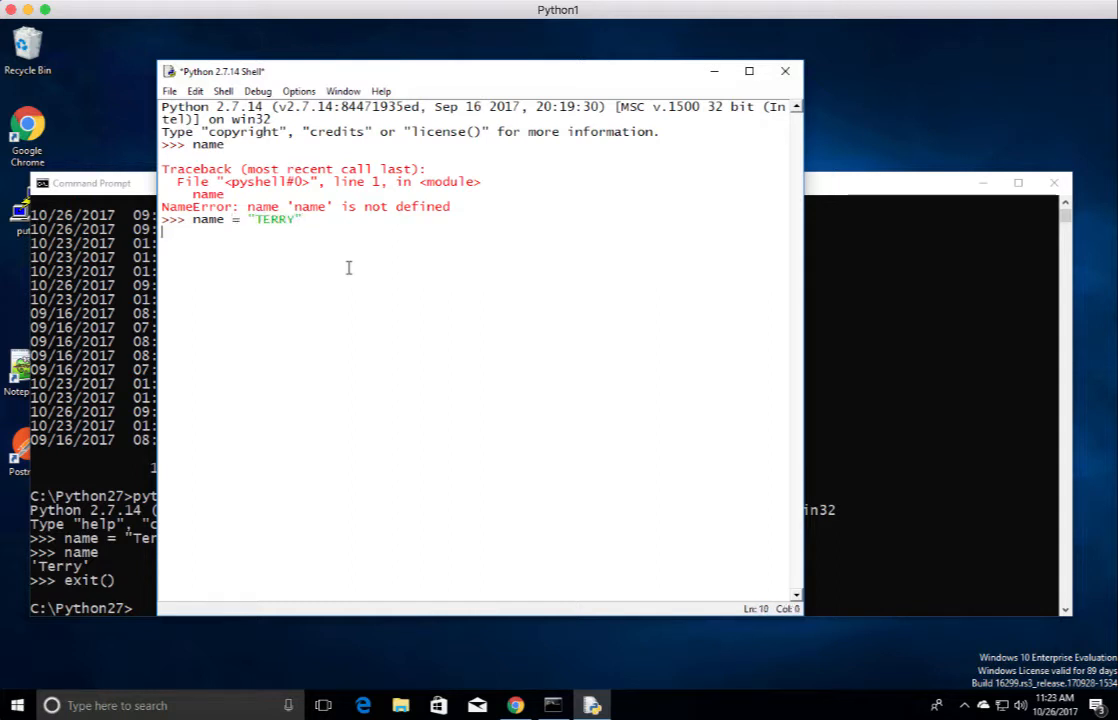
pyautogui.press('Return')
pyautogui.write('name')
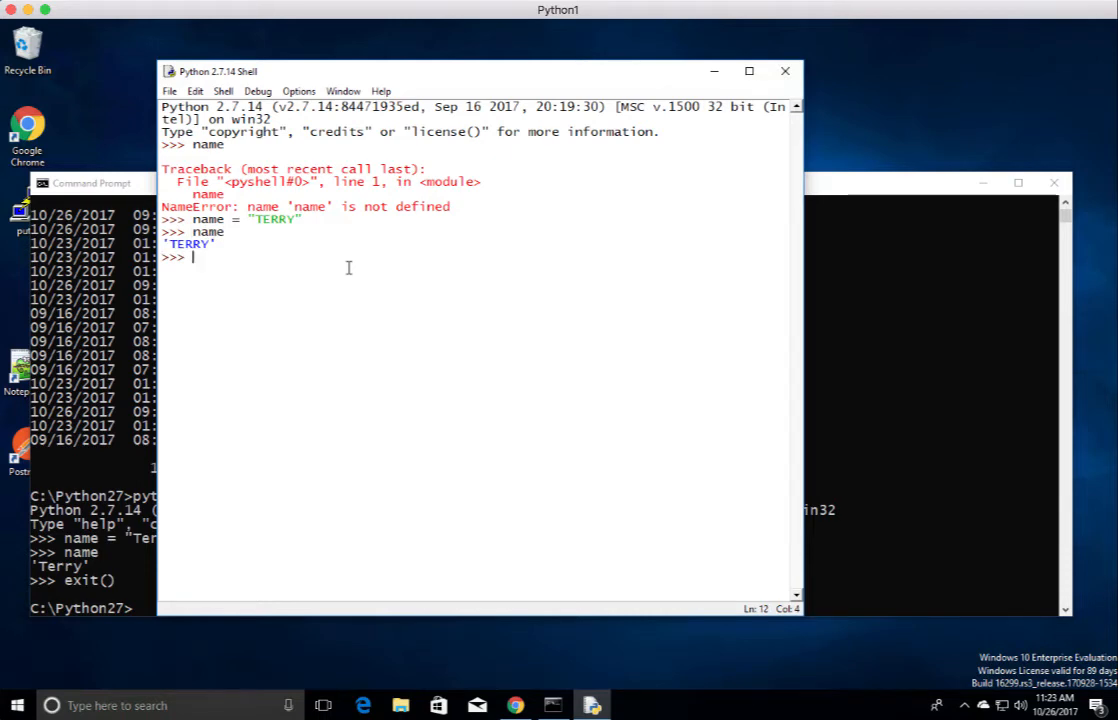
pyautogui.moveTo(310, 282)
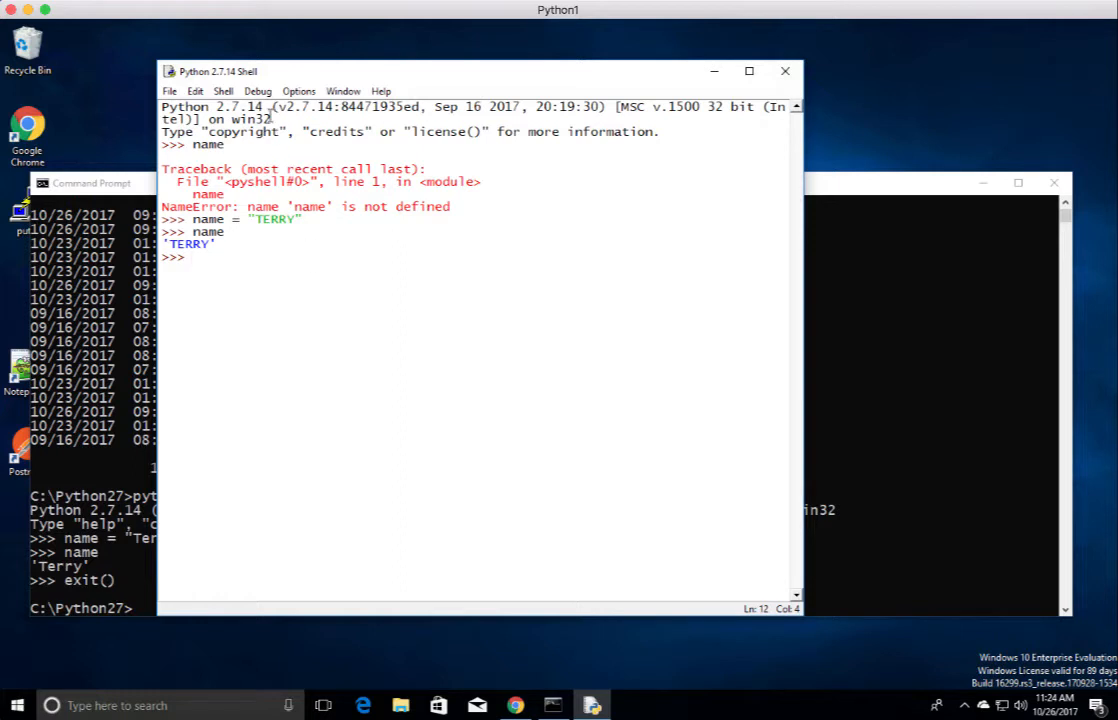
pyautogui.click(258, 92)
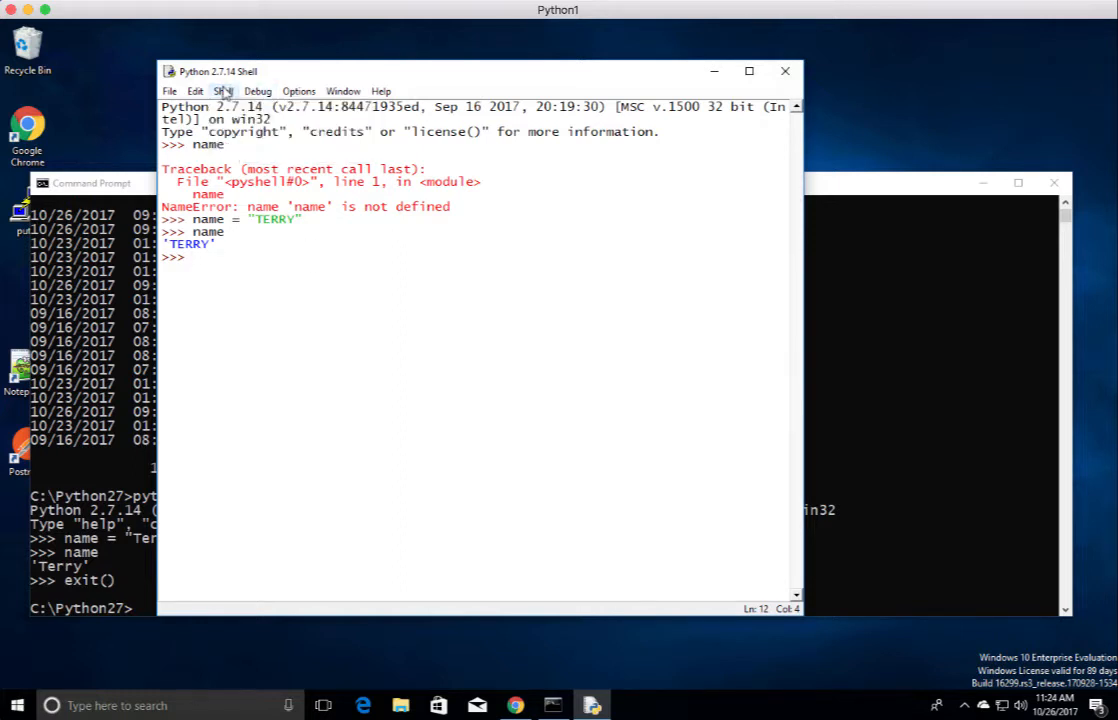
pyautogui.click(224, 92)
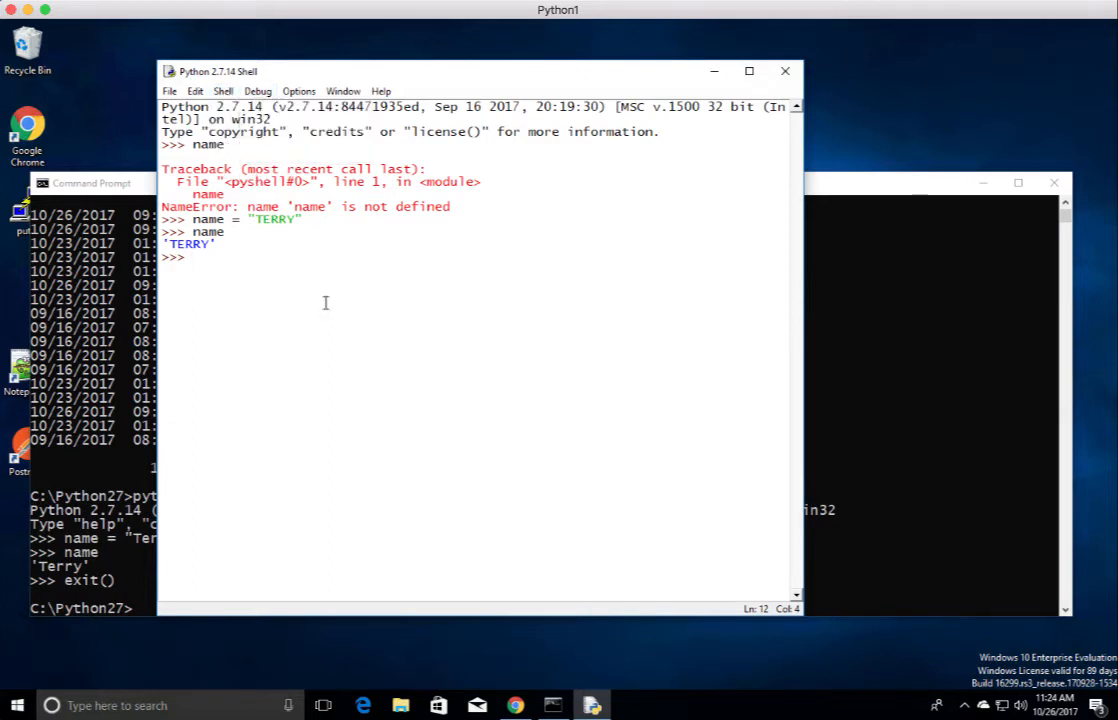
pyautogui.click(298, 92)
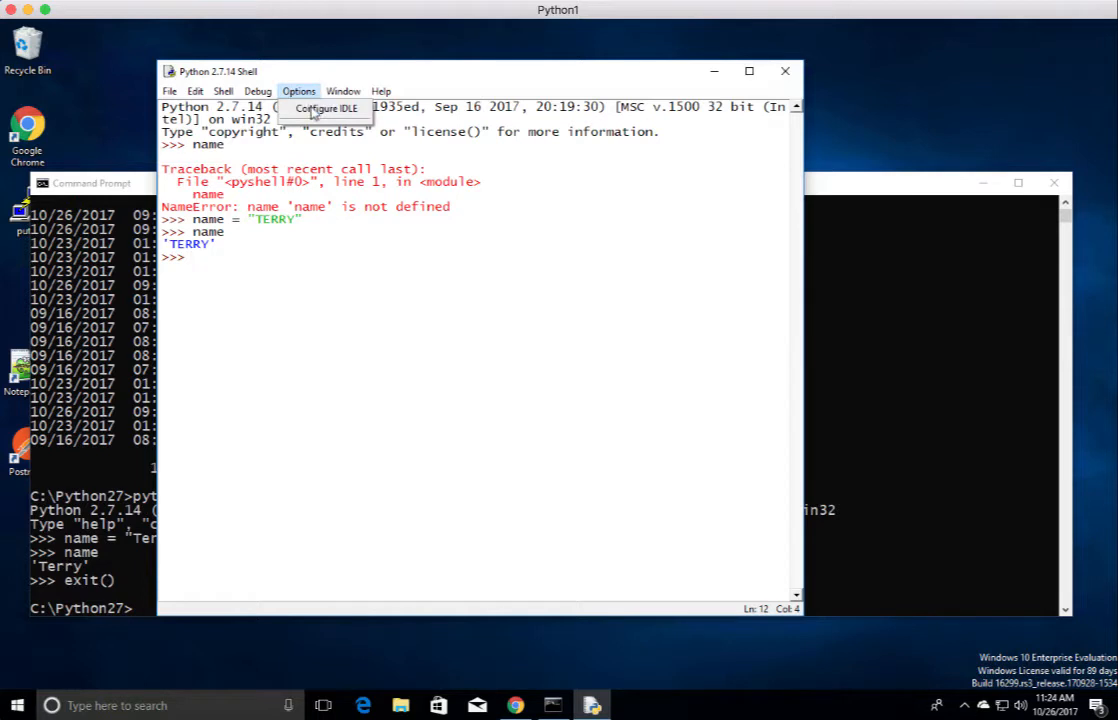
pyautogui.click(326, 108)
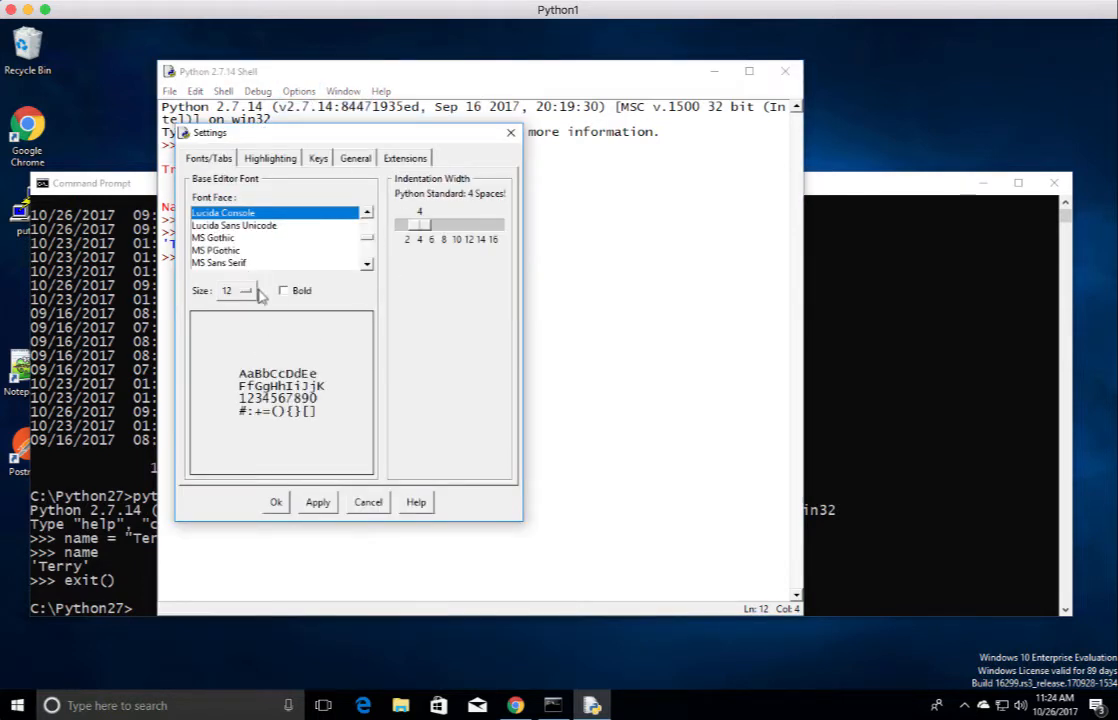
pyautogui.click(268, 158)
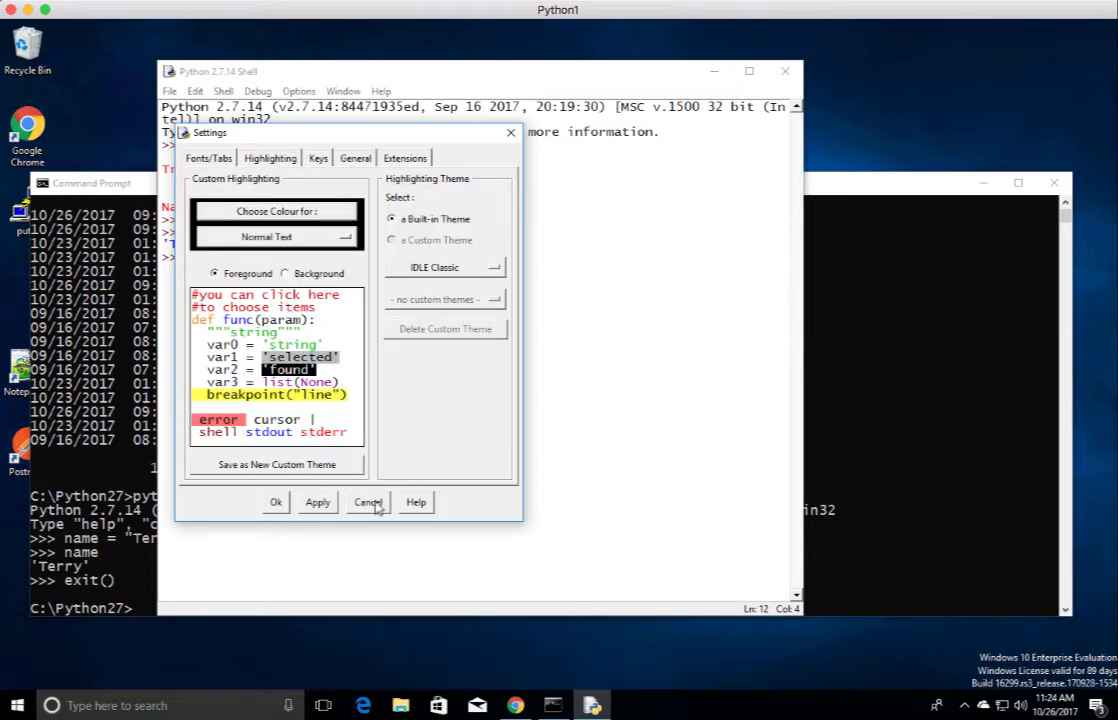
pyautogui.click(368, 502)
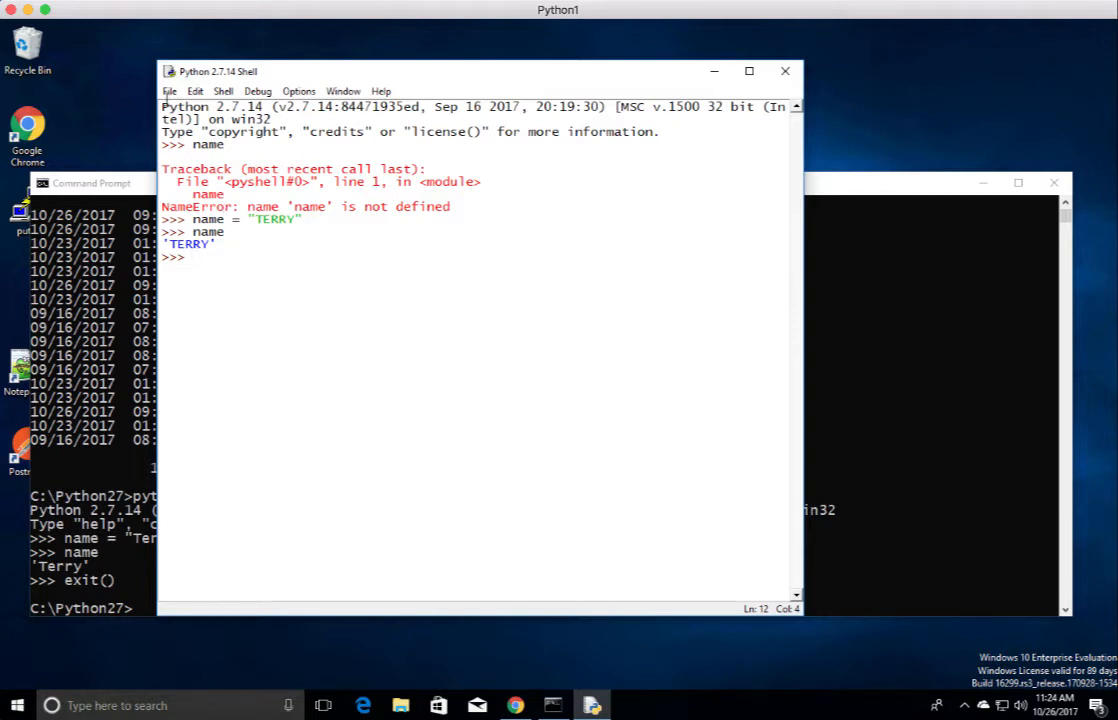
# - Create a new script file containing name = "TERRY"
pyautogui.click(168, 92)
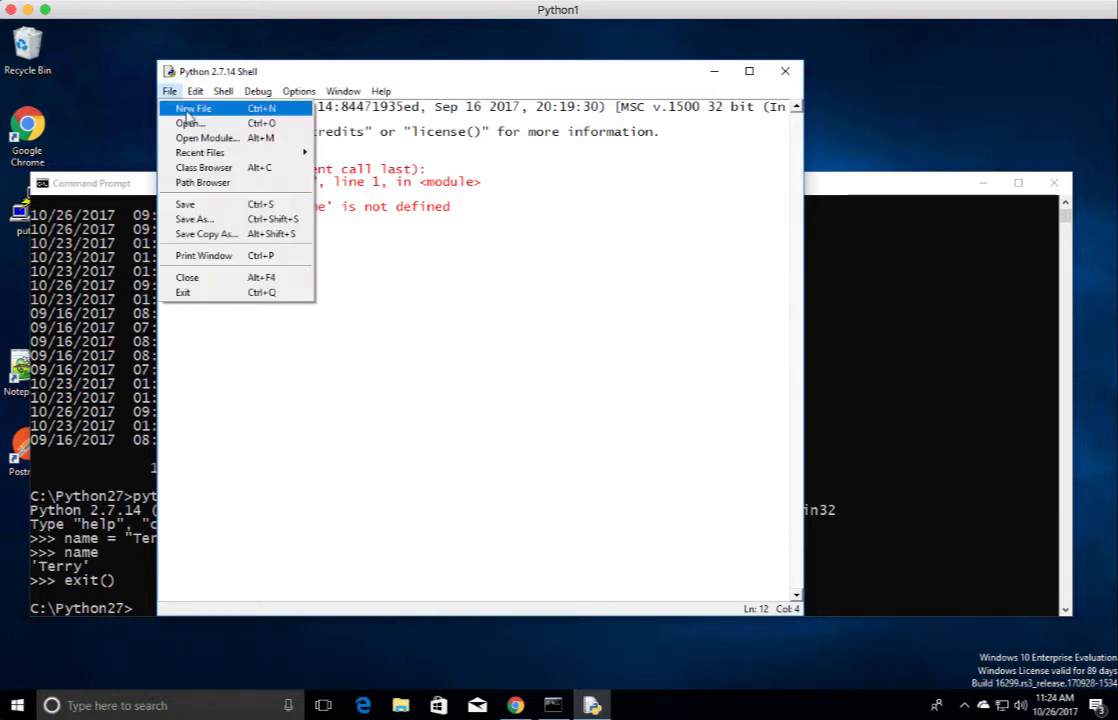
pyautogui.click(192, 108)
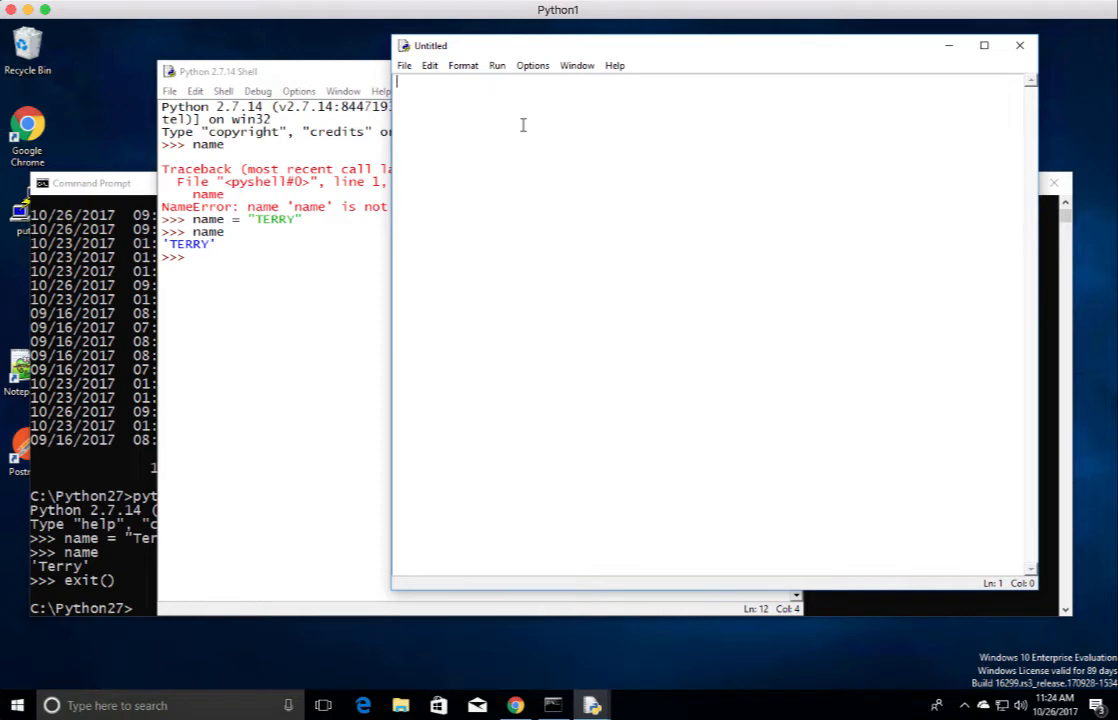
pyautogui.write('p')
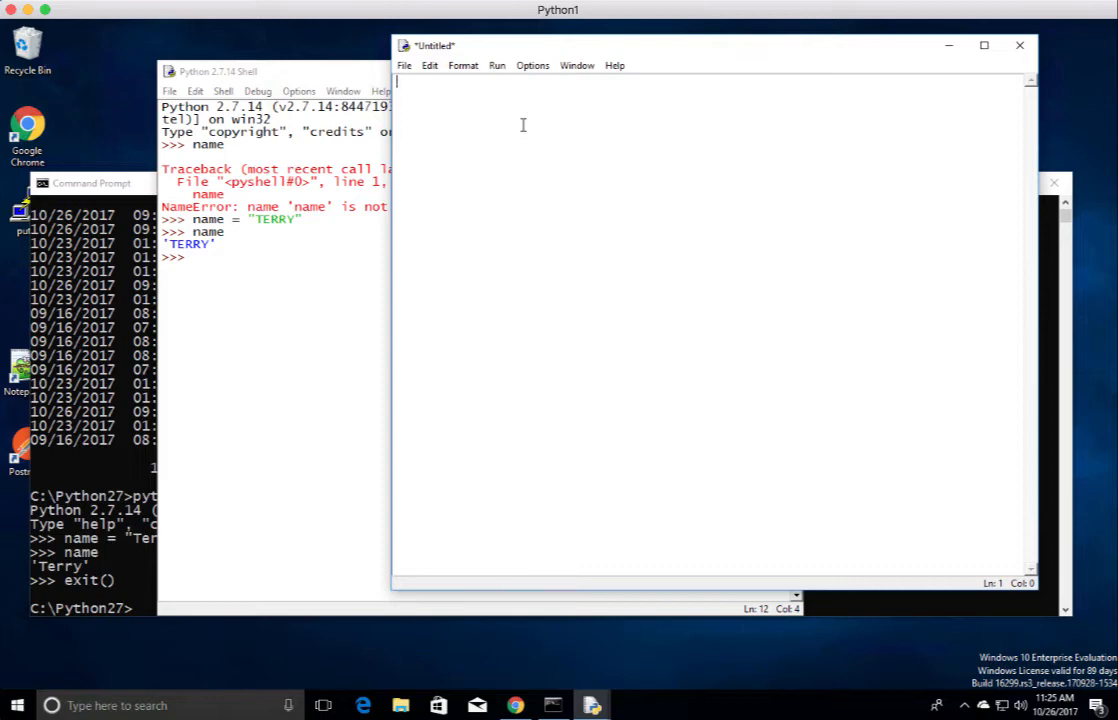
pyautogui.write('ame =')
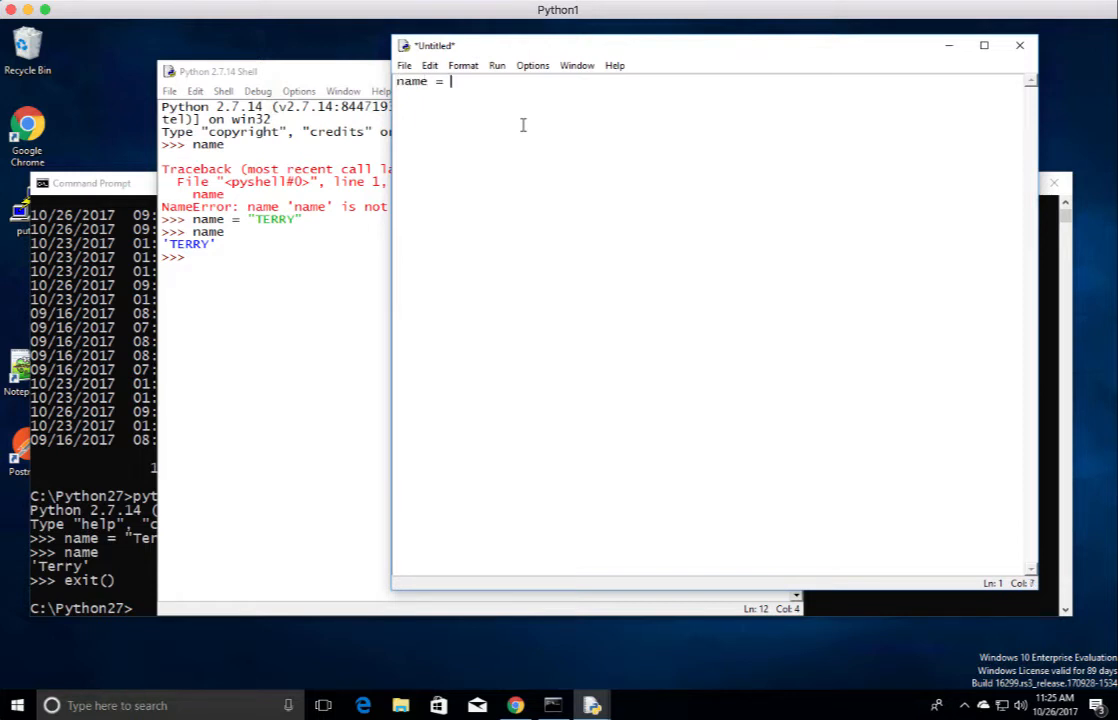
pyautogui.write('"TERR')
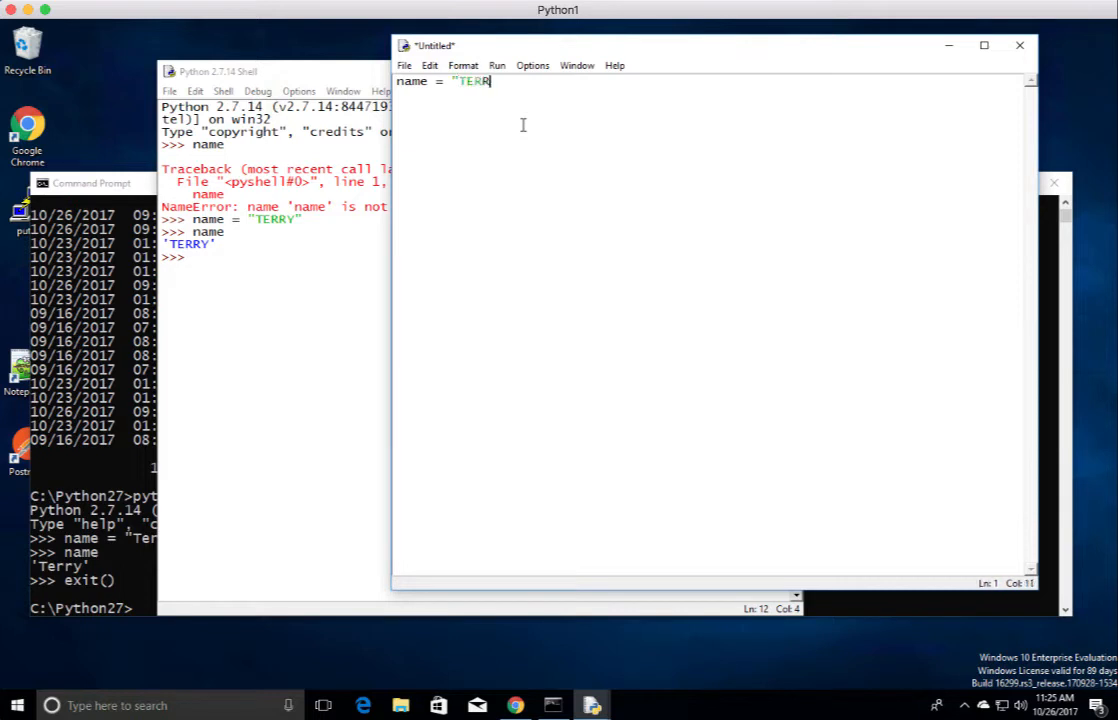
pyautogui.write('"')
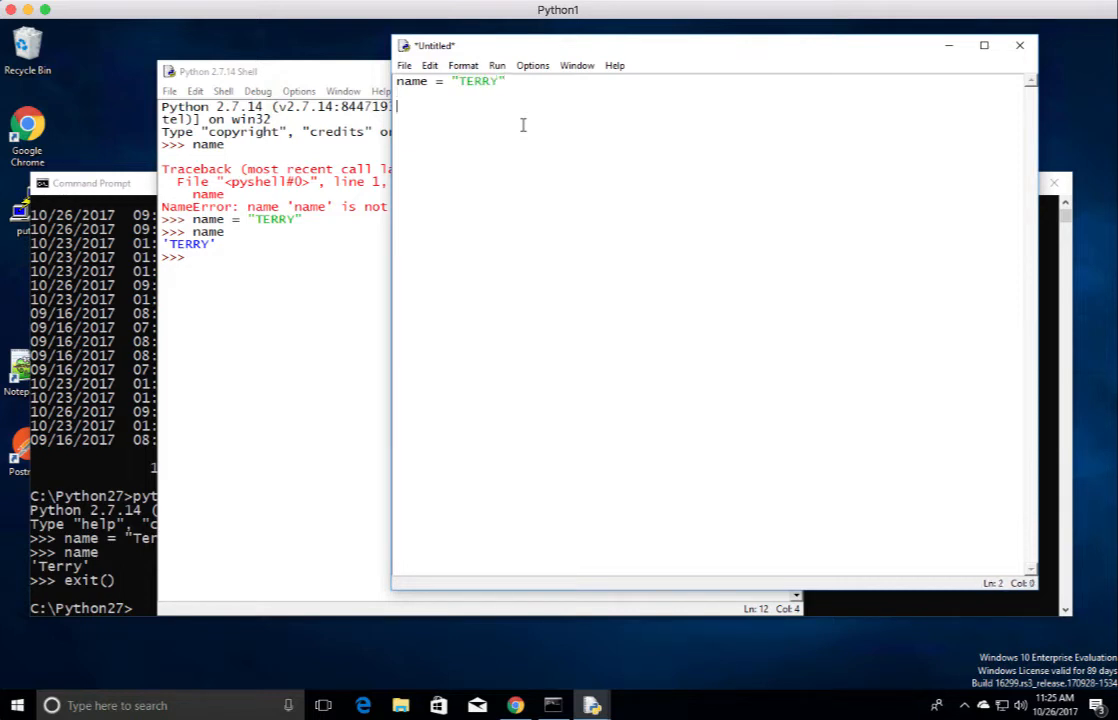
# - Add a second line print (name) to the script
pyautogui.press('Return')
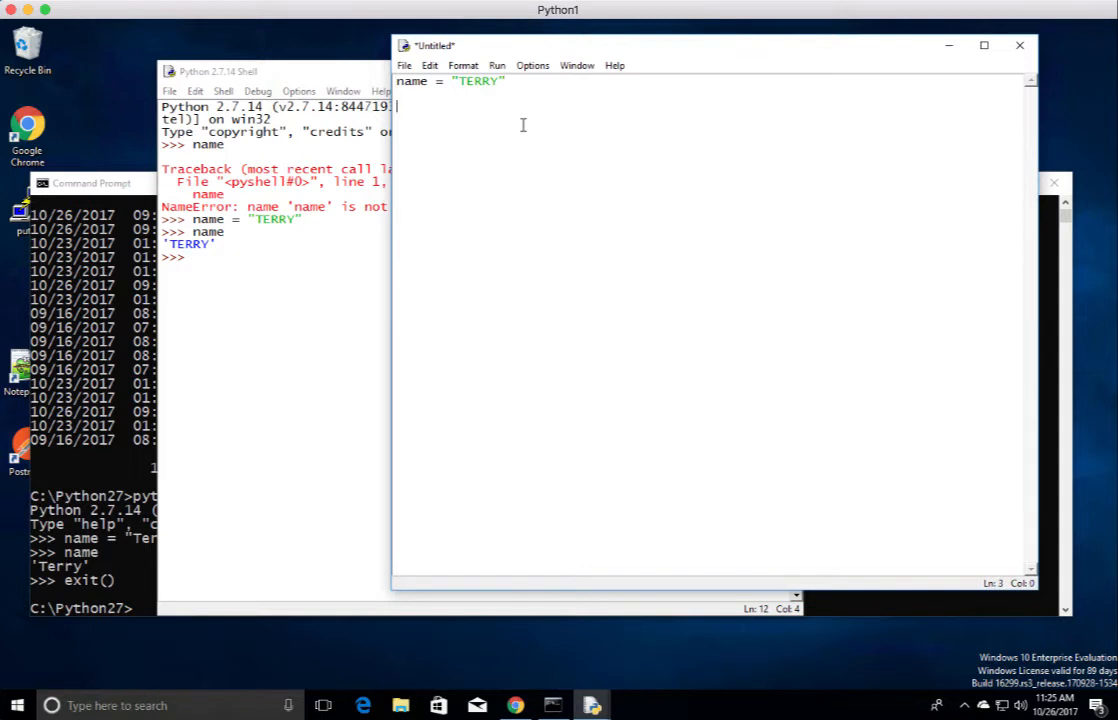
pyautogui.write('print (')
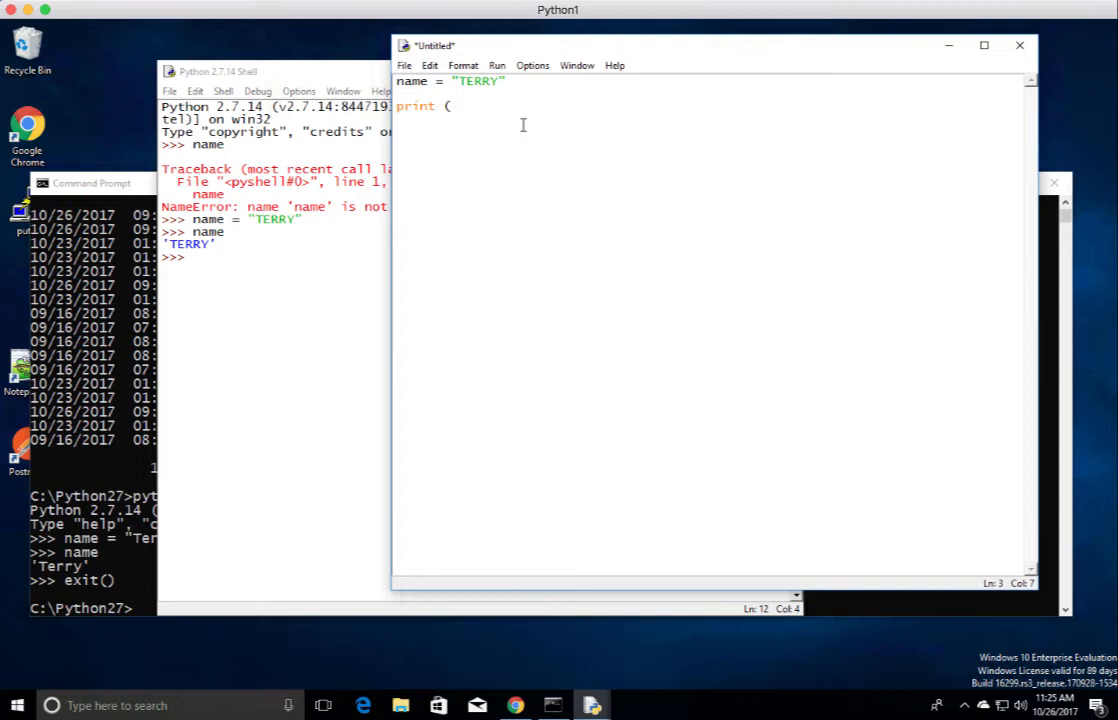
pyautogui.write('na')
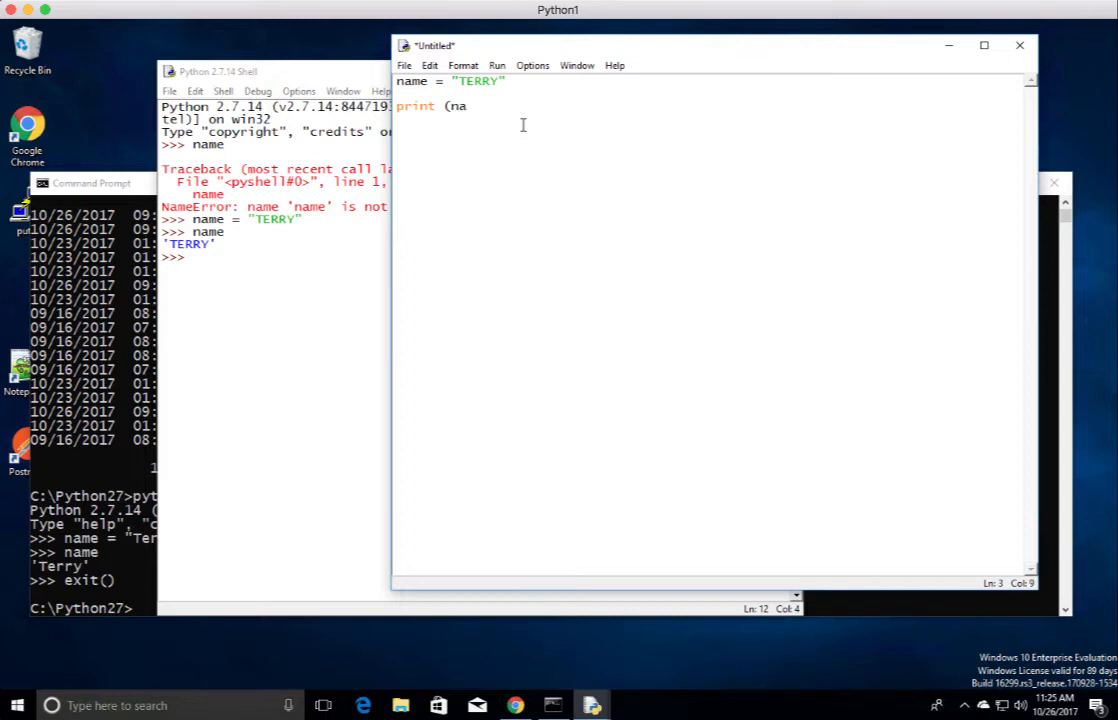
pyautogui.write('me_')
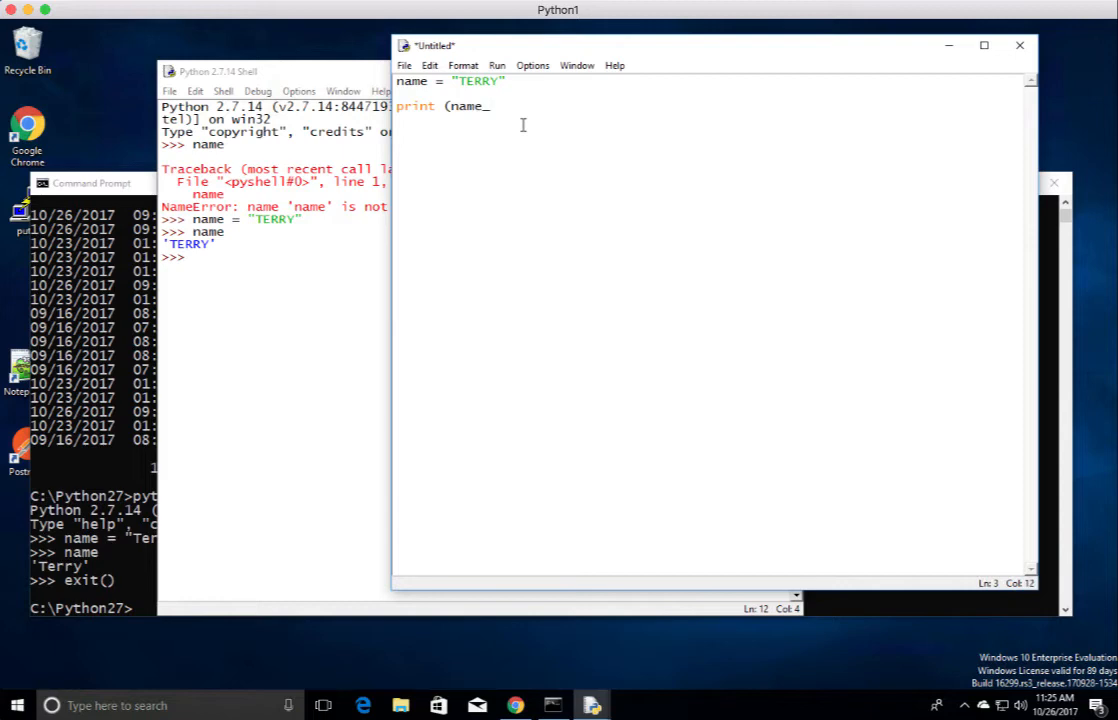
pyautogui.press('backspace')
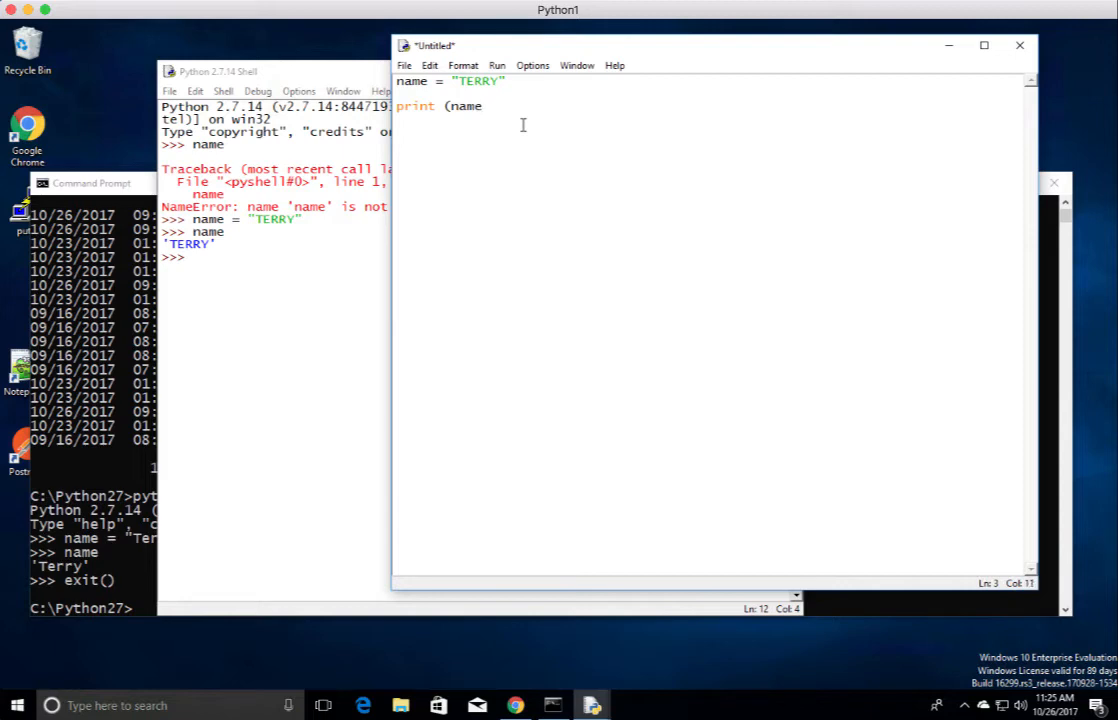
pyautogui.write(')')
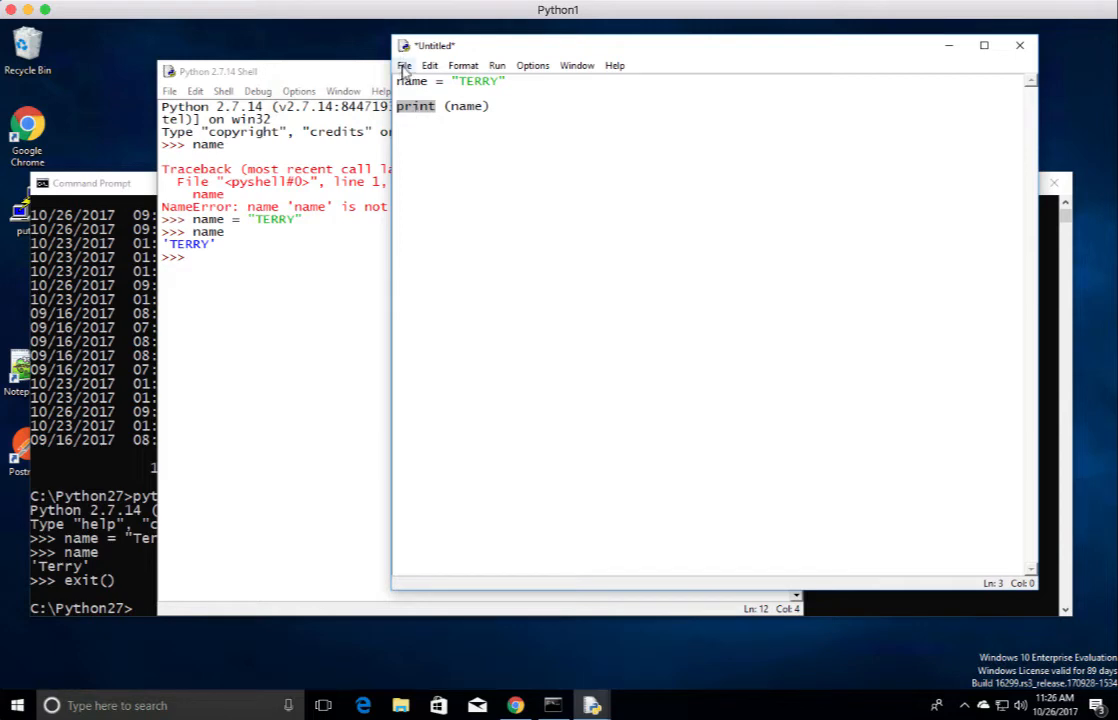
# - Save the script as terry_name.py in C:\Python27 and return to Command Prompt
pyautogui.click(404, 64)
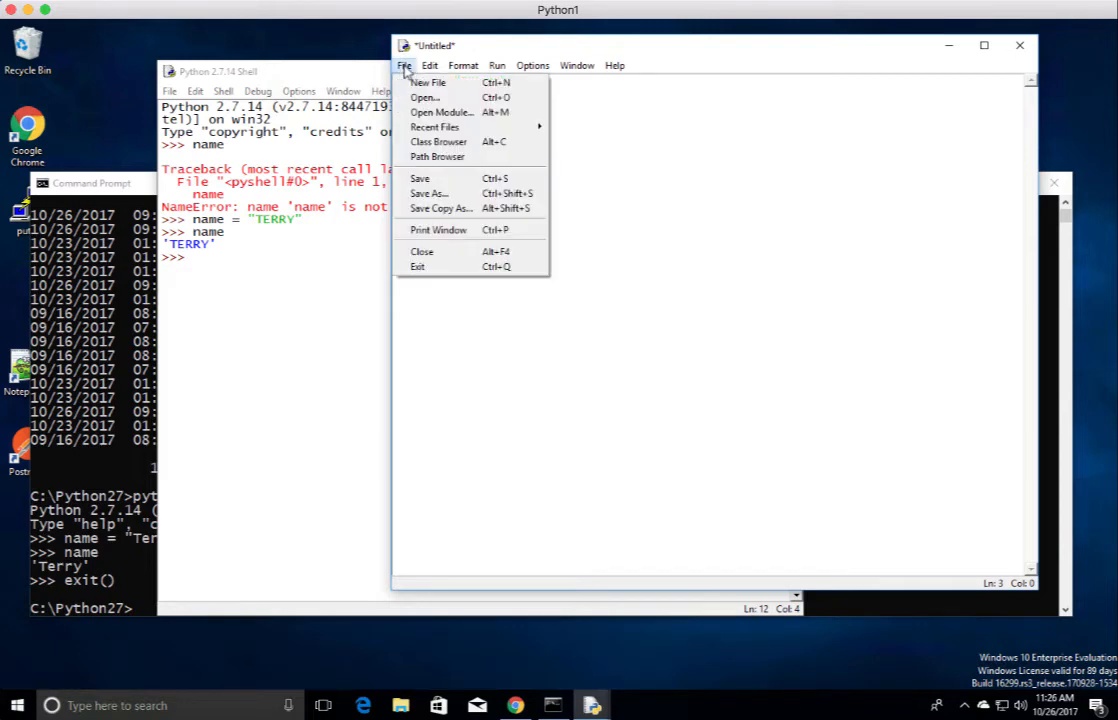
pyautogui.click(428, 192)
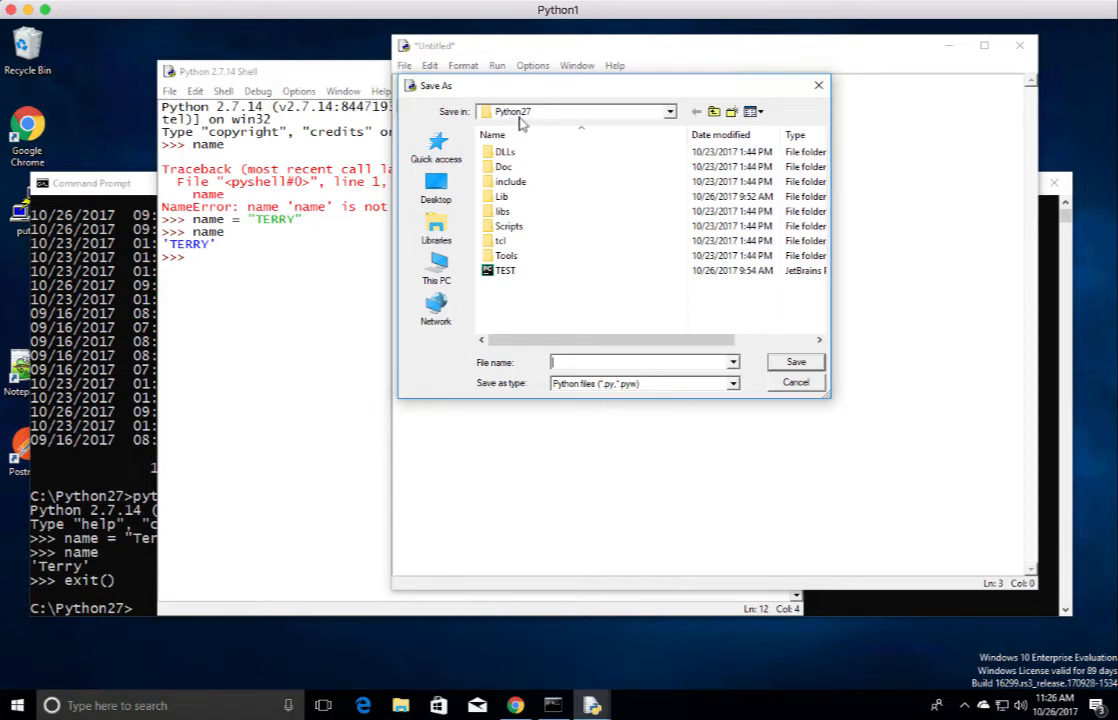
pyautogui.write('terry_name.py')
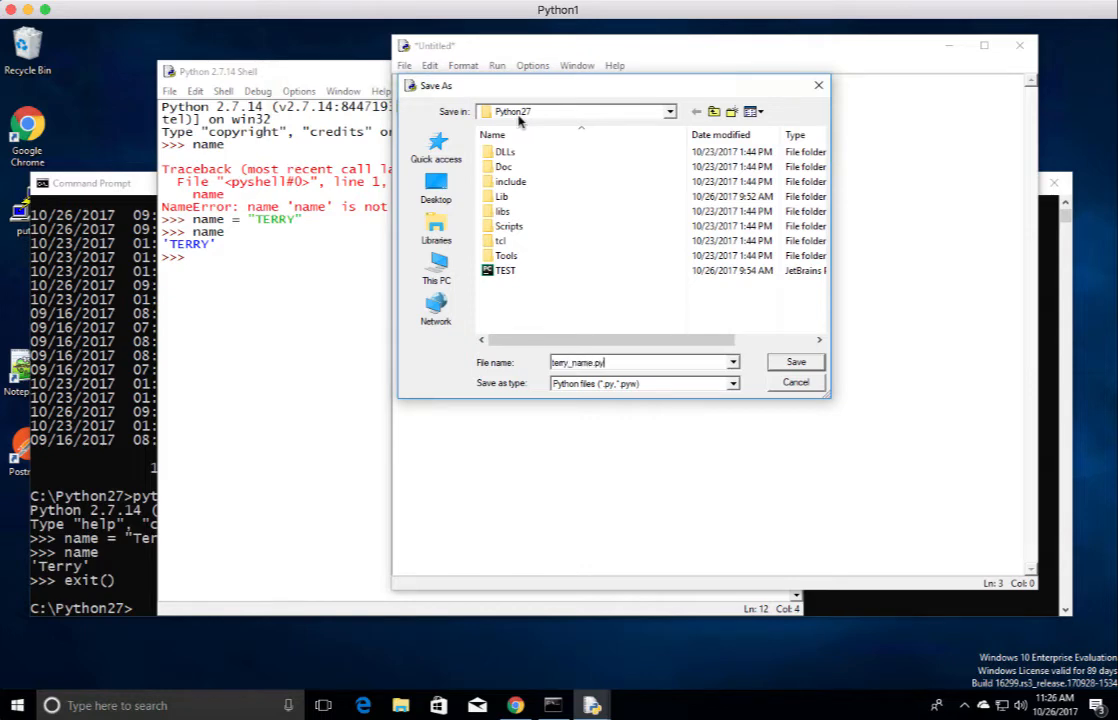
pyautogui.click(796, 362)
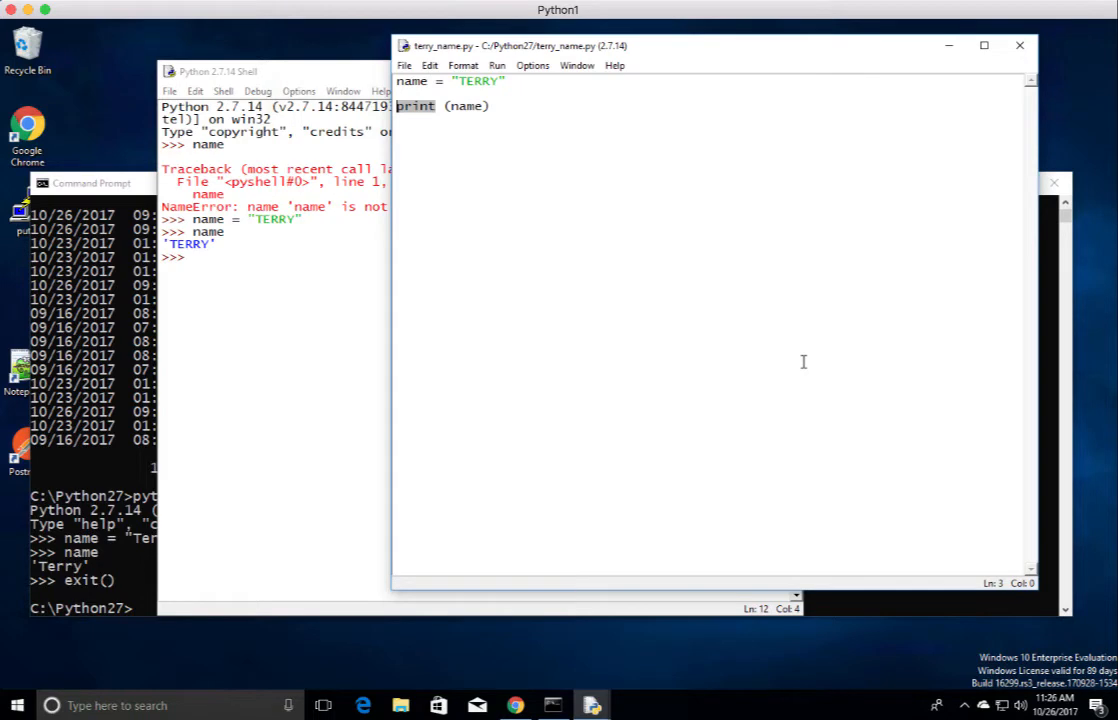
pyautogui.click(90, 184)
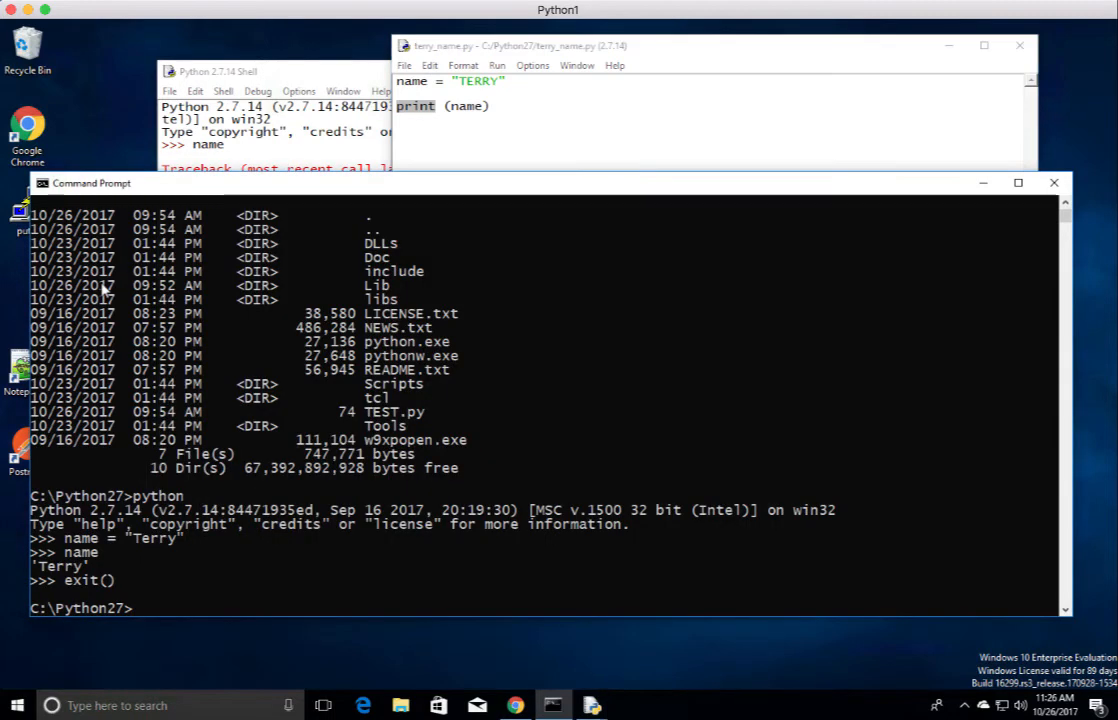
# - List the folder to confirm terry_name.py, then run python terry_name.py printing TERRY
pyautogui.write('dir')
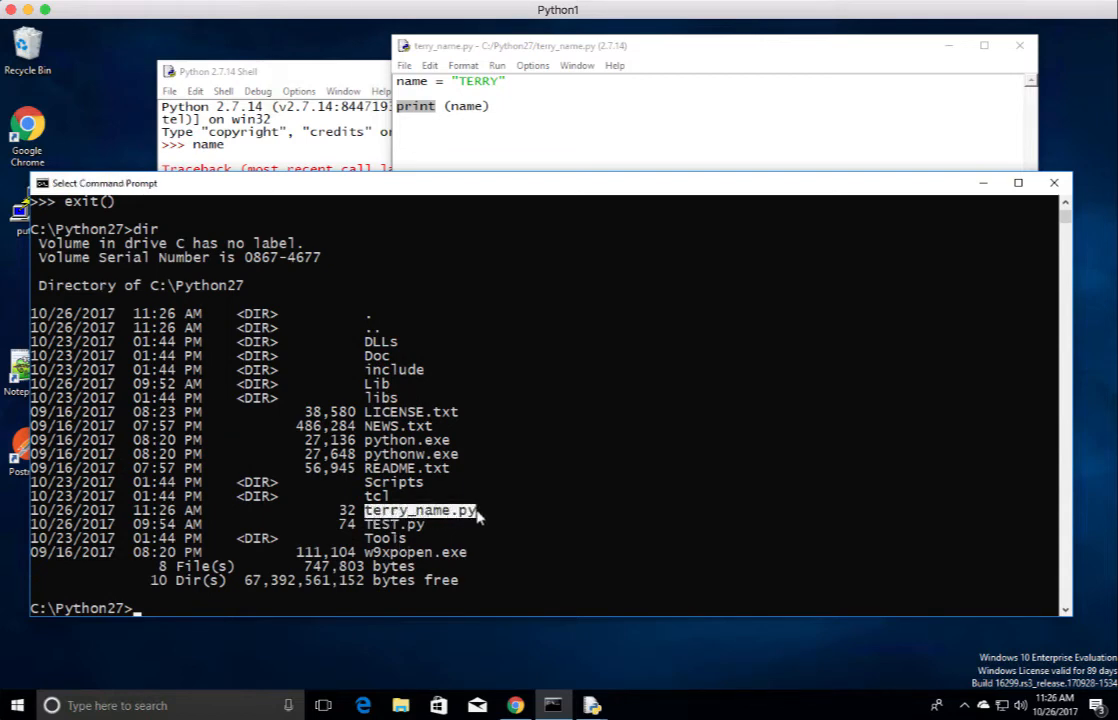
pyautogui.write('pty')
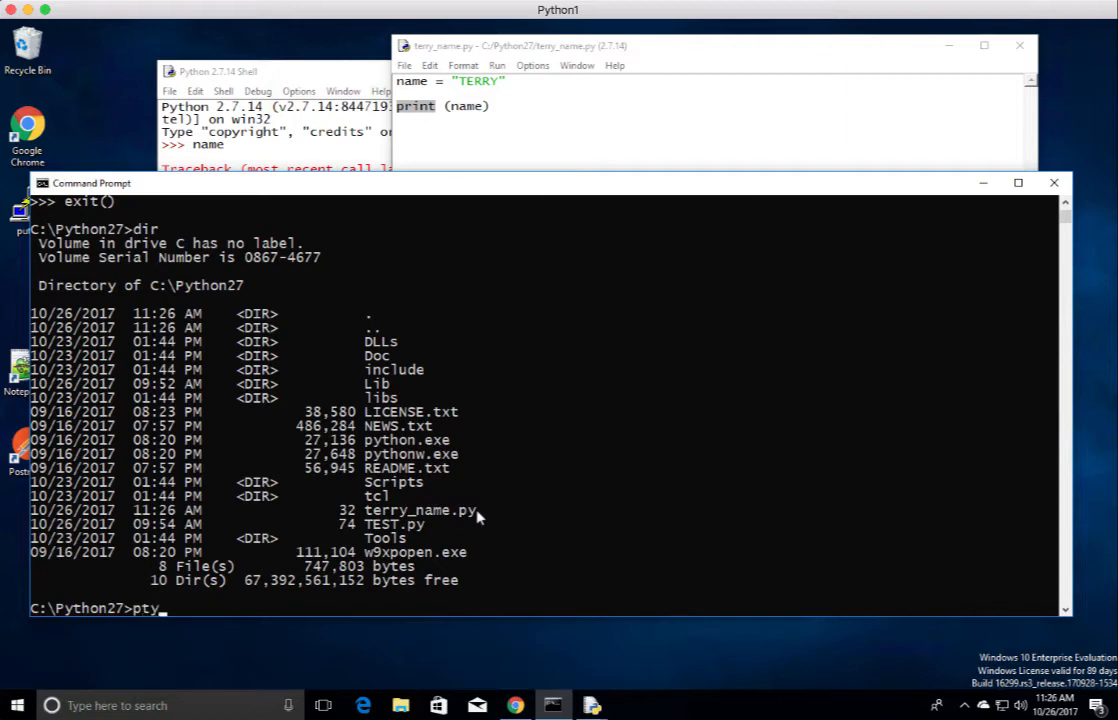
pyautogui.write('ho')
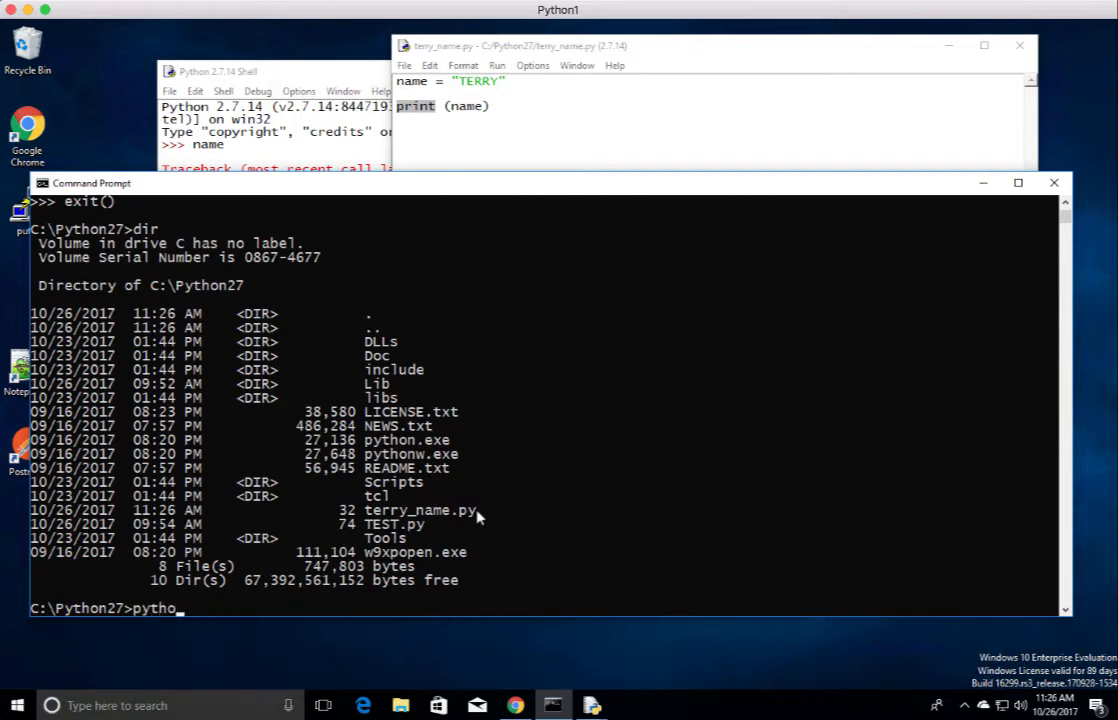
pyautogui.write('n terry_name.py')
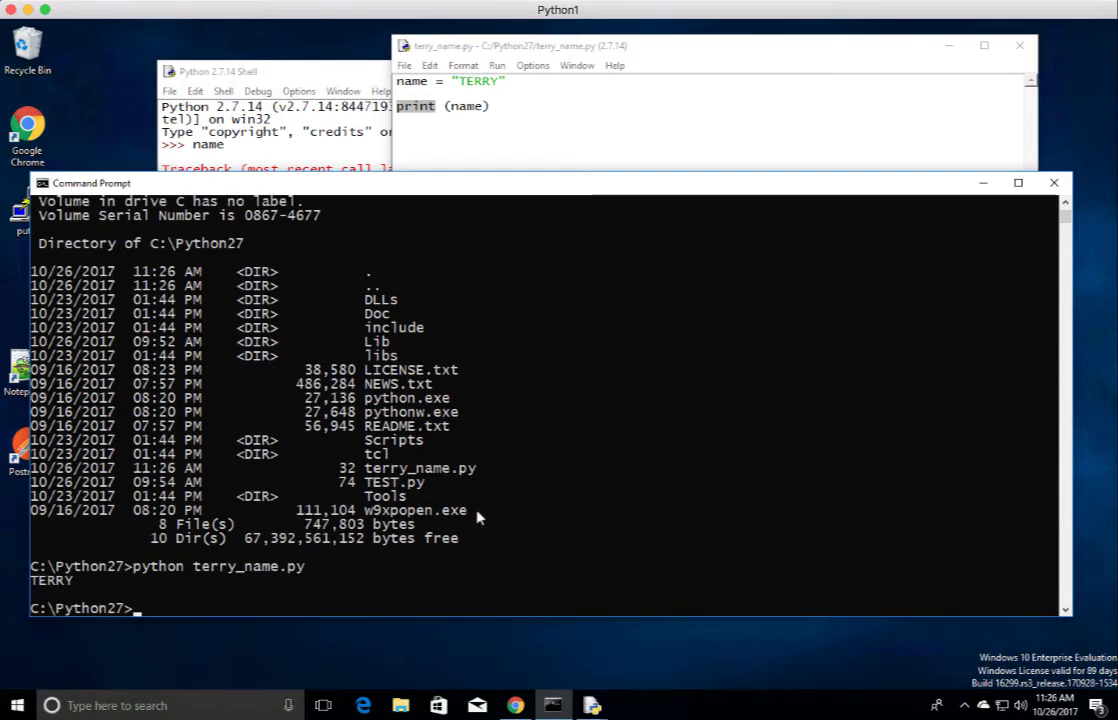
pyautogui.doubleClick(52, 580)
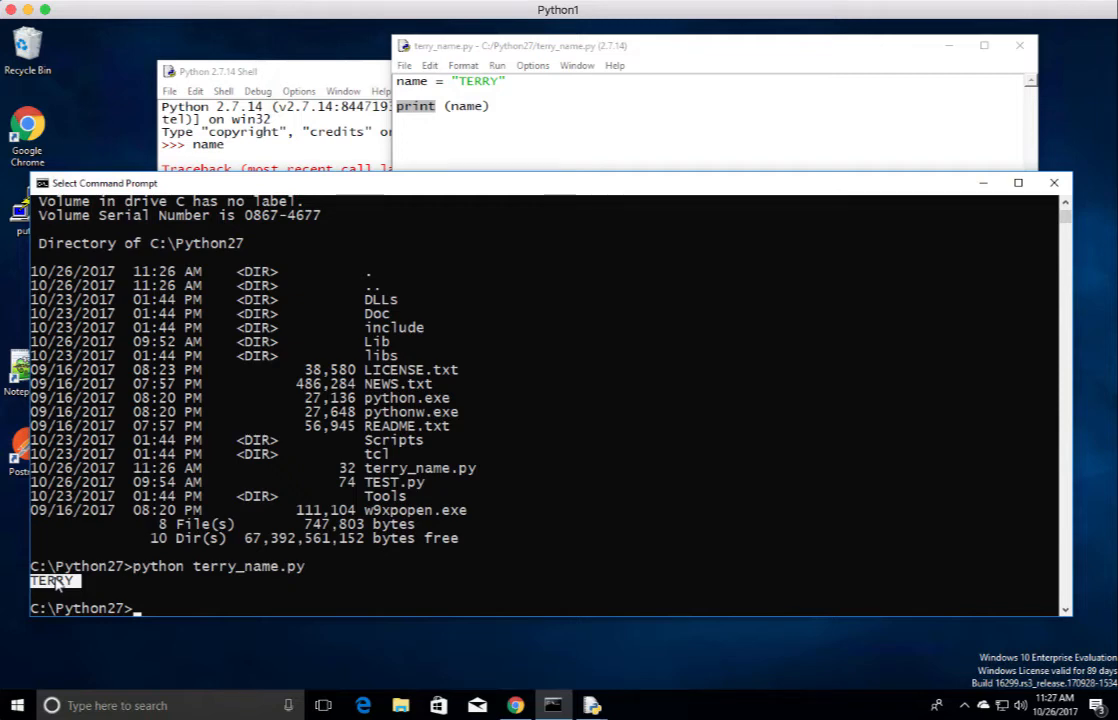
pyautogui.moveTo(350, 260)
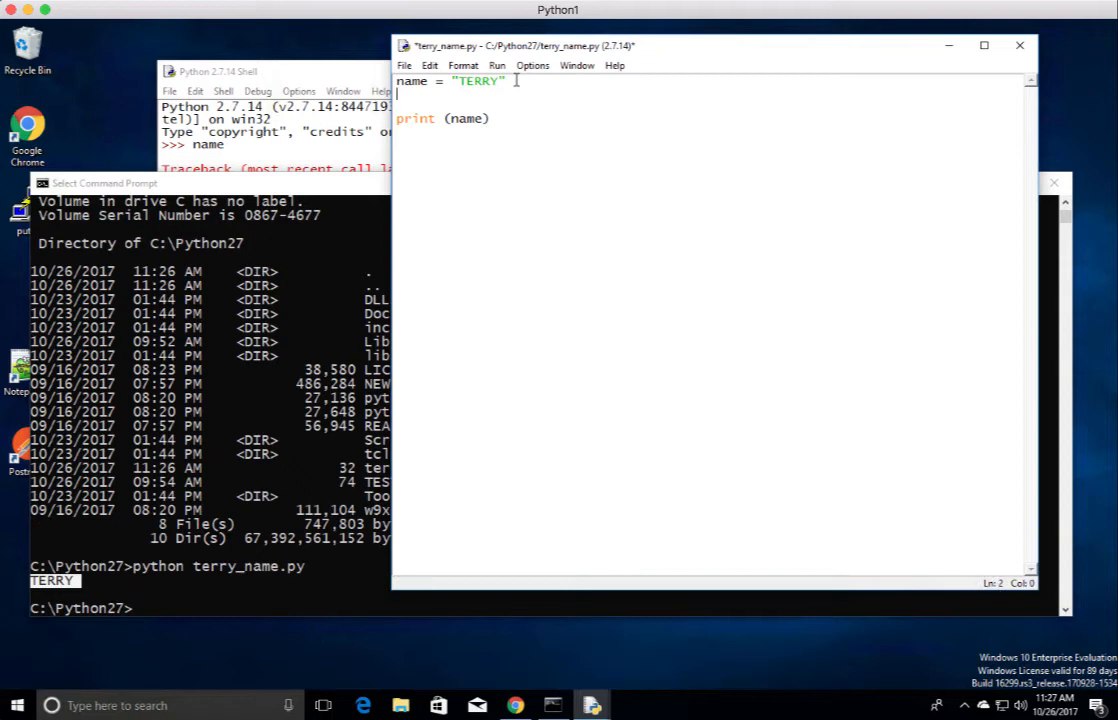
# - Add variables number = 100 and Number2 = 101 to the script
pyautogui.write('number')
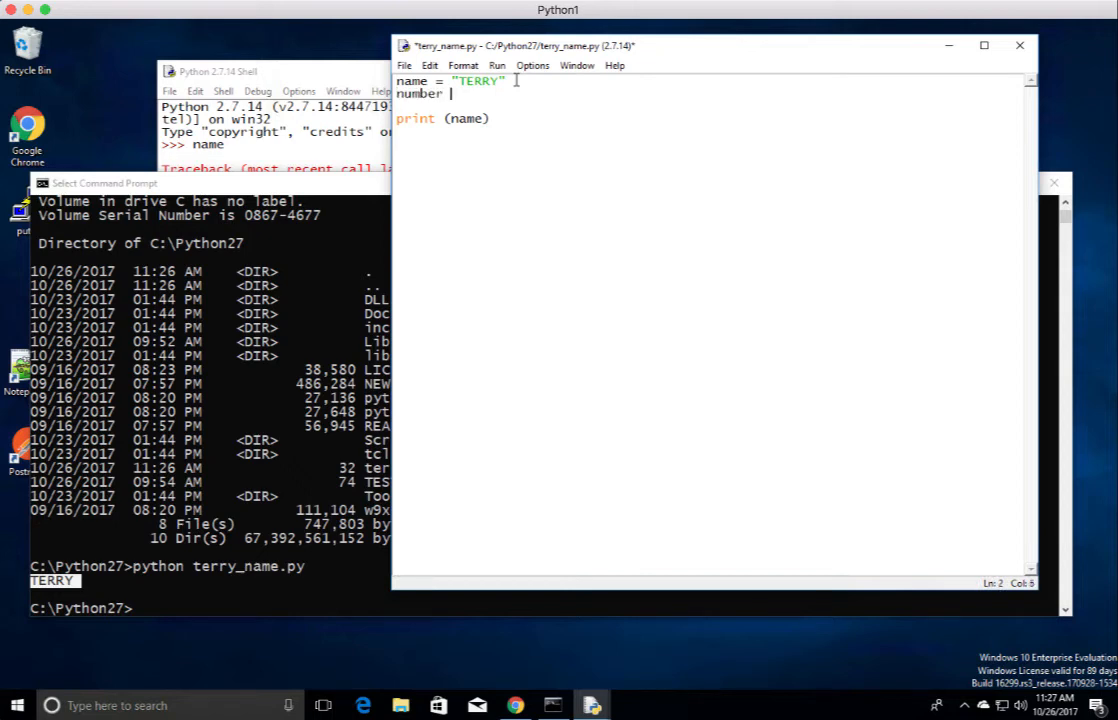
pyautogui.write('=')
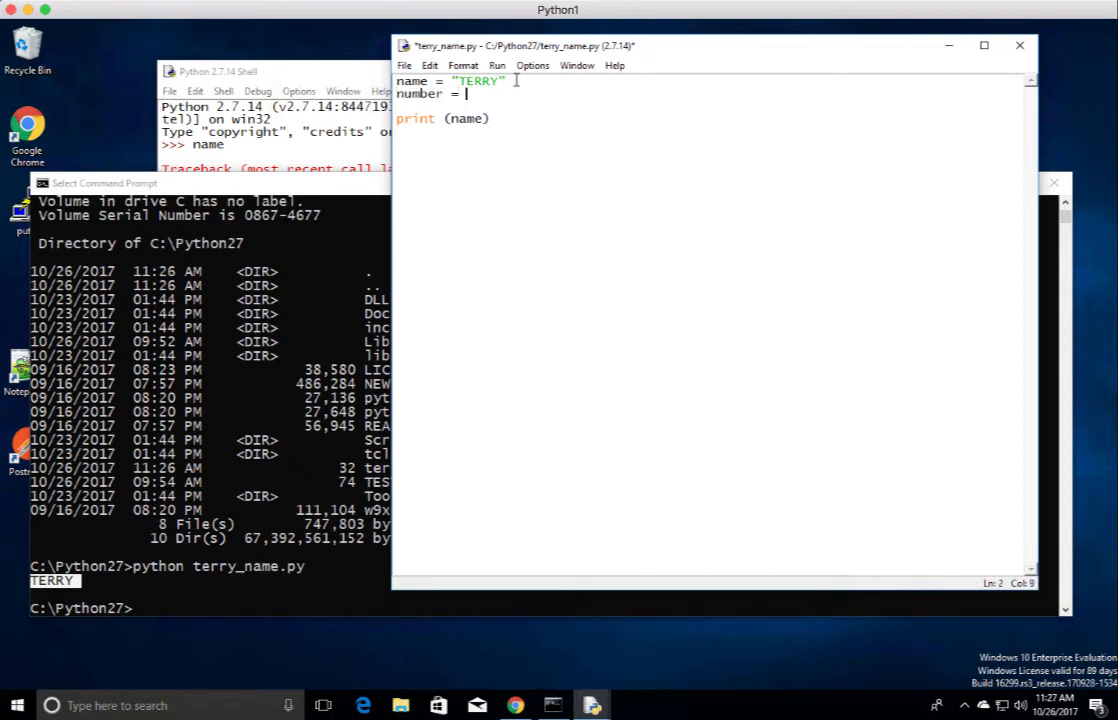
pyautogui.write('100')
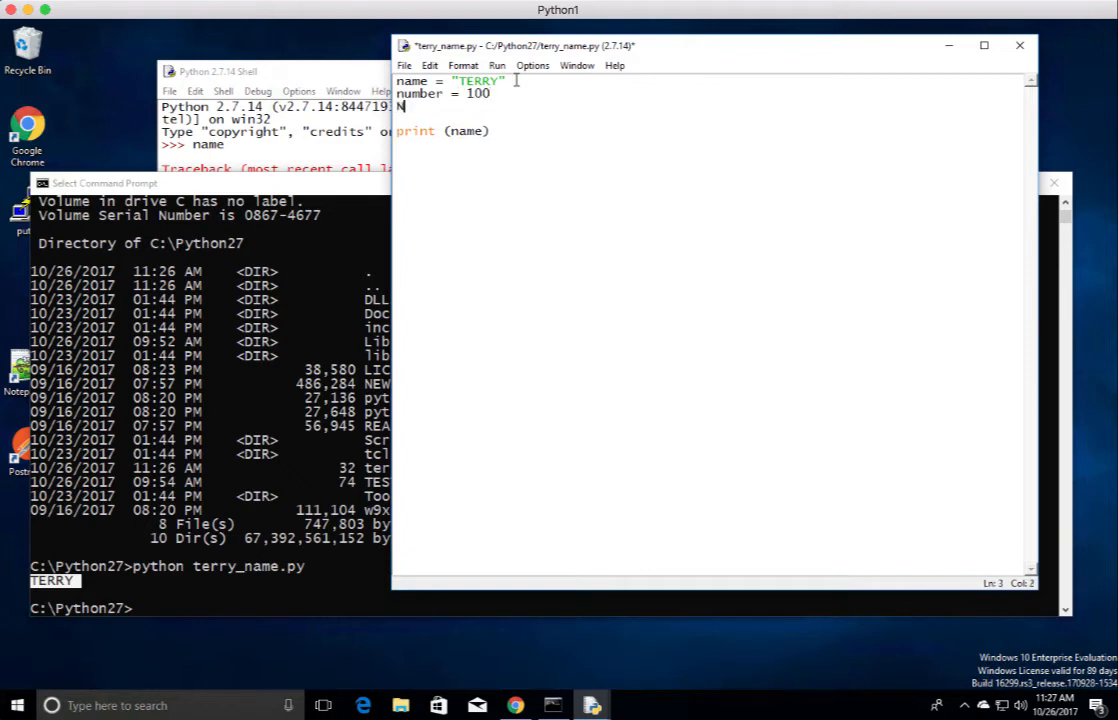
pyautogui.write('Number2')
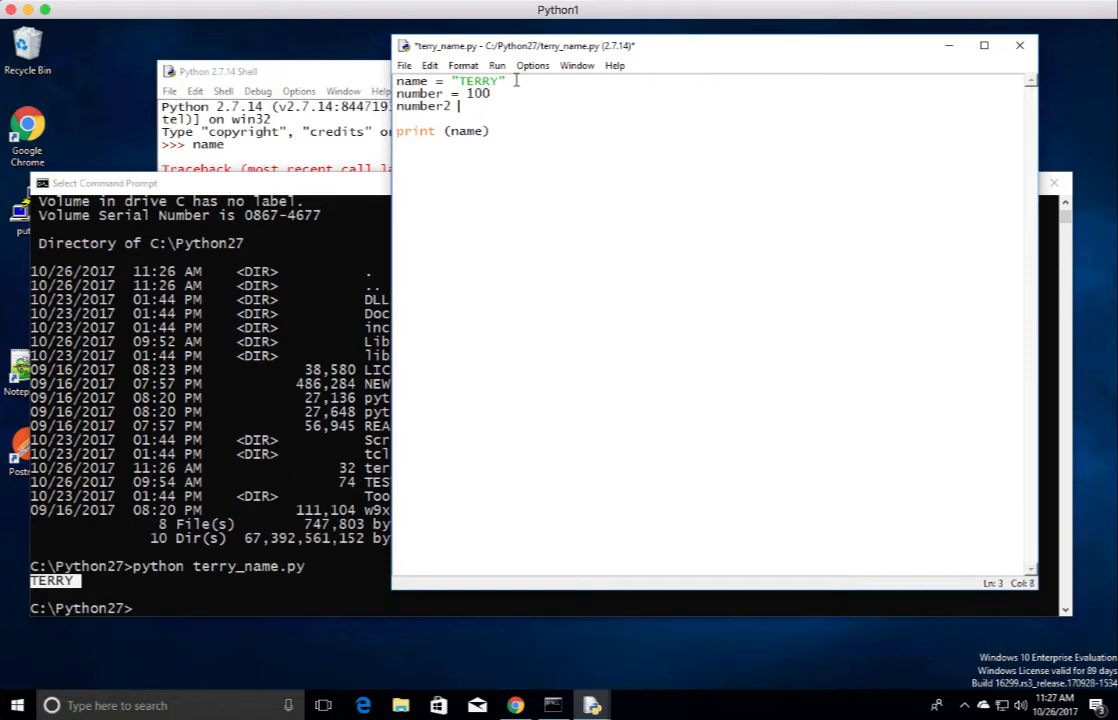
pyautogui.write('=')
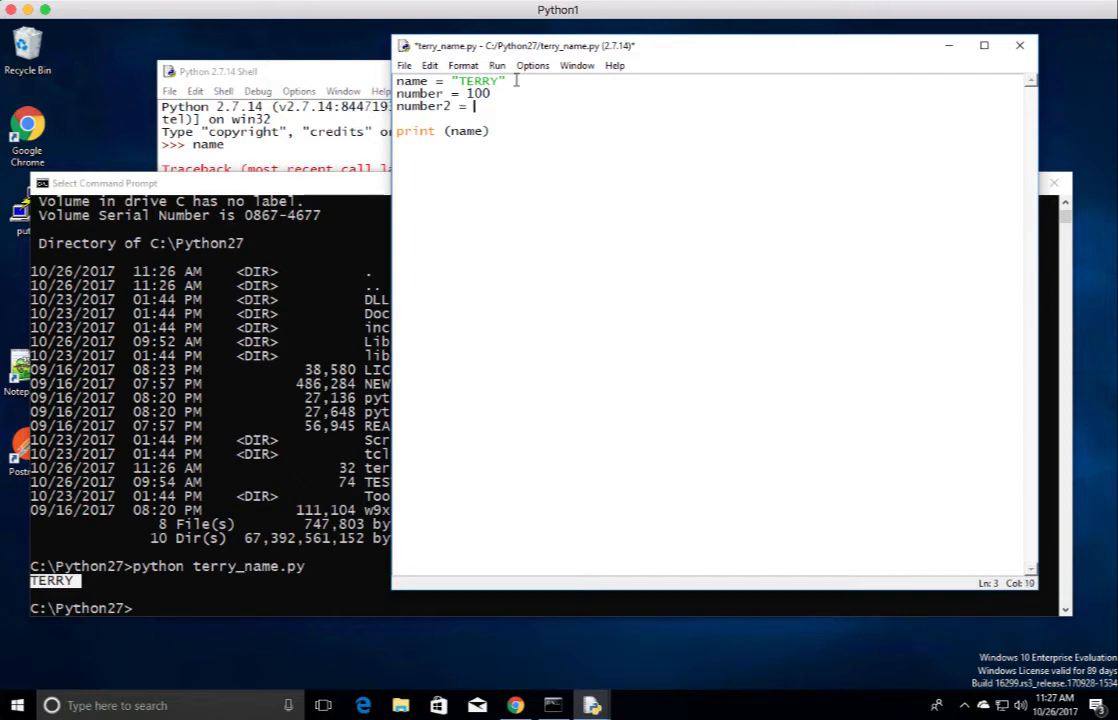
pyautogui.write('101')
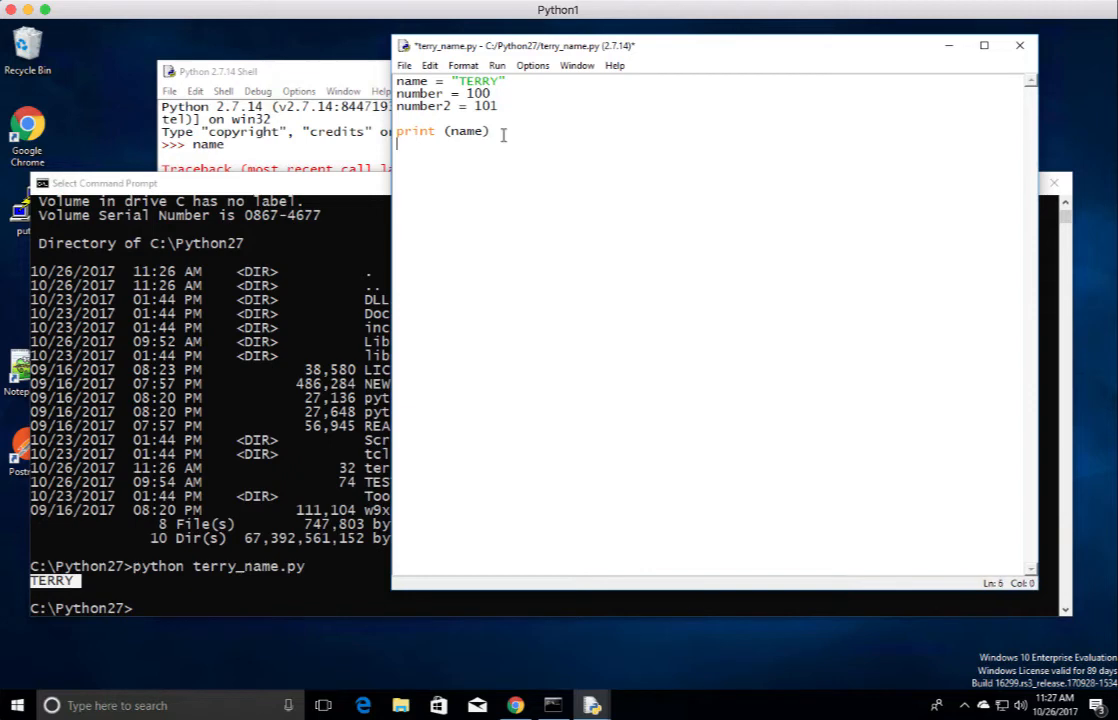
# - Add the line print (number + number2)
pyautogui.write('p')
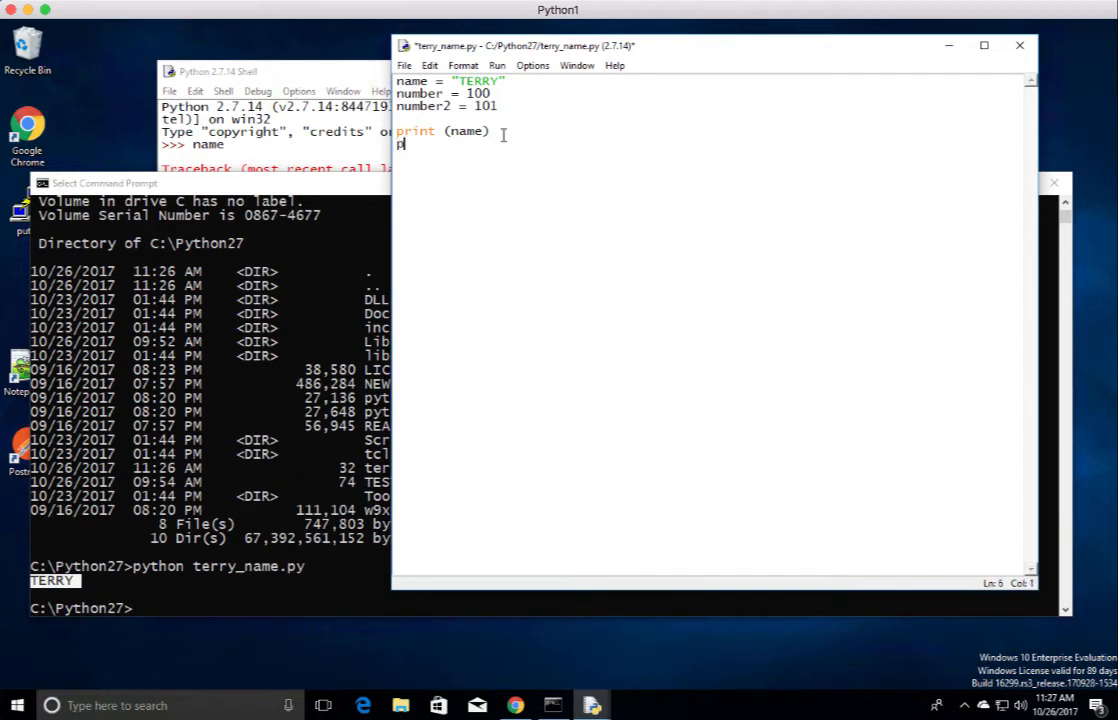
pyautogui.write('rint (')
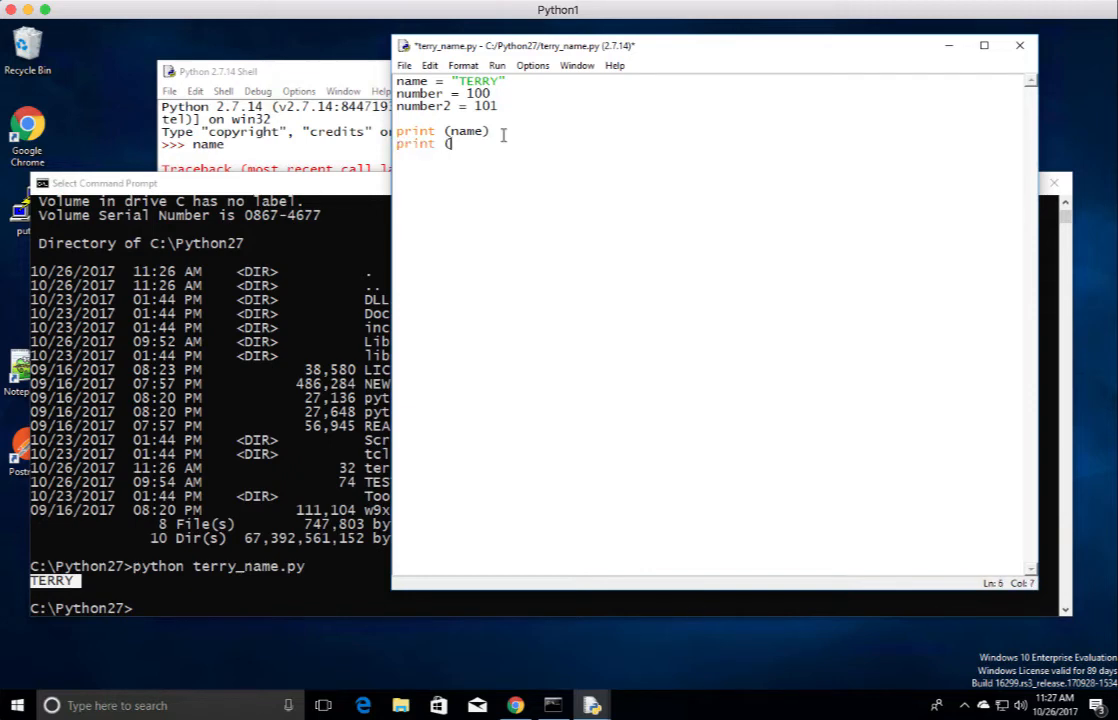
pyautogui.write('number')
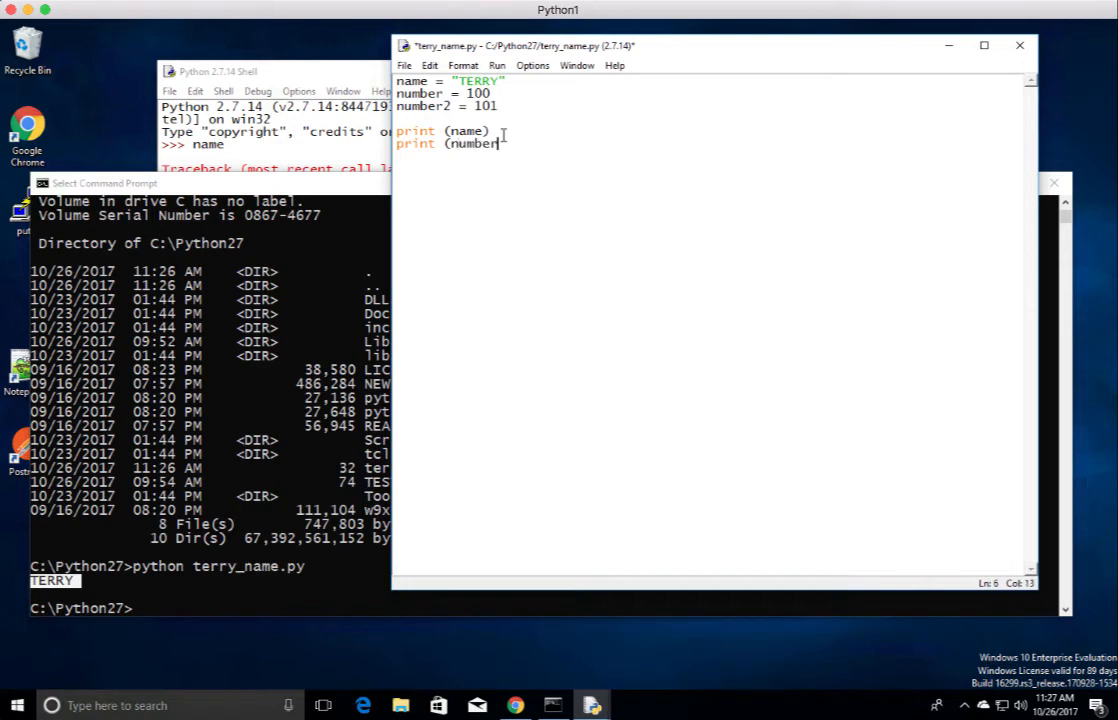
pyautogui.write('+')
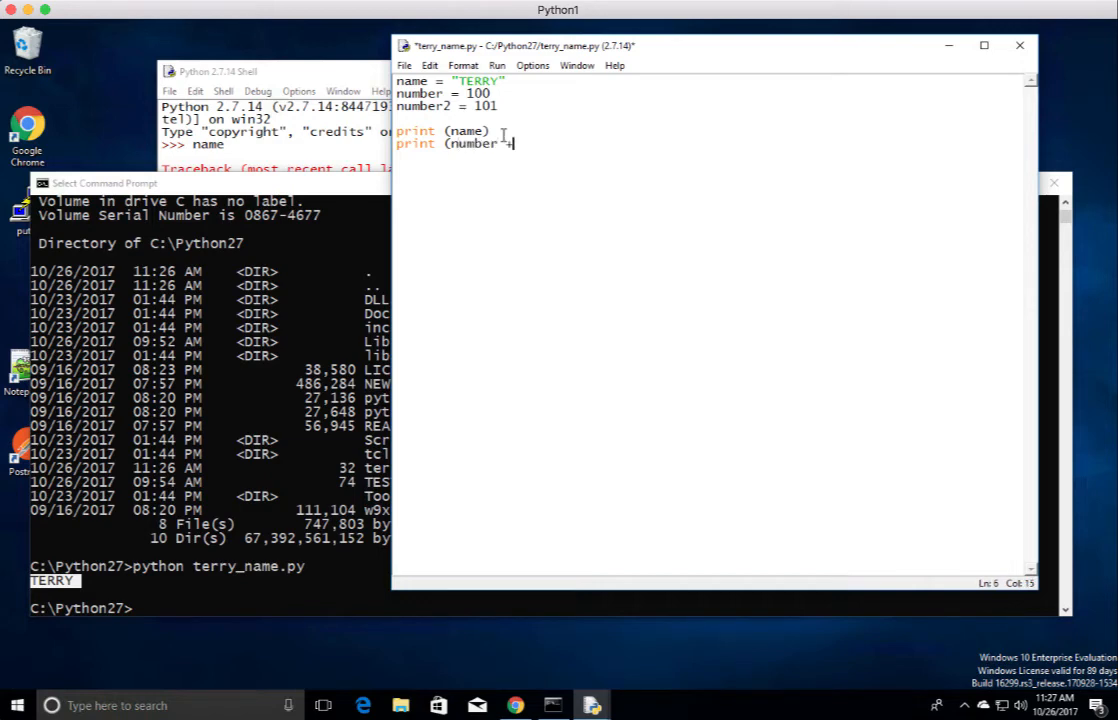
pyautogui.write('n')
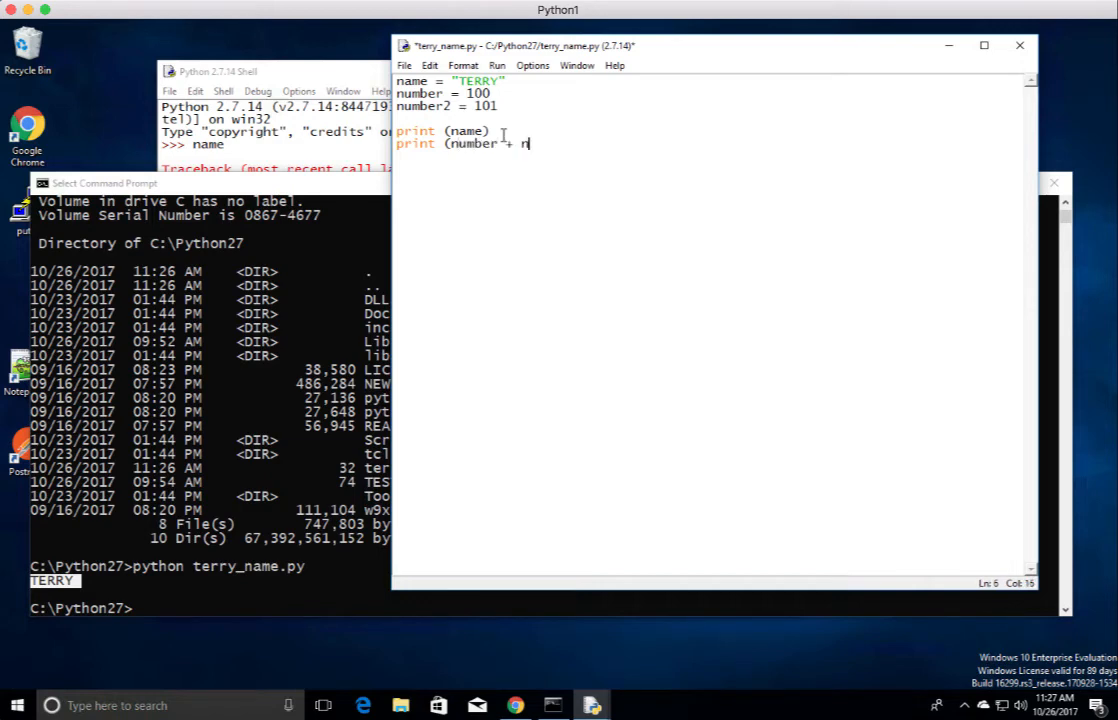
pyautogui.write('umber2')
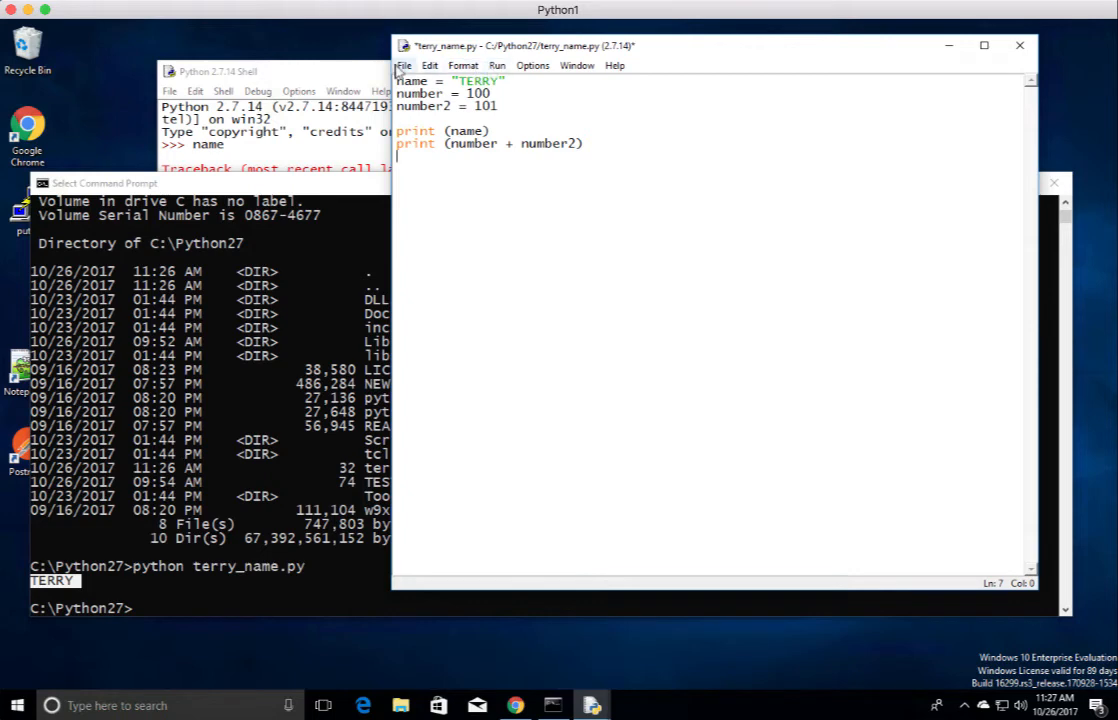
# - Save terry_name.py and rerun it in Command Prompt, printing TERRY and 201
pyautogui.click(404, 64)
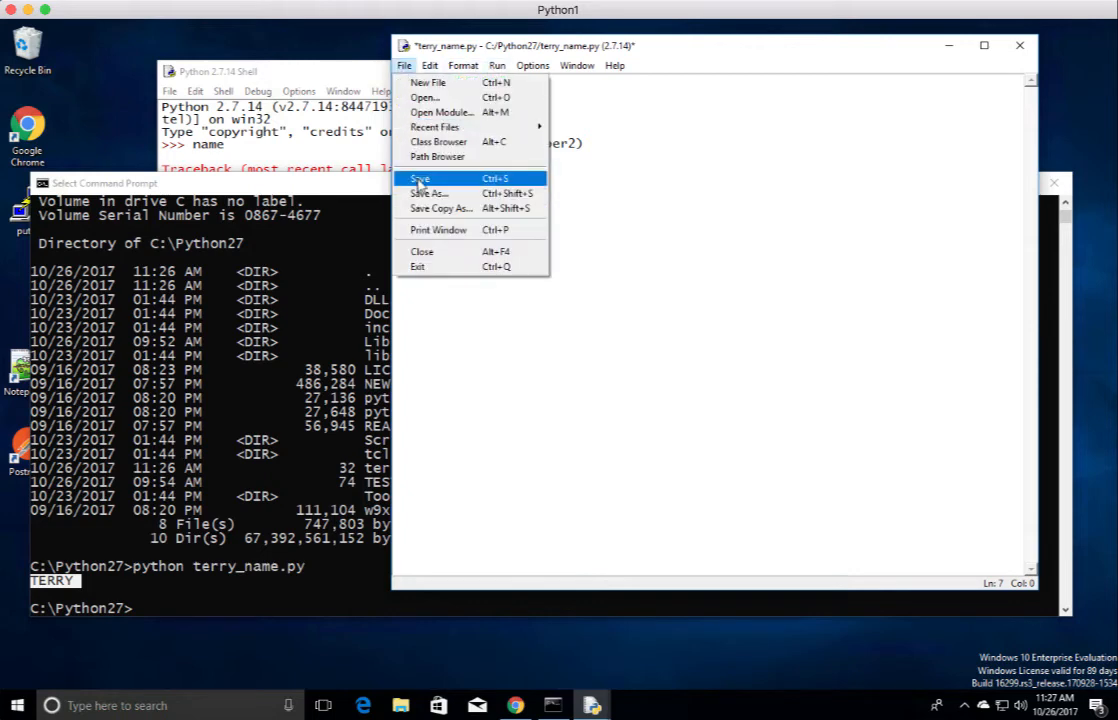
pyautogui.click(420, 178)
pyautogui.write('python terry_name.py')
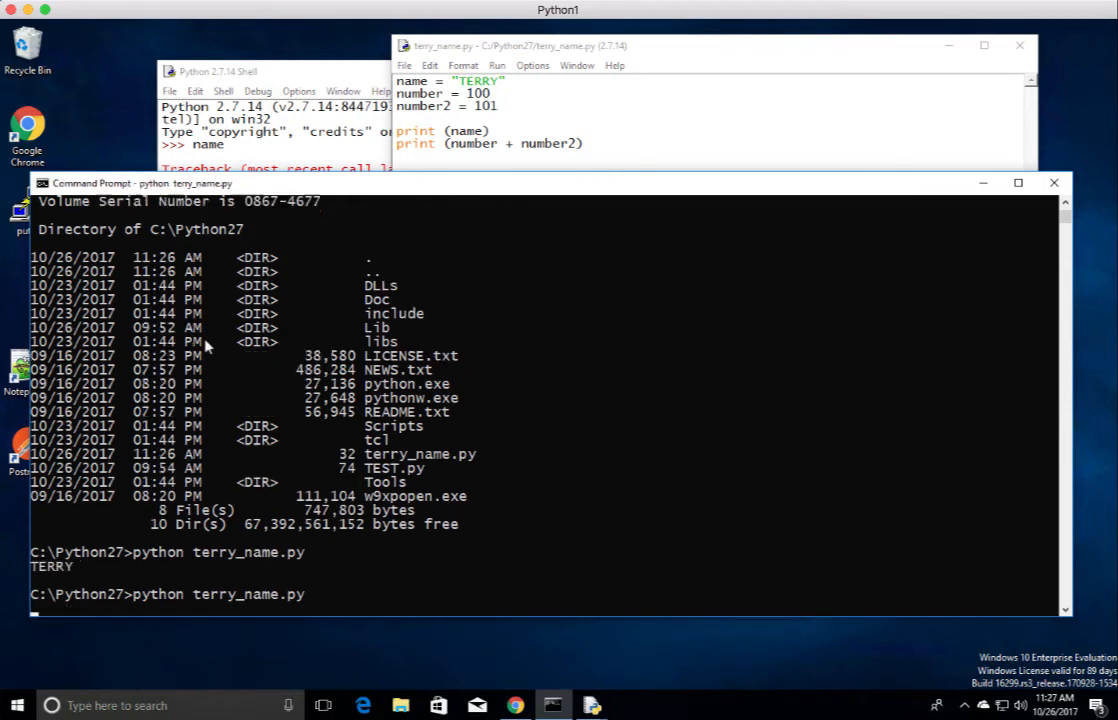
pyautogui.press('enter')
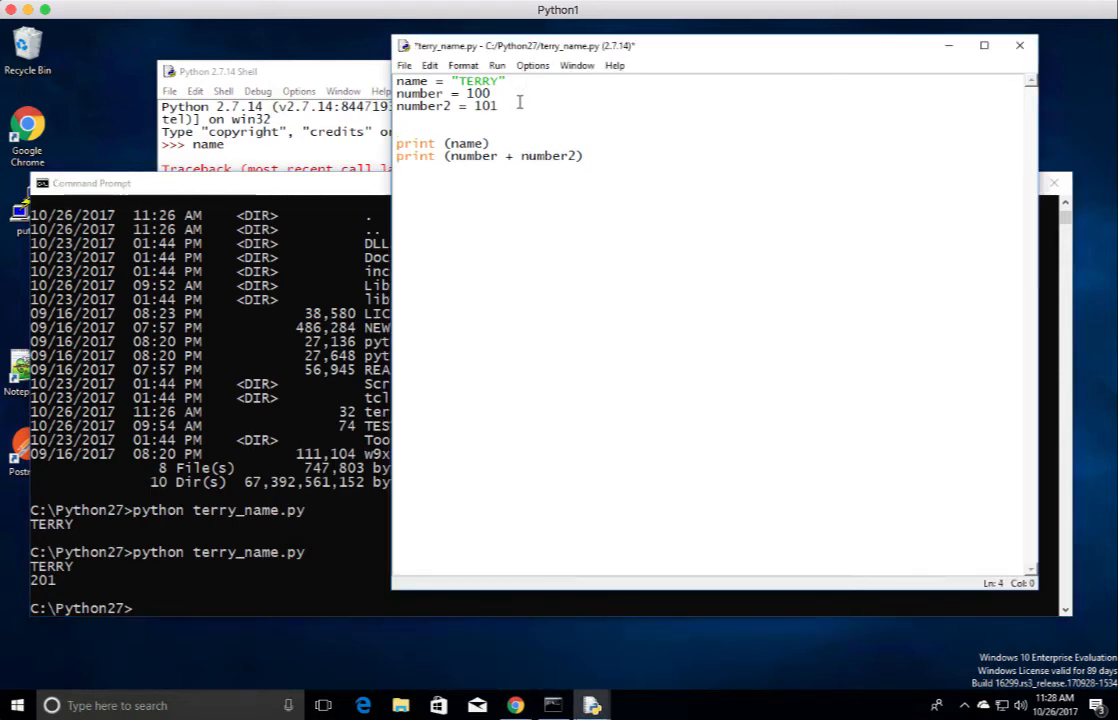
# - Add number3 = 1000 to the script and rerun it in Command Prompt, printing 1201
pyautogui.write('number3')
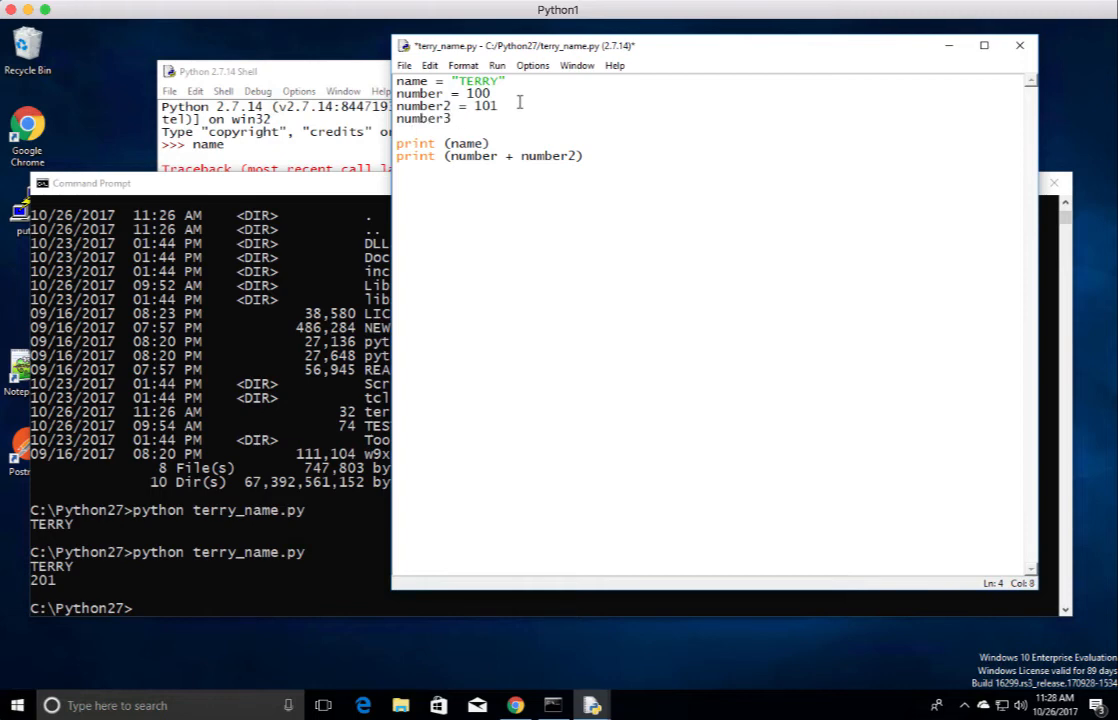
pyautogui.write('= 1000')
pyautogui.click(708, 154)
pyautogui.write(' + number3')
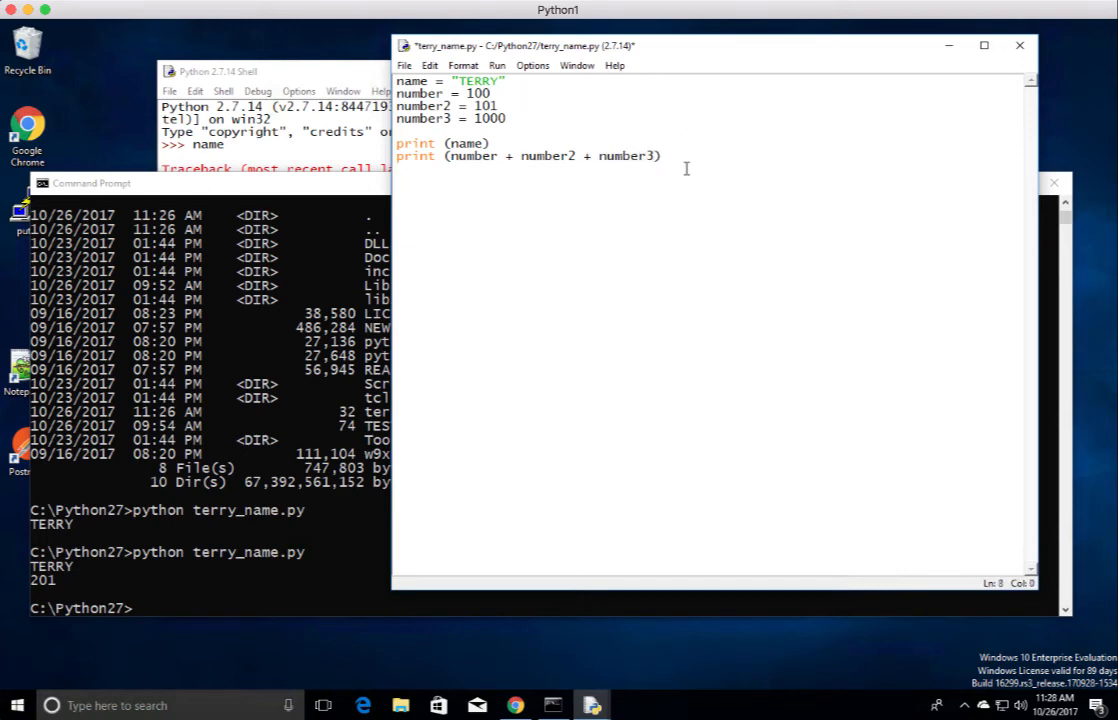
pyautogui.click(404, 64)
pyautogui.write('python terry_name.py')
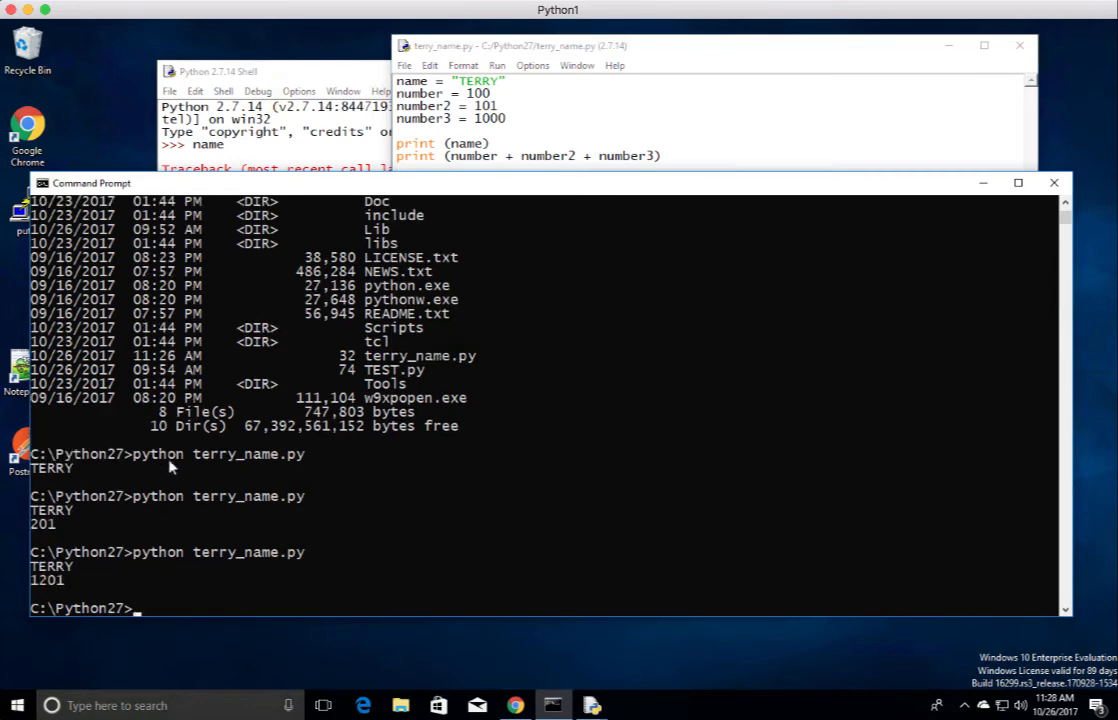
pyautogui.moveTo(114, 558)
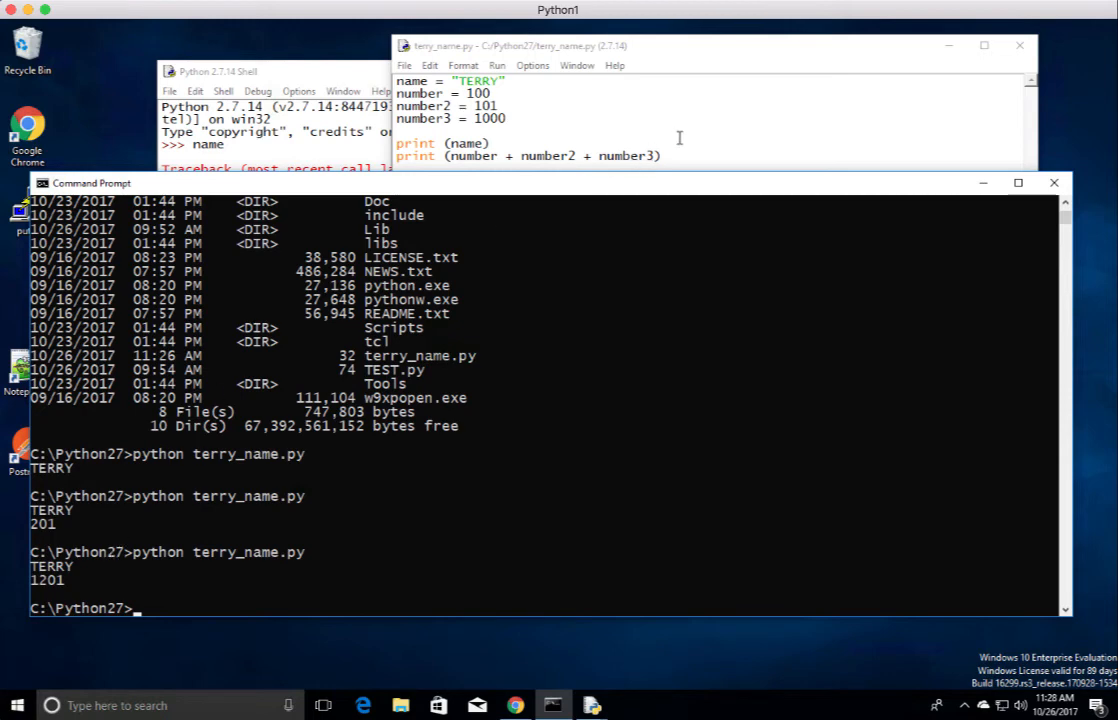
# - Bring the IDLE shell forward and run the module again with F5
pyautogui.click(700, 120)
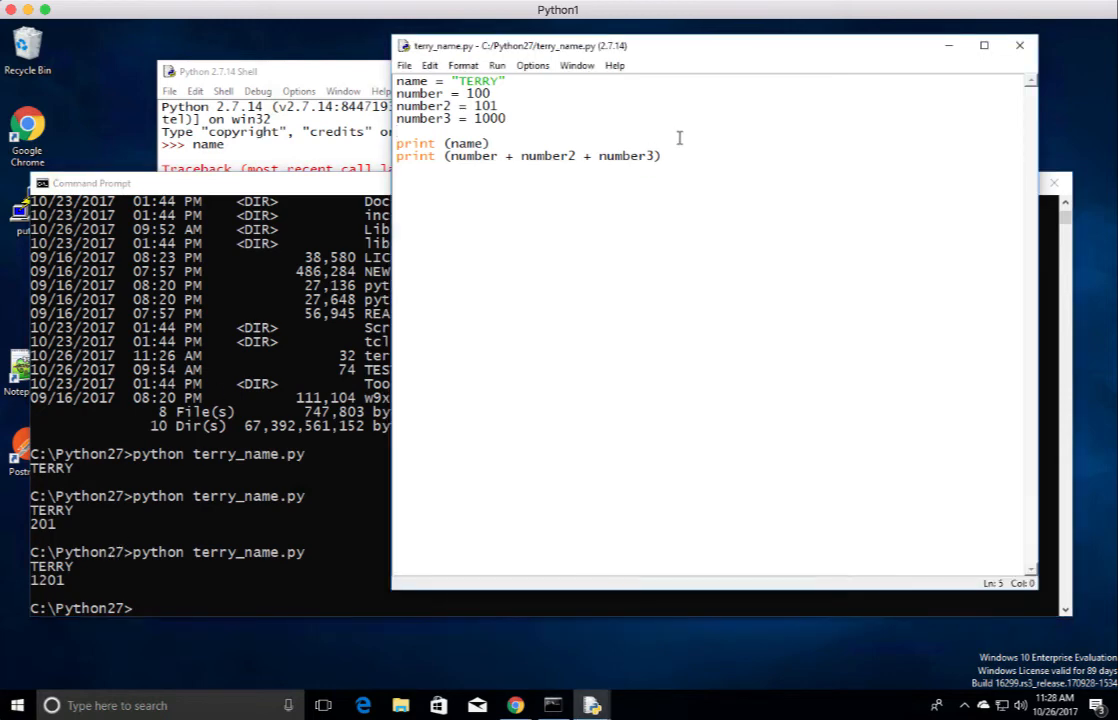
pyautogui.click(496, 64)
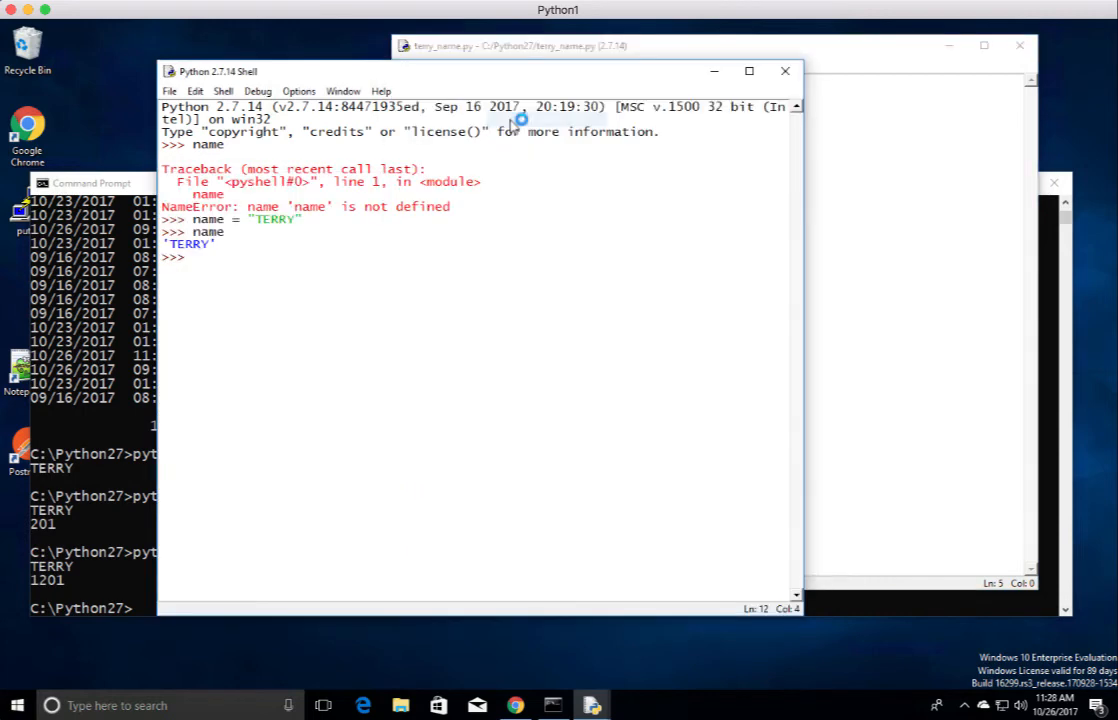
pyautogui.press('F5')
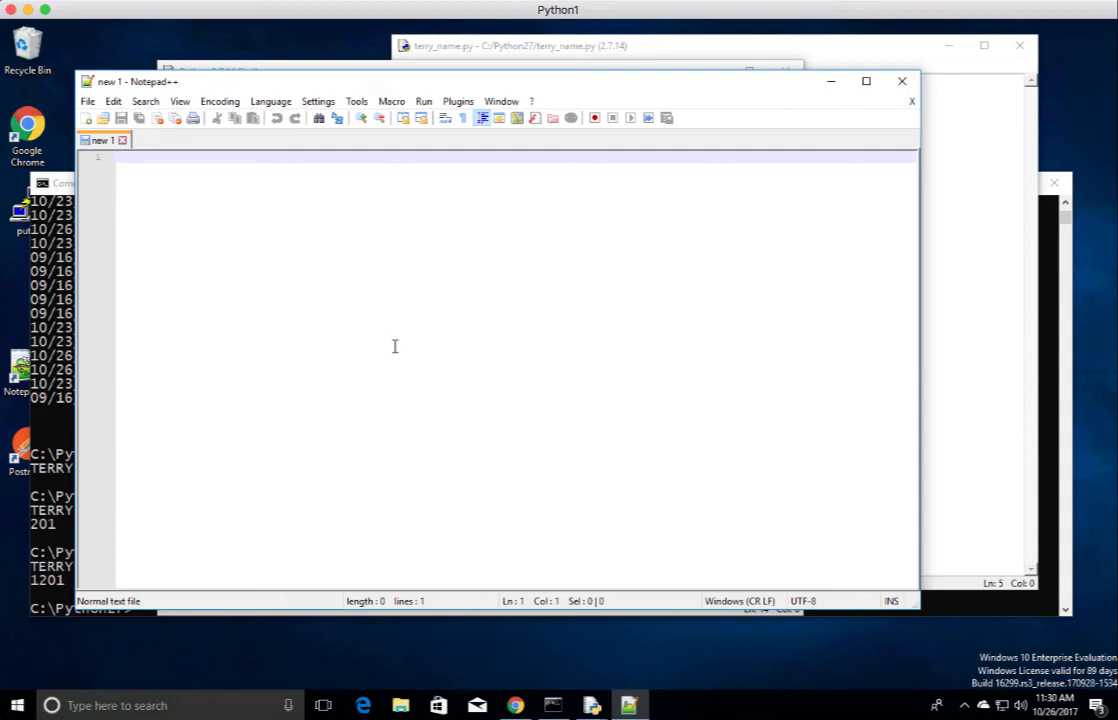
pyautogui.moveTo(470, 64)
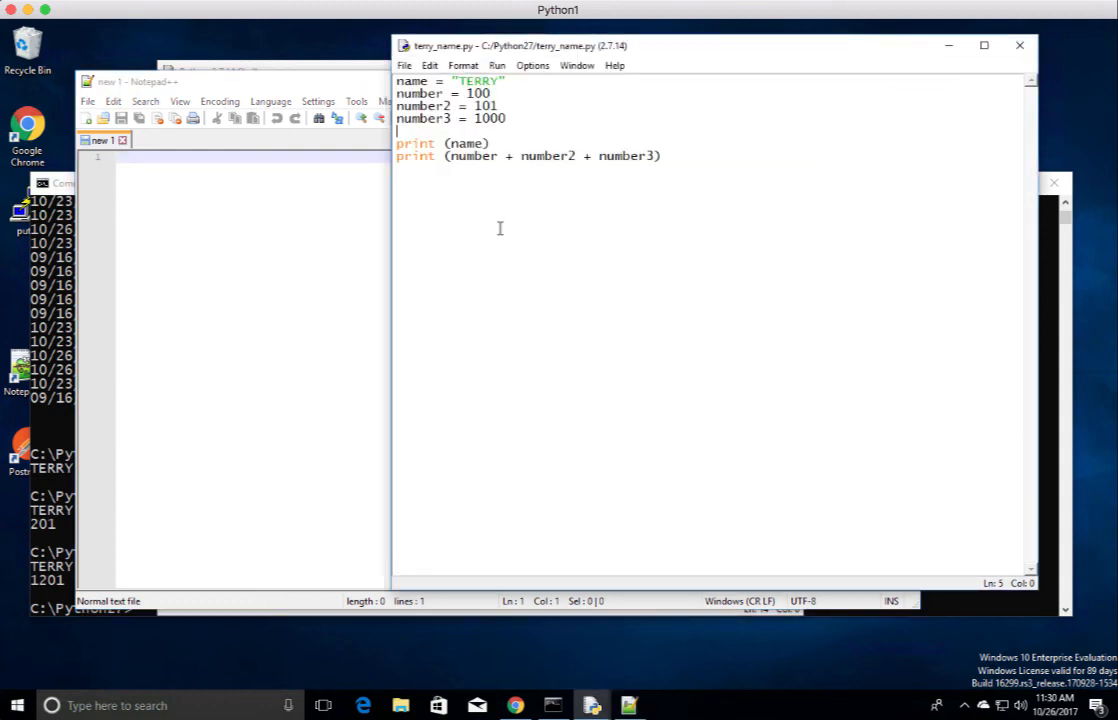
# - Return to terry_name.py, start a third print line and erase it, leaving the code unchanged
pyautogui.click(664, 156)
pyautogui.write('pri')
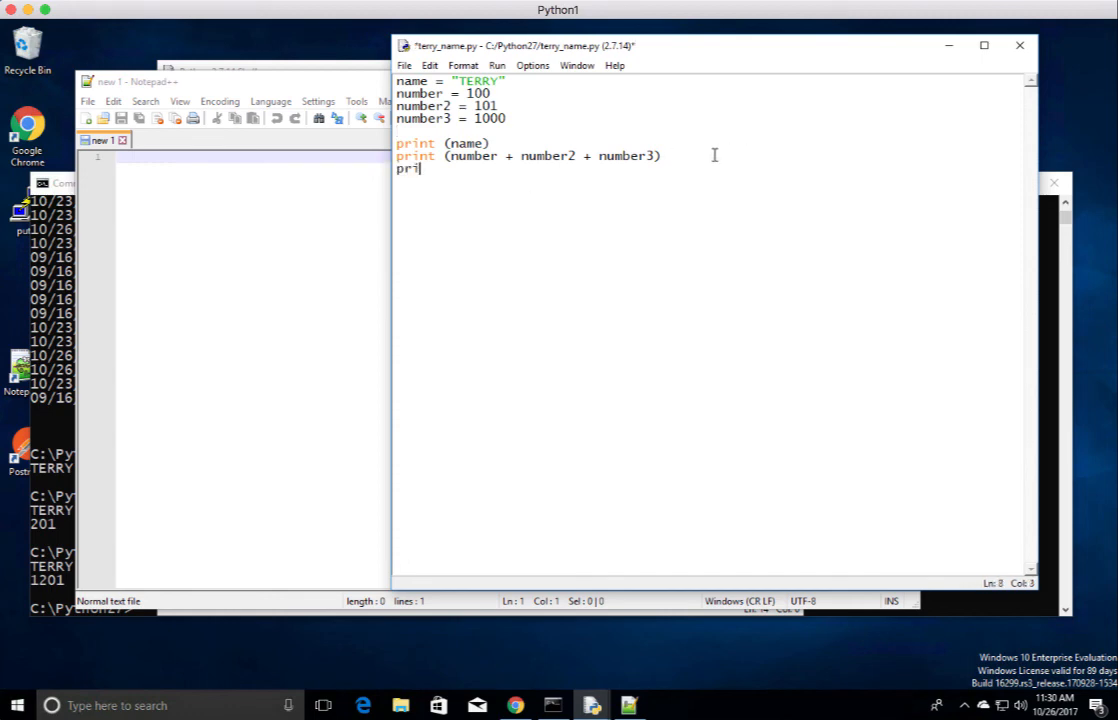
pyautogui.write('nt')
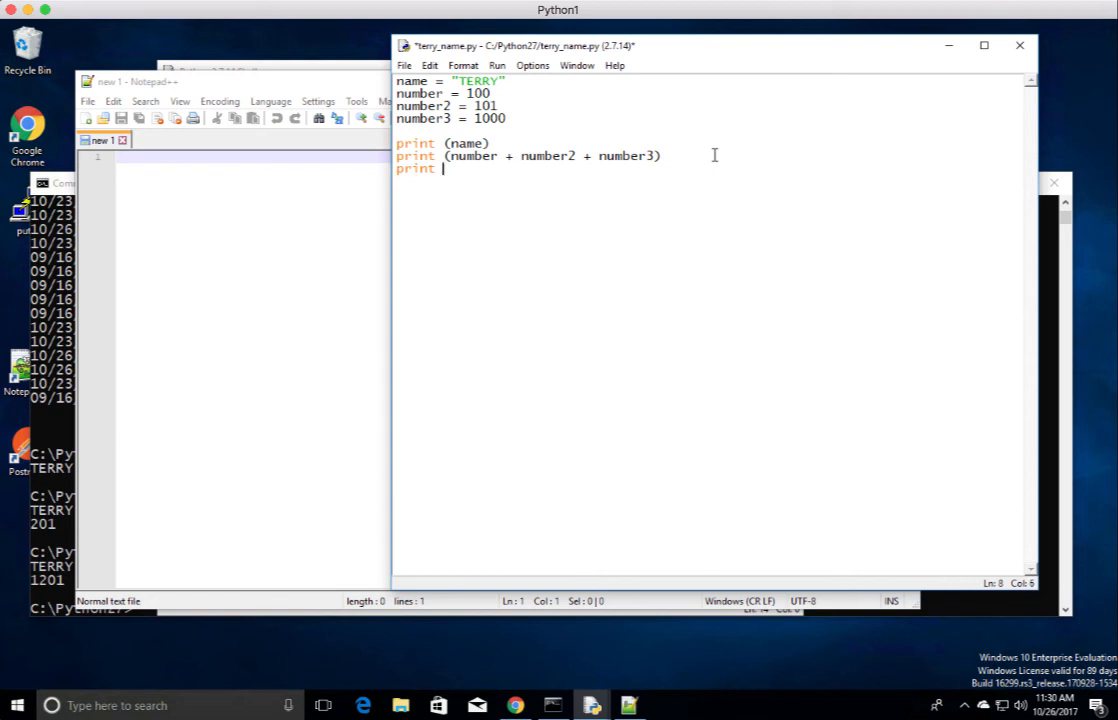
pyautogui.write('(')
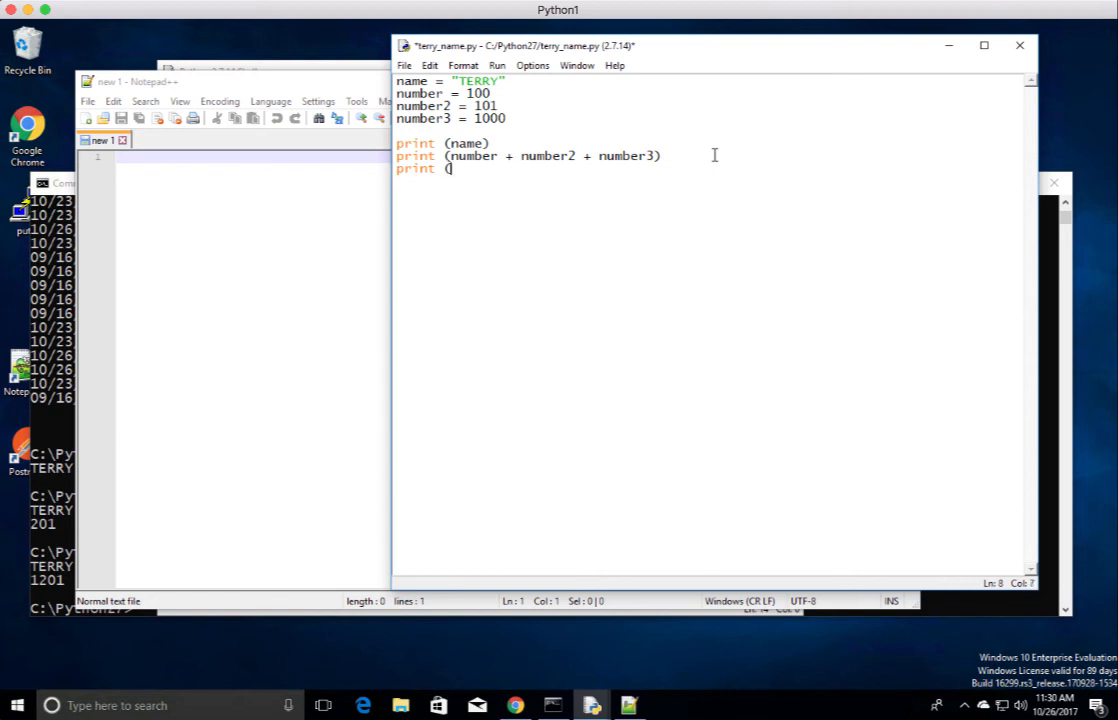
pyautogui.moveTo(688, 140)
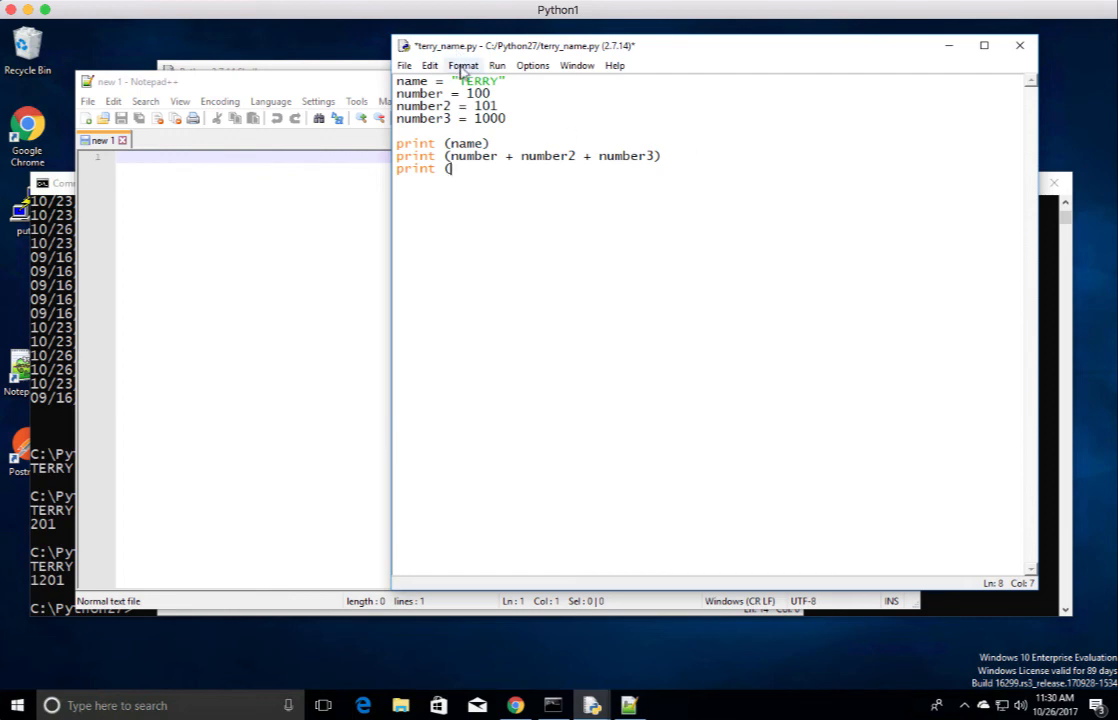
pyautogui.click(462, 64)
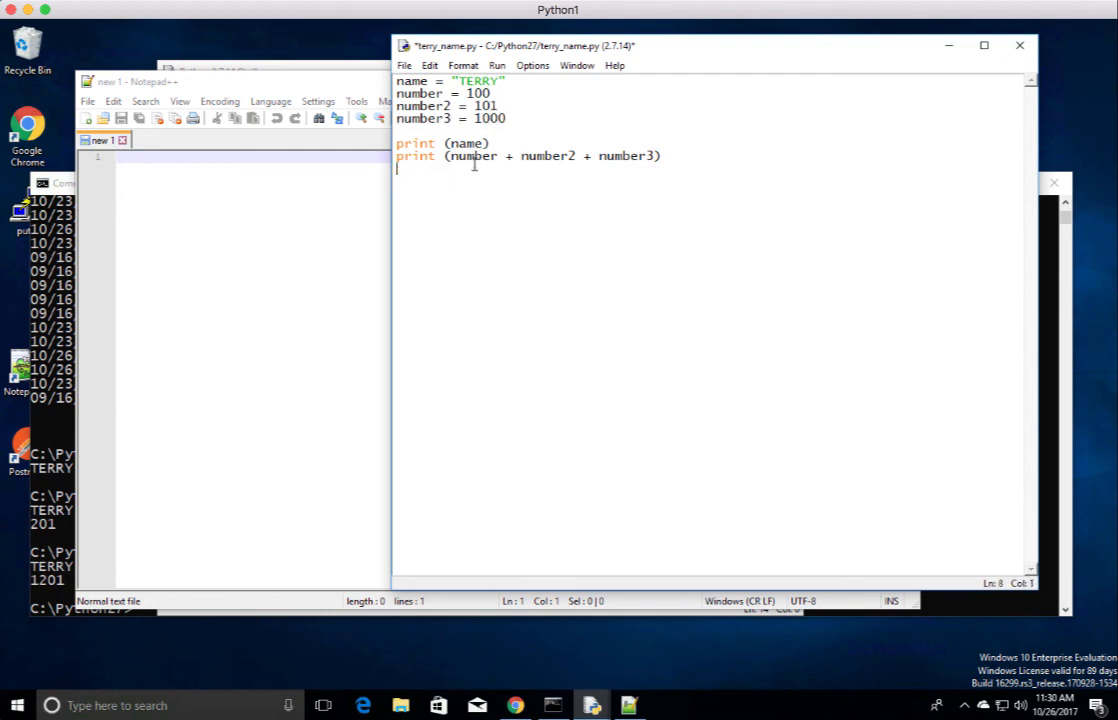
# - Comment out the number3 = 1000 line via Format > Comment Out Region
pyautogui.click(450, 118)
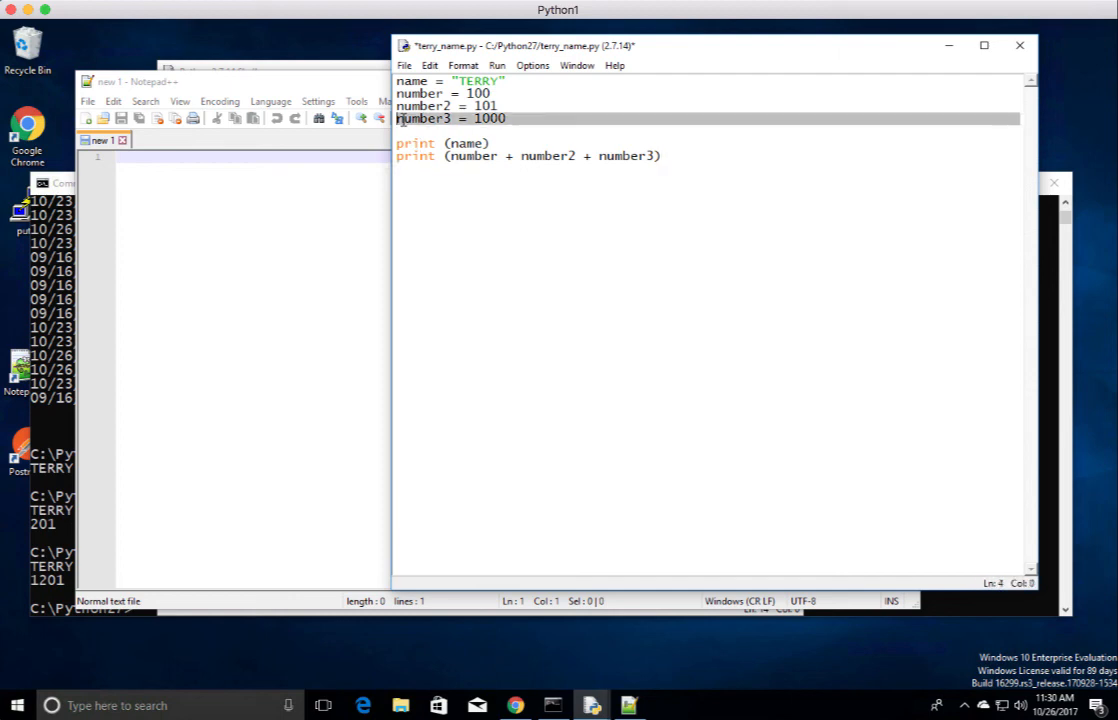
pyautogui.click(464, 64)
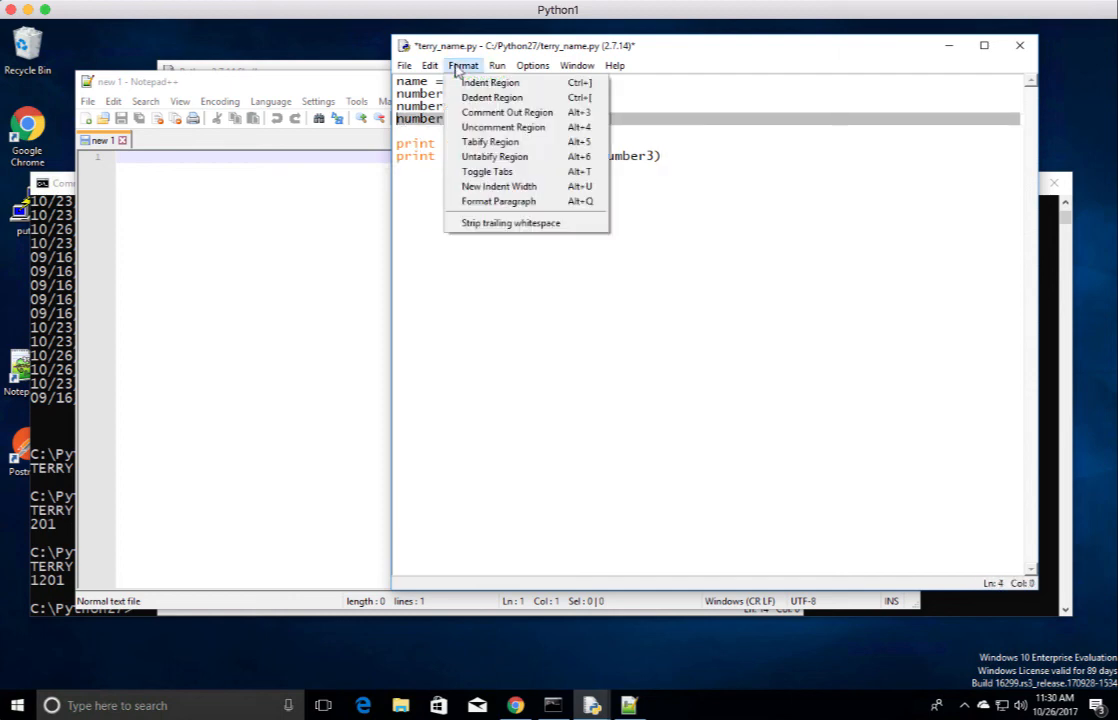
pyautogui.click(506, 112)
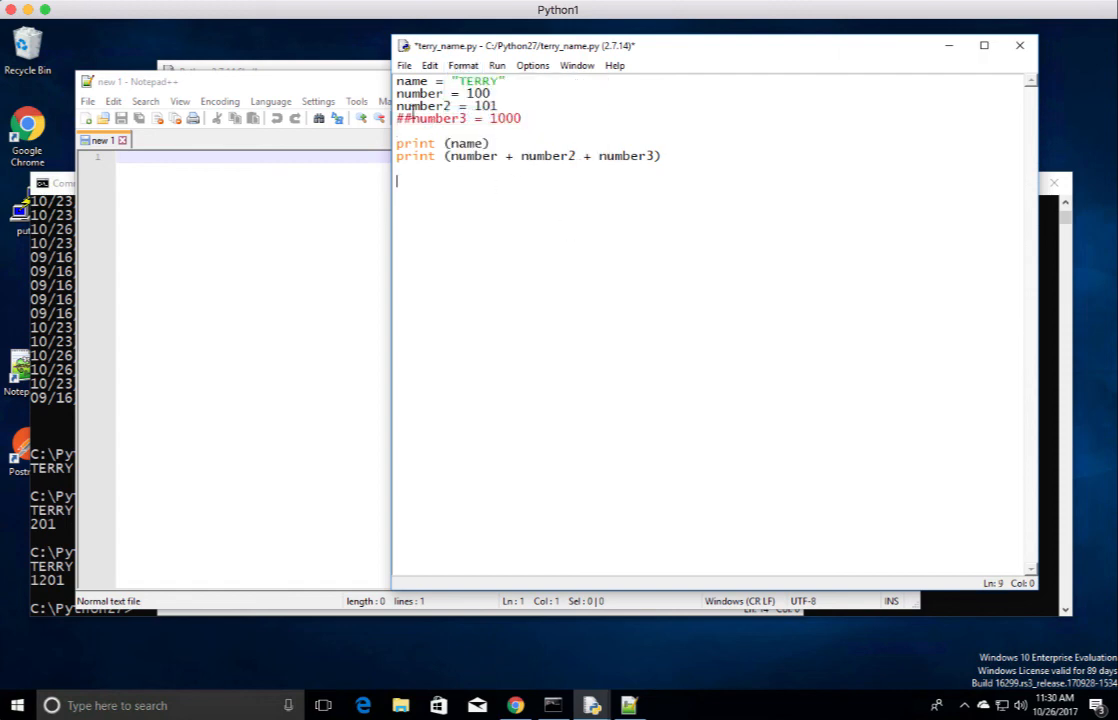
pyautogui.moveTo(518, 246)
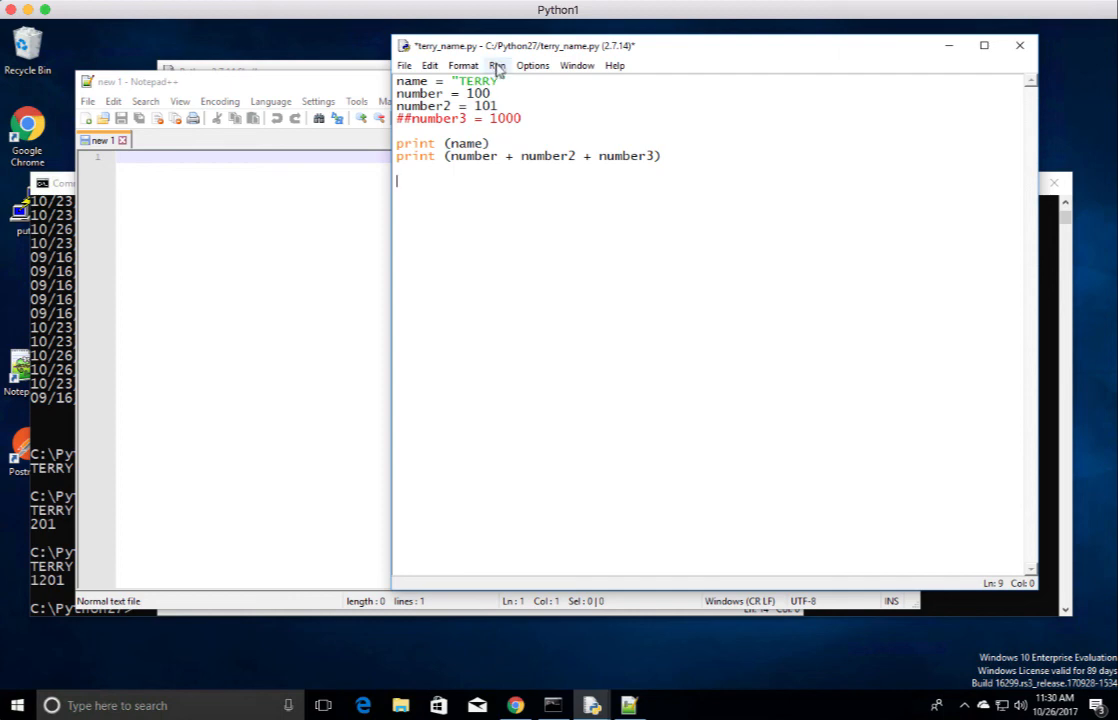
# - Run Module, saving first, to get NameError: 'number3' is not defined in the shell
pyautogui.click(496, 64)
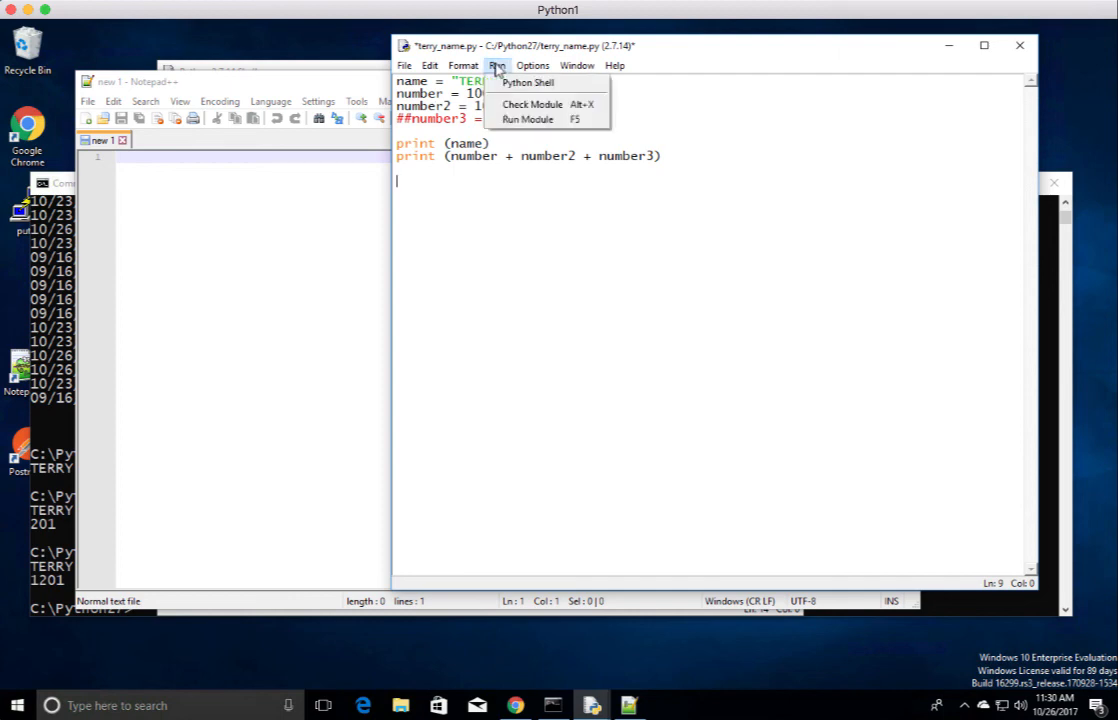
pyautogui.click(528, 120)
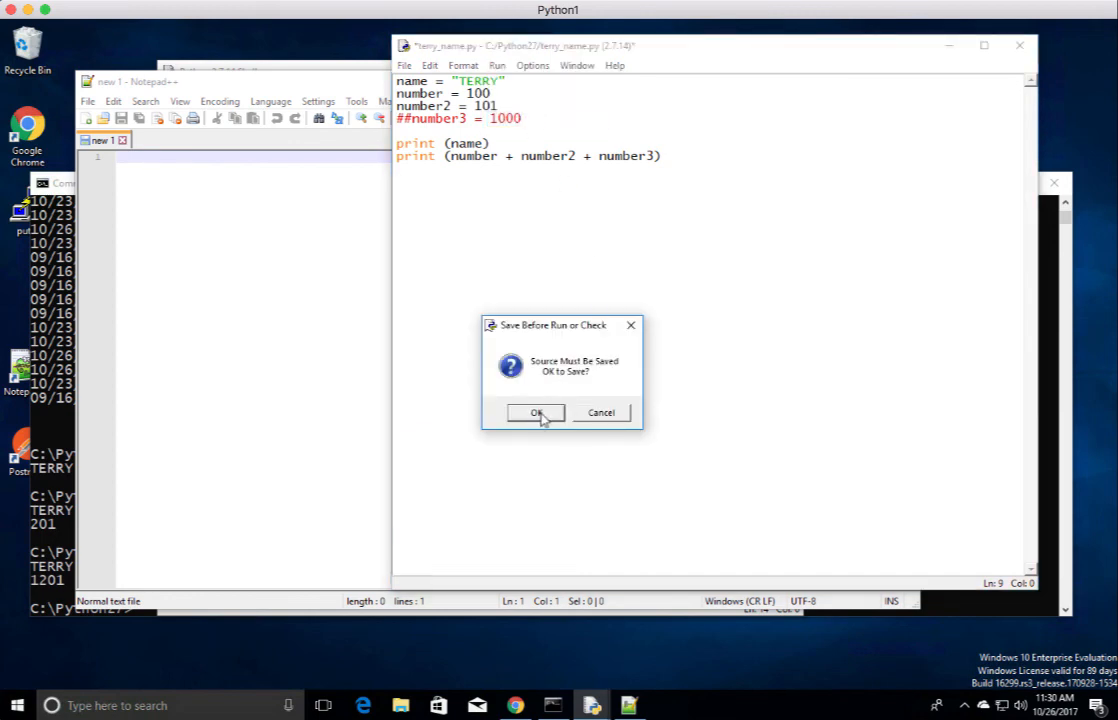
pyautogui.click(536, 412)
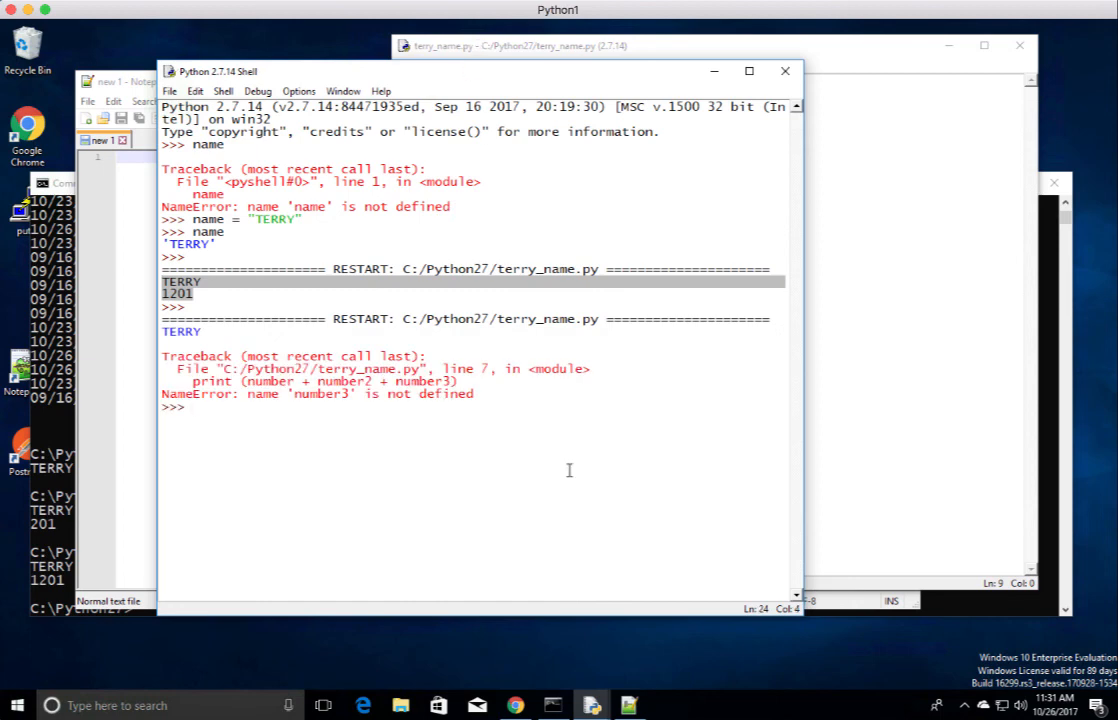